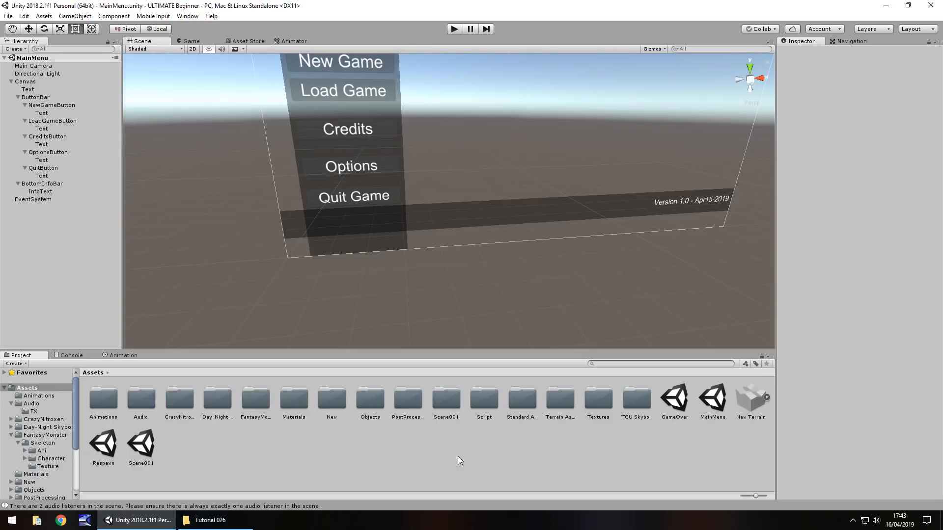
mouse_move(515, 211)
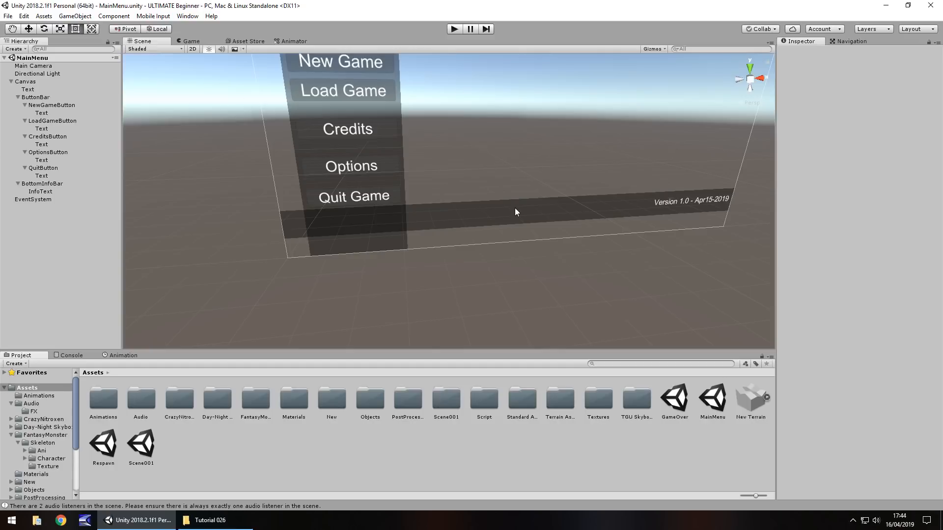
mouse_move(375, 247)
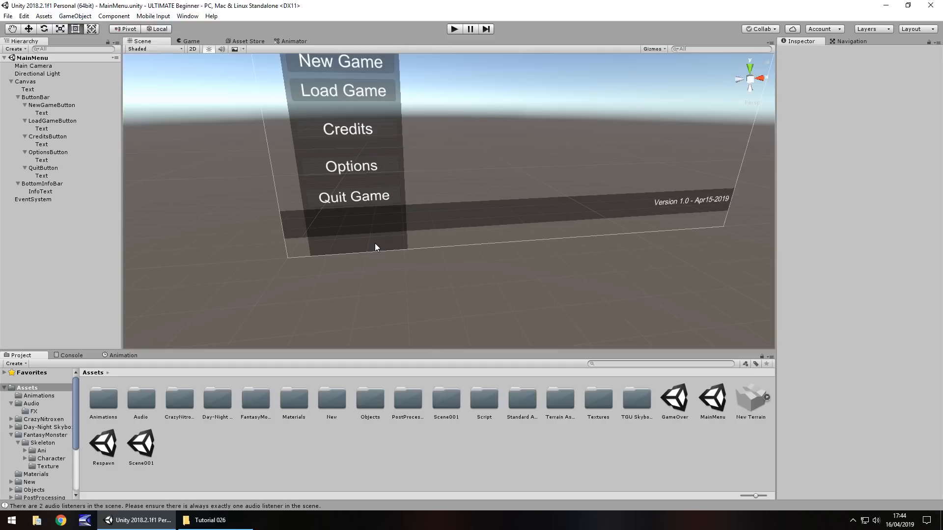
Create a Terrain in the MainMenu scene and bring up its Paint Texture tool.
left_click_drag(375, 247, 499, 249)
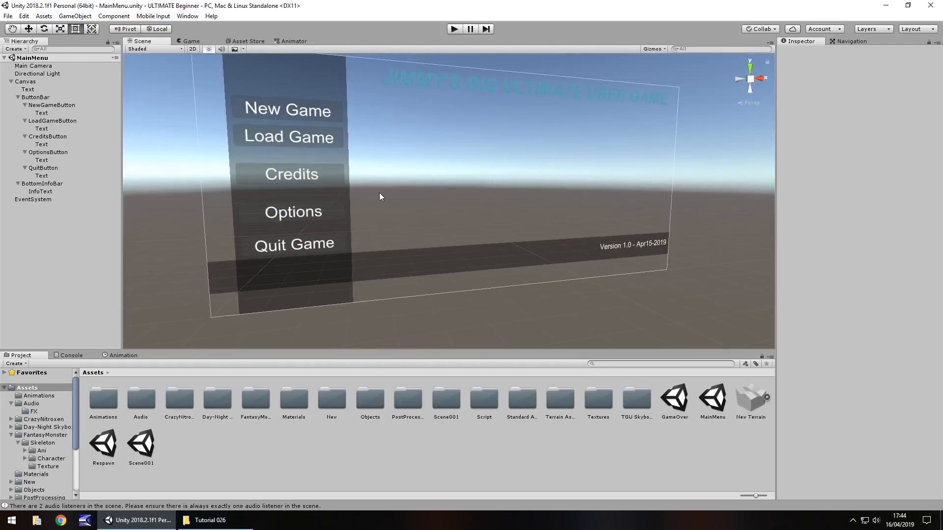
mouse_move(390, 182)
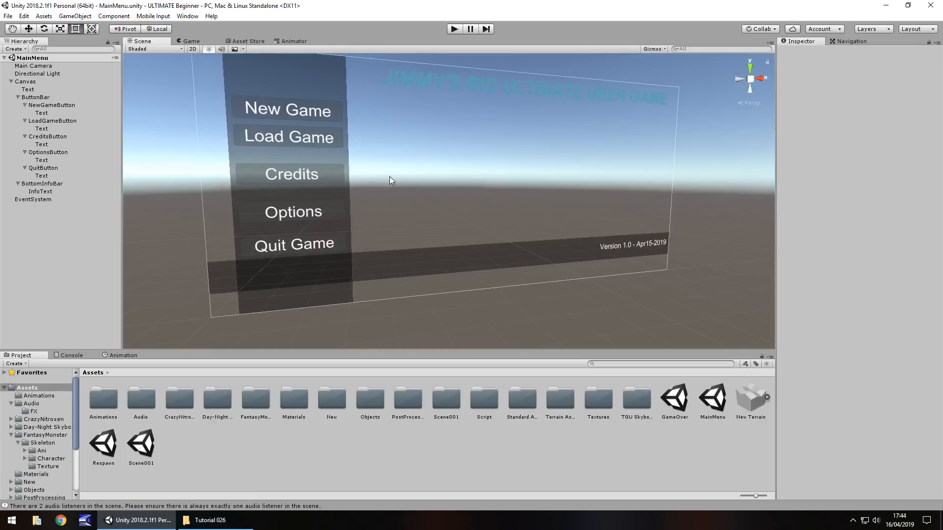
mouse_move(386, 182)
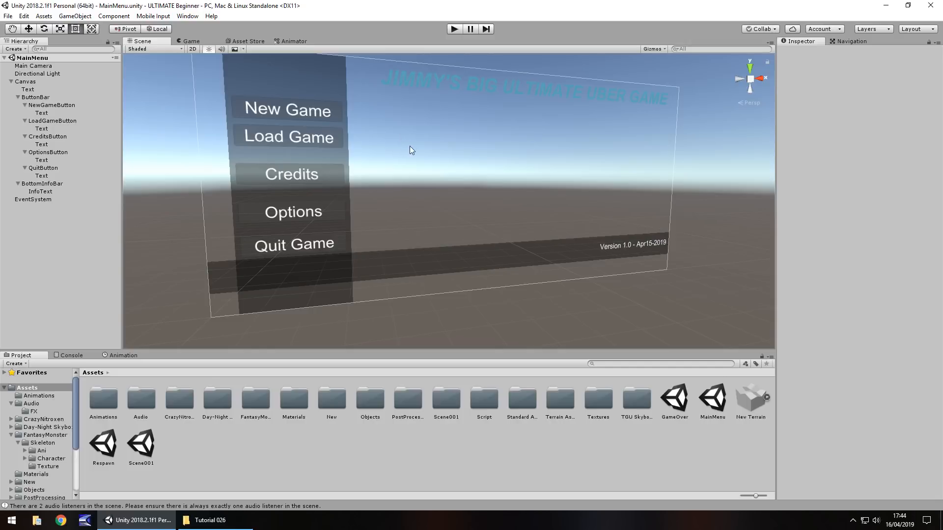
mouse_move(377, 199)
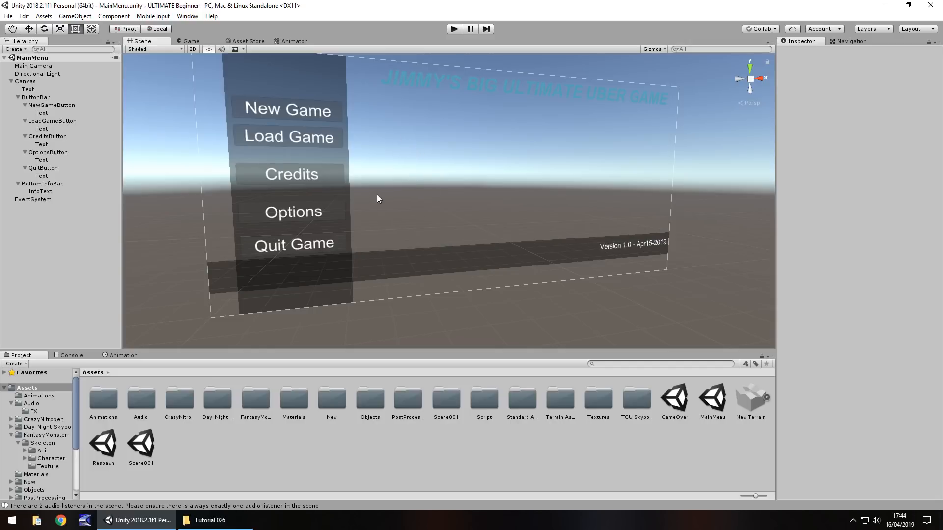
mouse_move(400, 203)
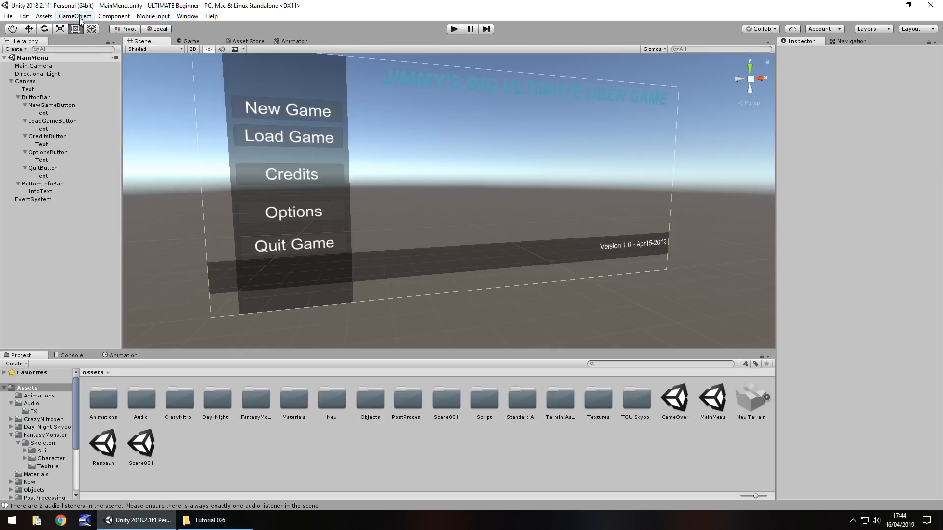
left_click(75, 16)
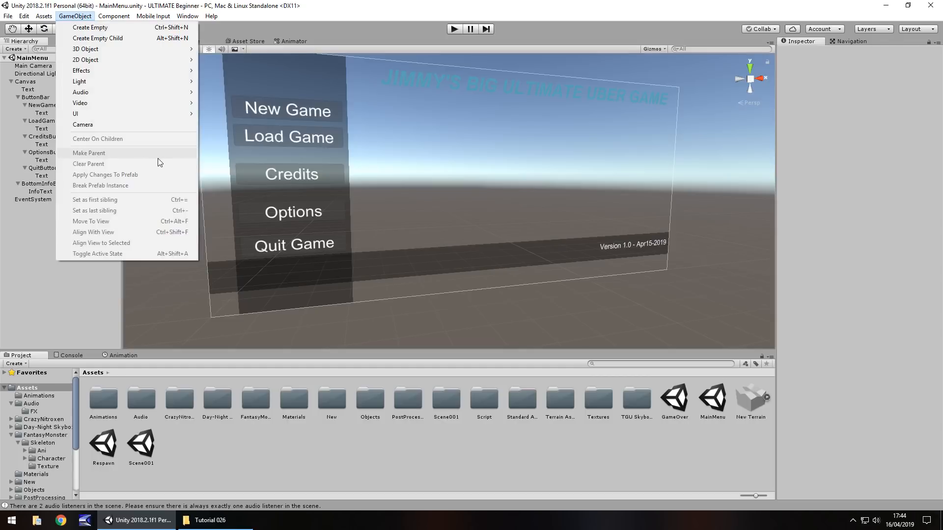
mouse_move(108, 124)
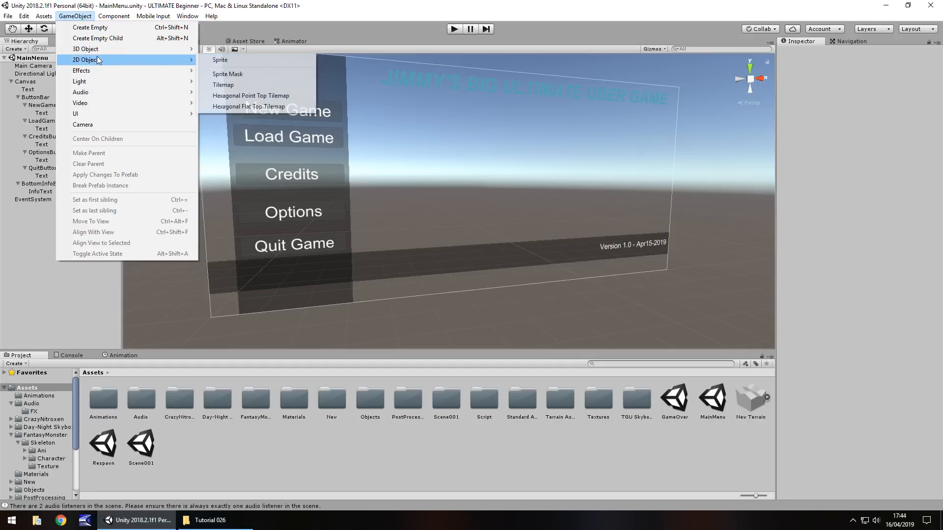
mouse_move(84, 48)
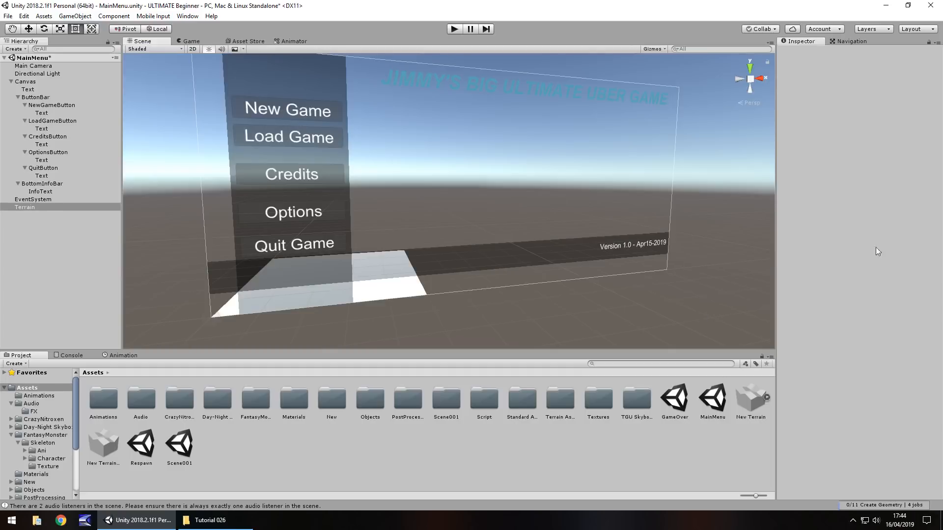
left_click(25, 207)
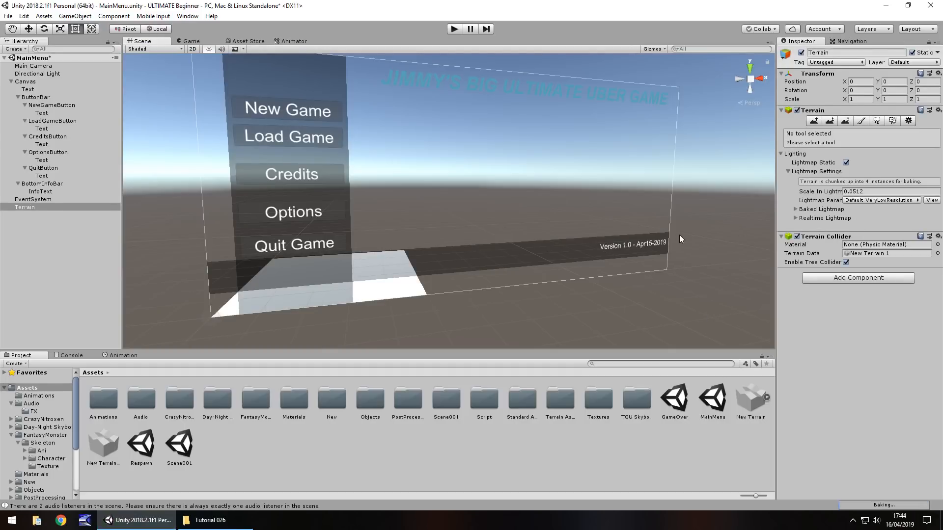
mouse_move(317, 396)
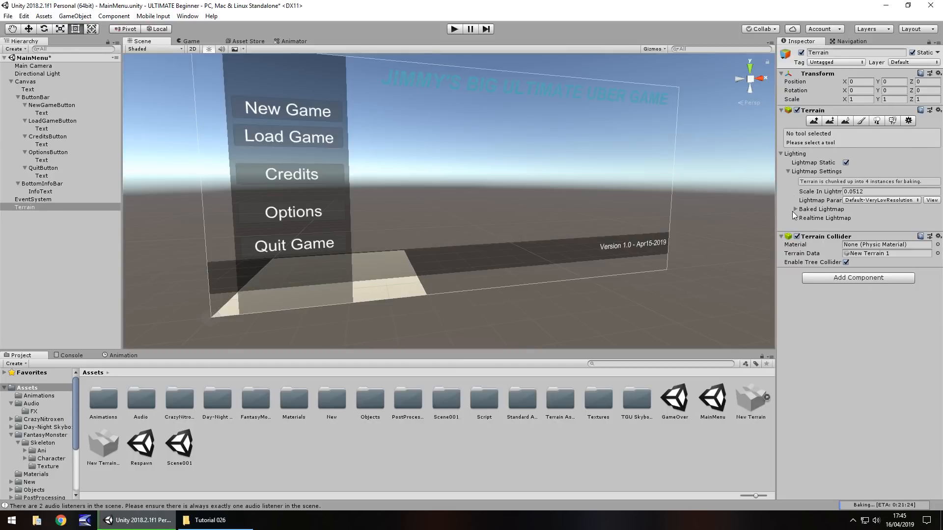
mouse_move(747, 215)
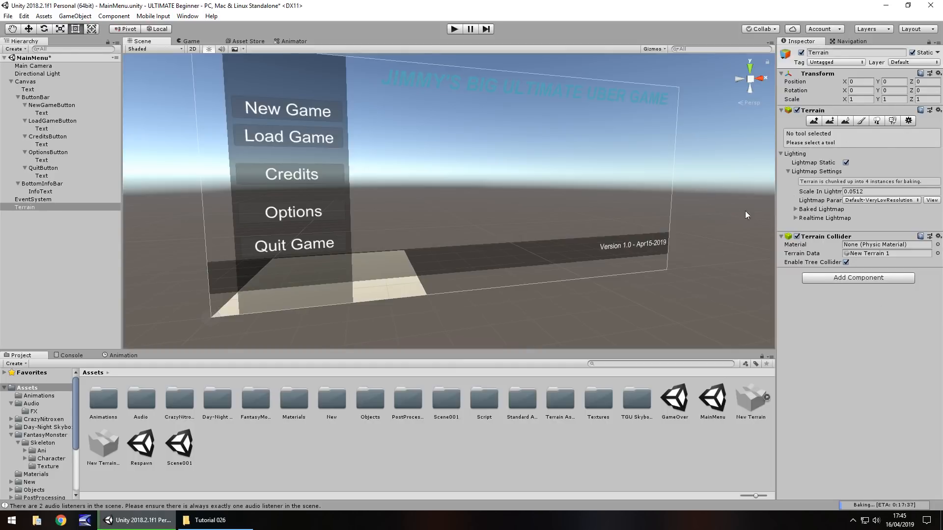
left_click(861, 121)
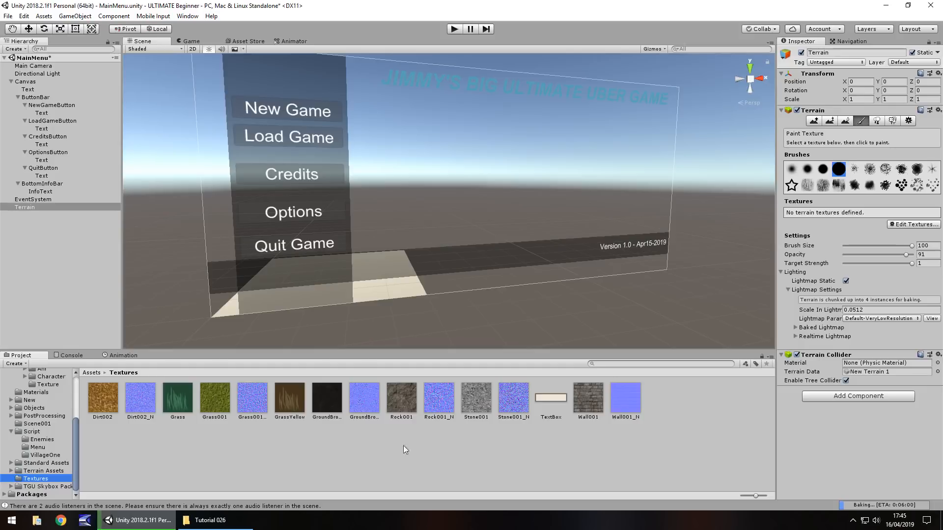
Add Grass001 as the terrain's paint texture so the ground is covered in grass.
left_click(214, 398)
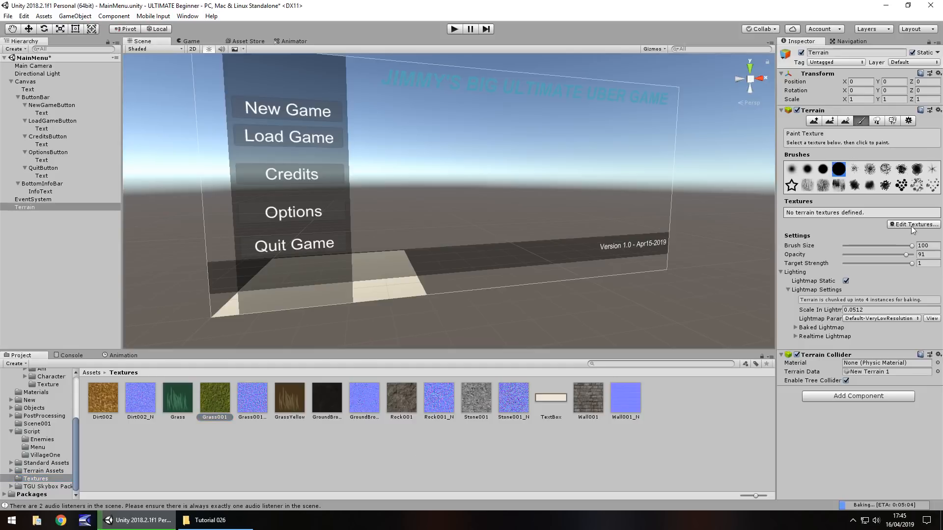
left_click(914, 224)
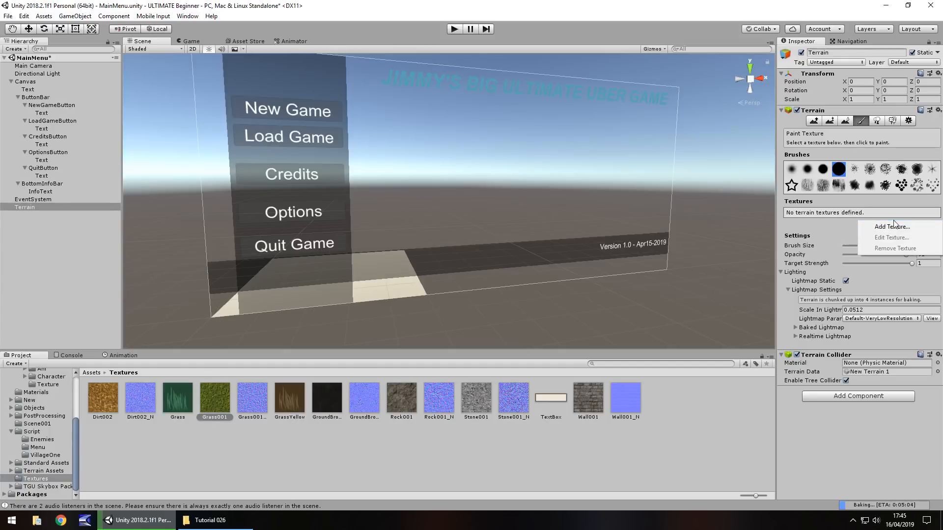
left_click(891, 227)
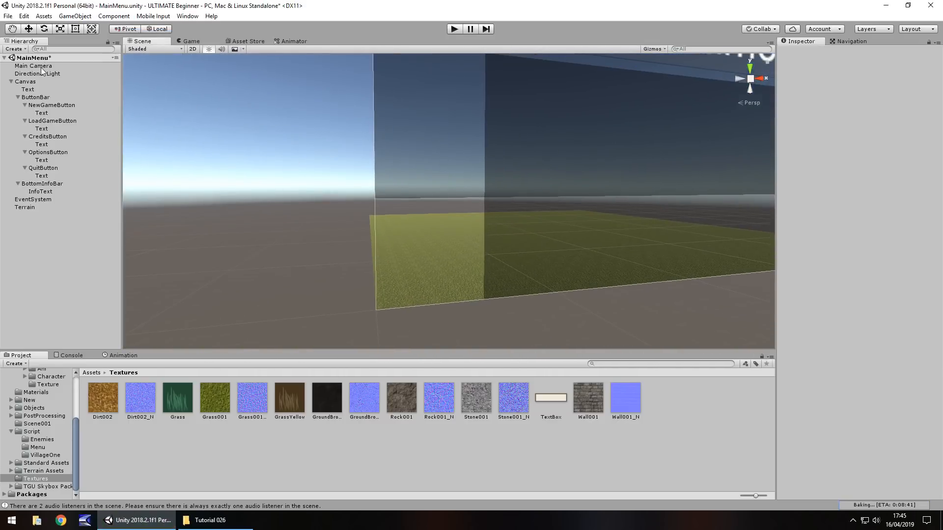
Position the Main Camera far out above the grassy terrain, then reselect the Terrain.
left_click(33, 66)
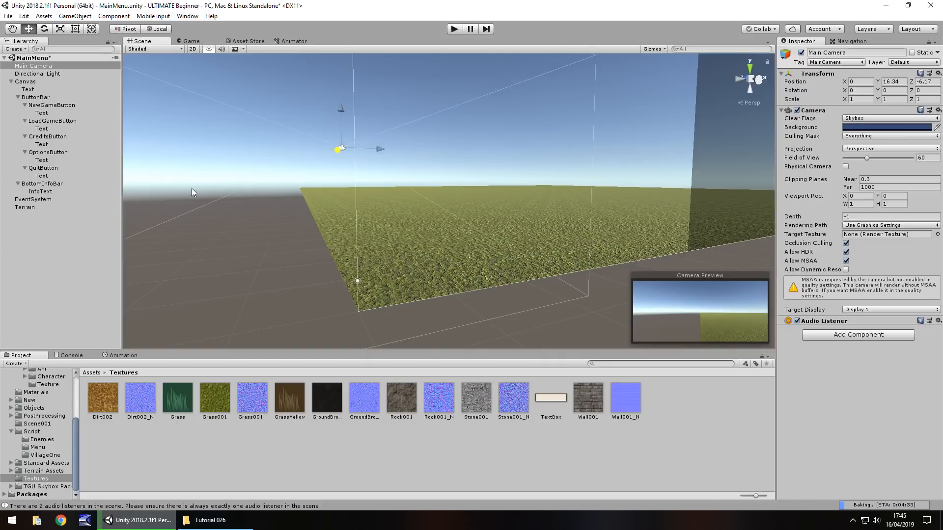
left_click_drag(340, 149, 611, 171)
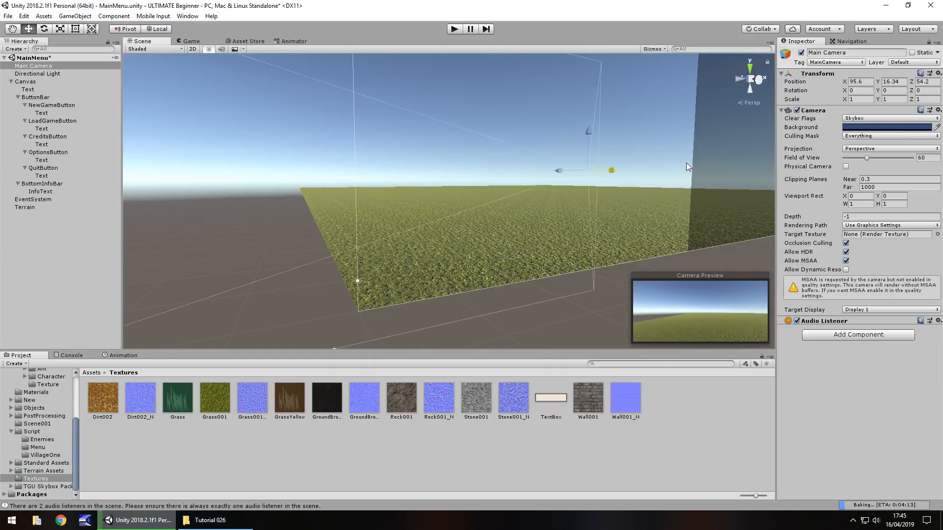
left_click_drag(611, 169, 554, 174)
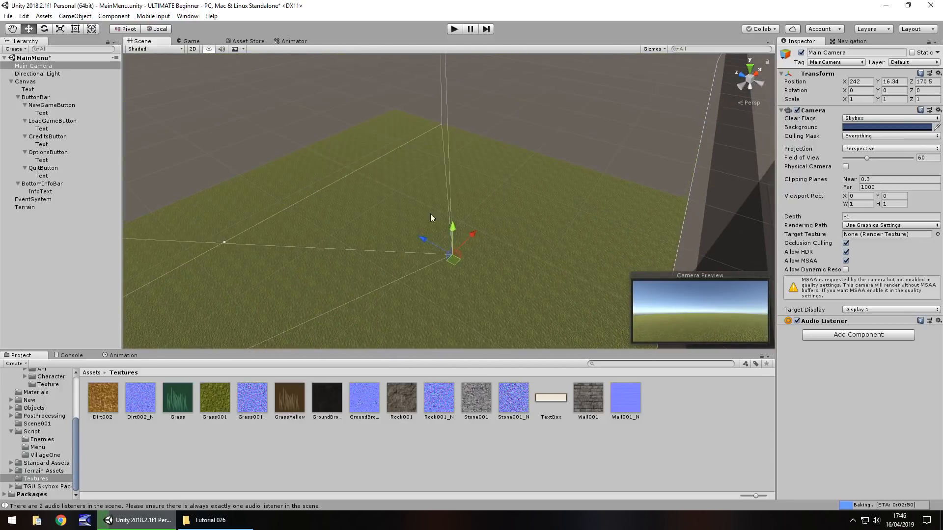
mouse_move(243, 393)
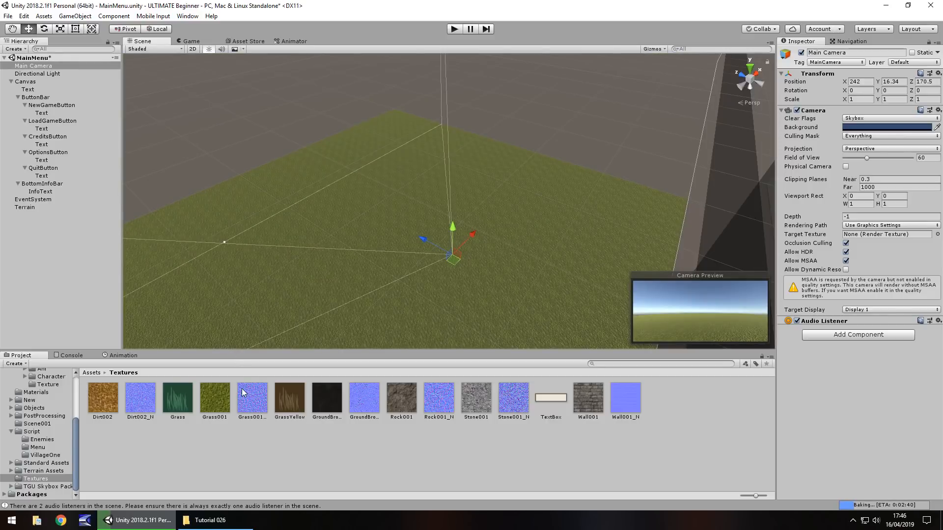
left_click(24, 207)
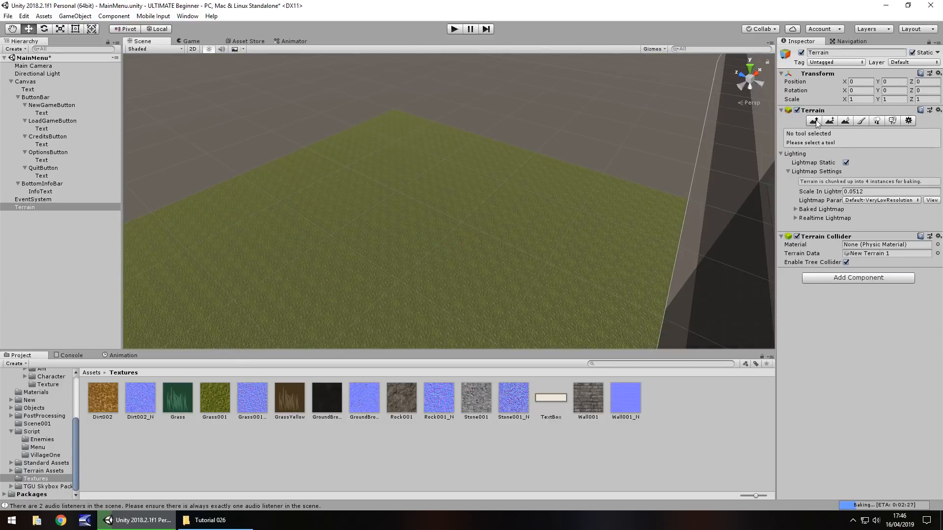
Raise jagged hills around a flat clearing using Raise/Lower Terrain with a splatter brush.
left_click(814, 121)
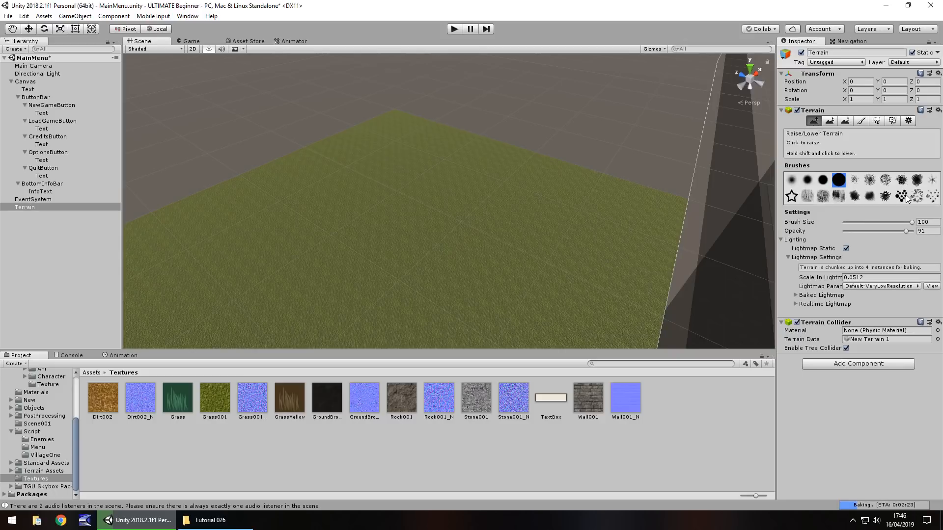
left_click(901, 196)
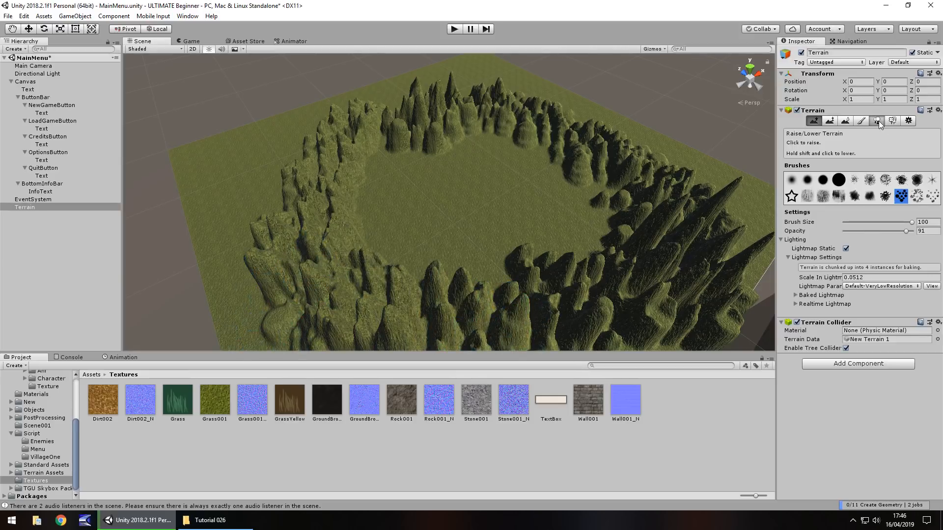
Add the tree02 prefab as a terrain tree and paint trees across the clearing.
left_click(878, 121)
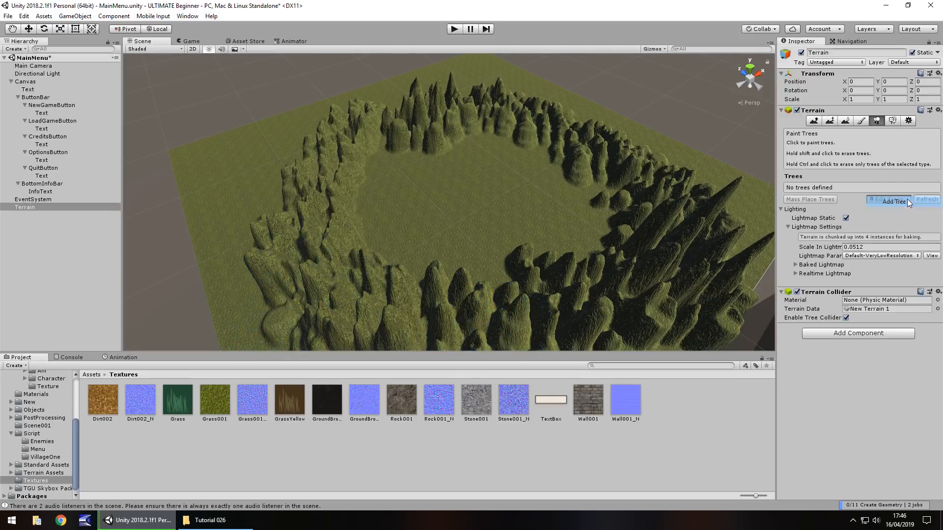
left_click(895, 201)
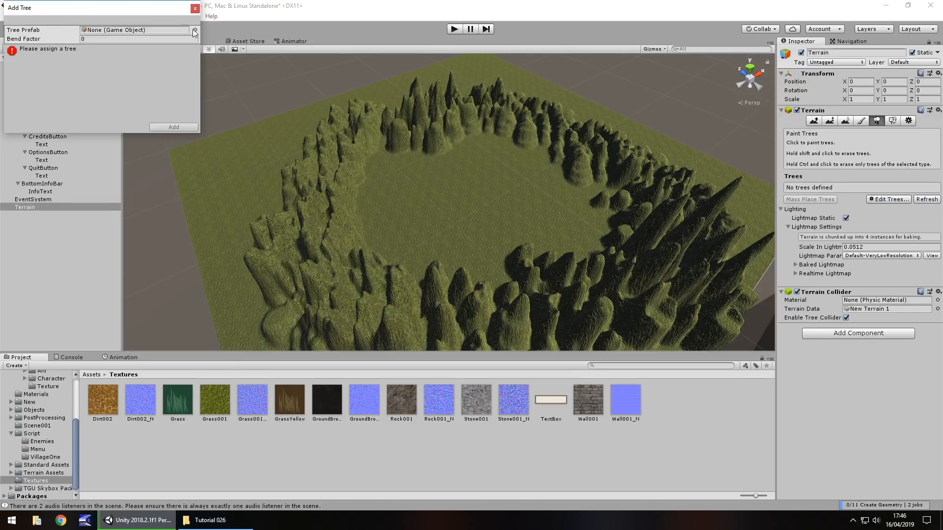
left_click(195, 30)
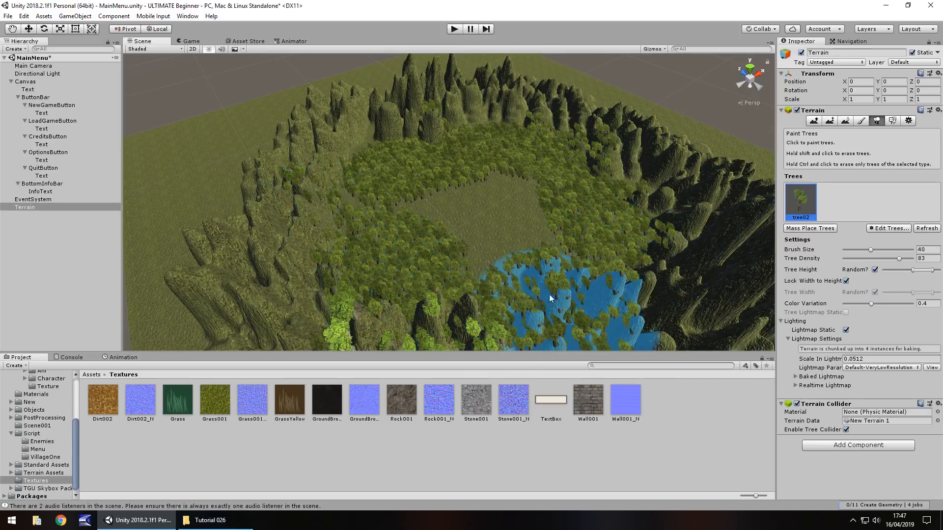
left_click(33, 65)
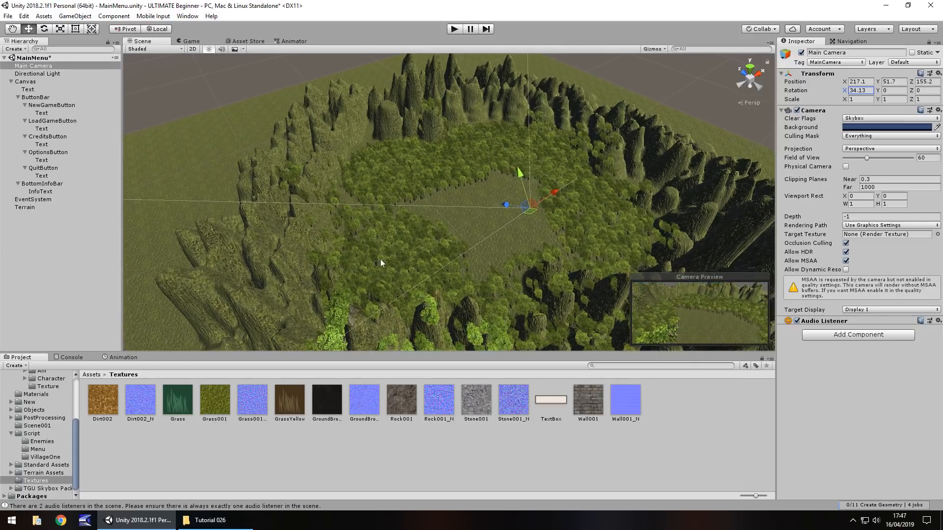
mouse_move(231, 214)
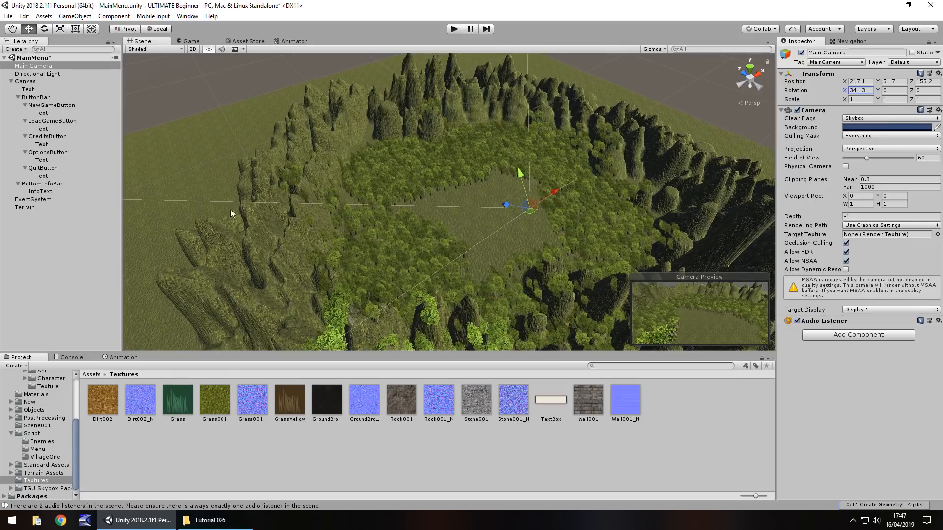
Add the Grass texture as a terrain detail and brush grass over the central clearing.
left_click(25, 206)
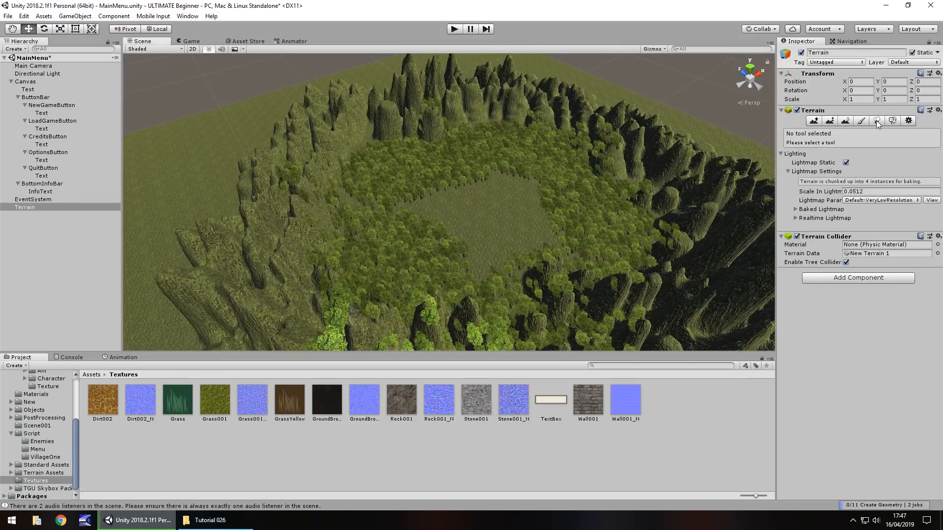
left_click(877, 121)
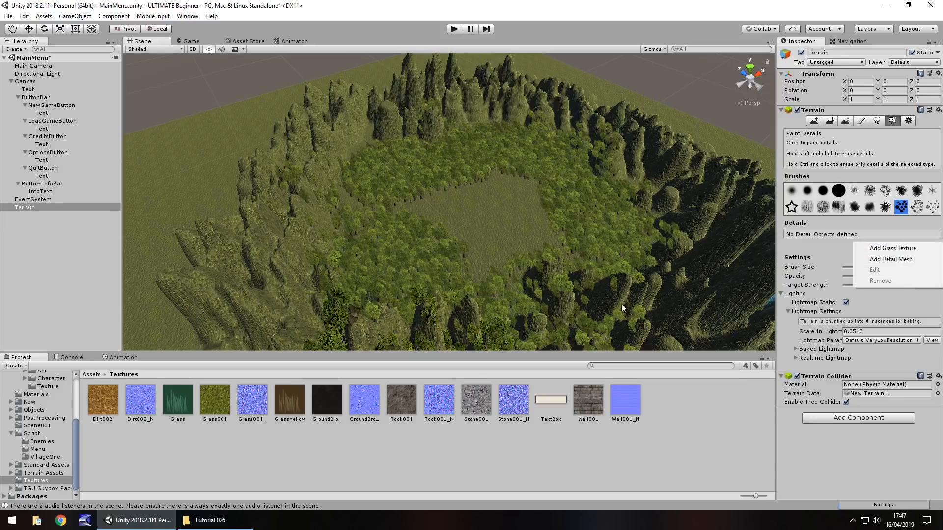
left_click(892, 248)
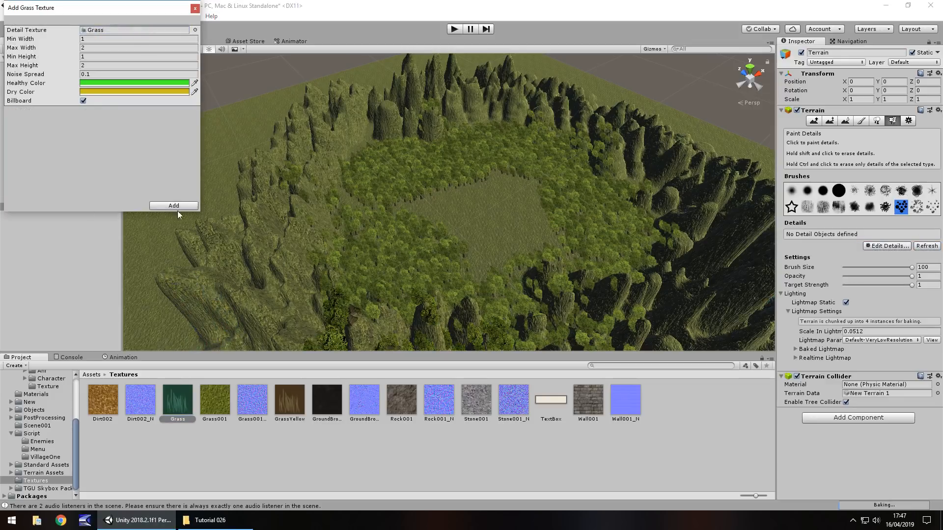
left_click(173, 206)
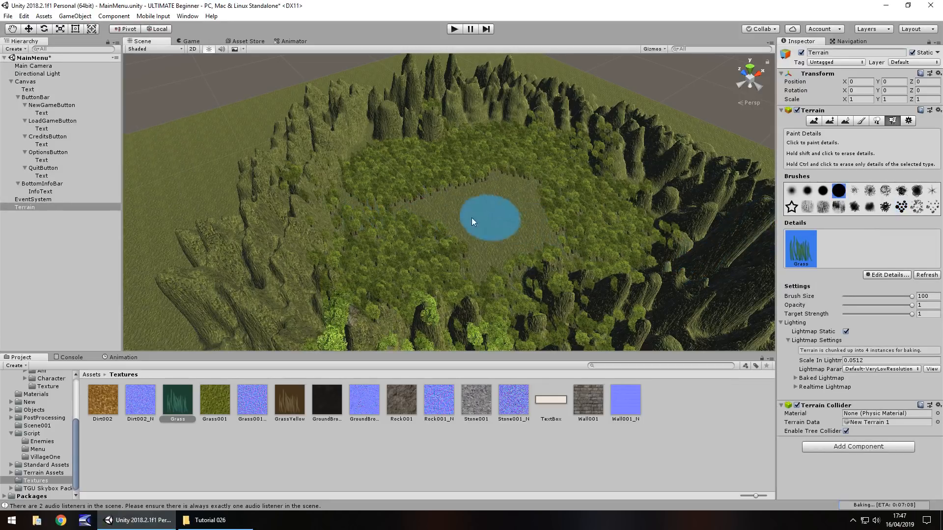
left_click_drag(490, 220, 547, 244)
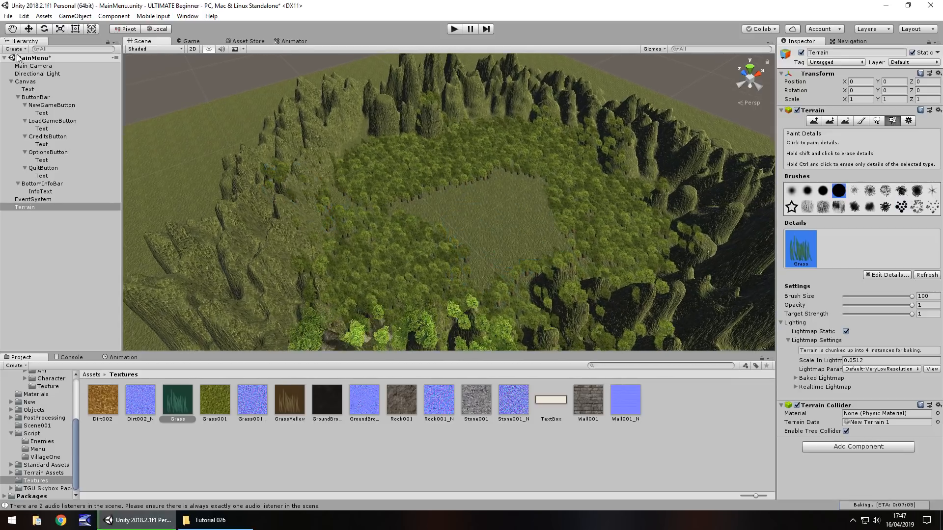
Align the Main Camera with the view above the clearing and set Rotation X to 30.21.
left_click(32, 66)
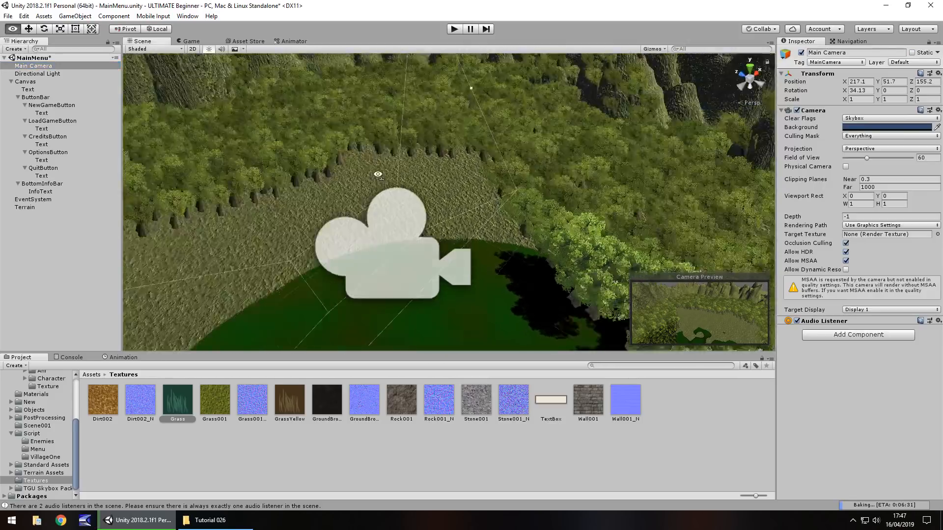
left_click_drag(378, 174, 431, 253)
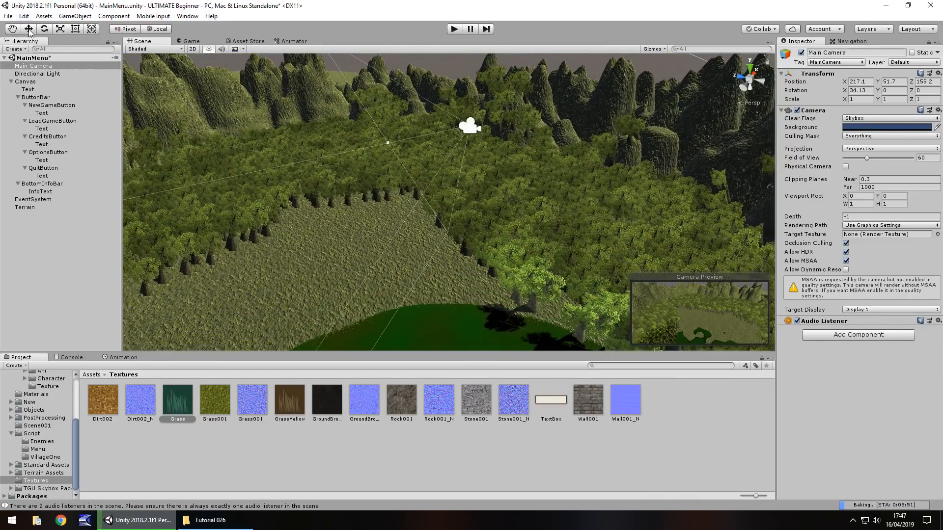
left_click(859, 91)
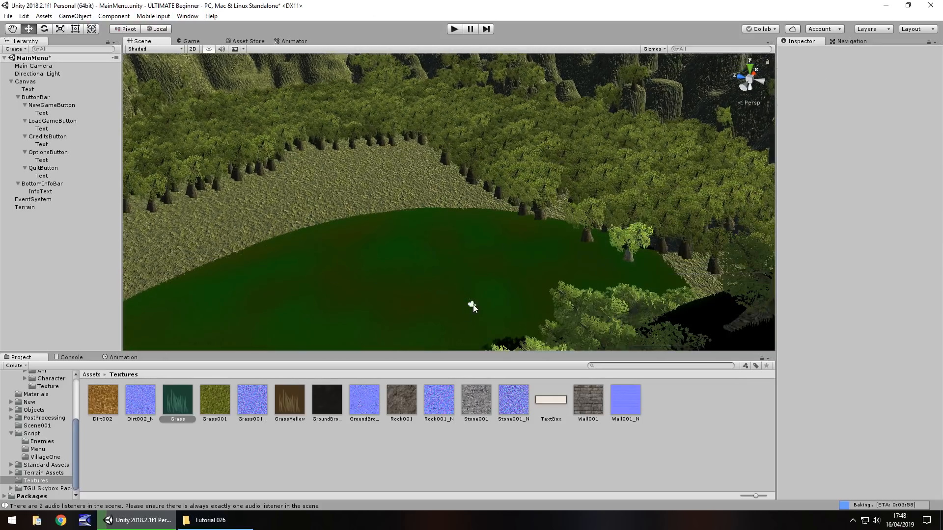
left_click(34, 65)
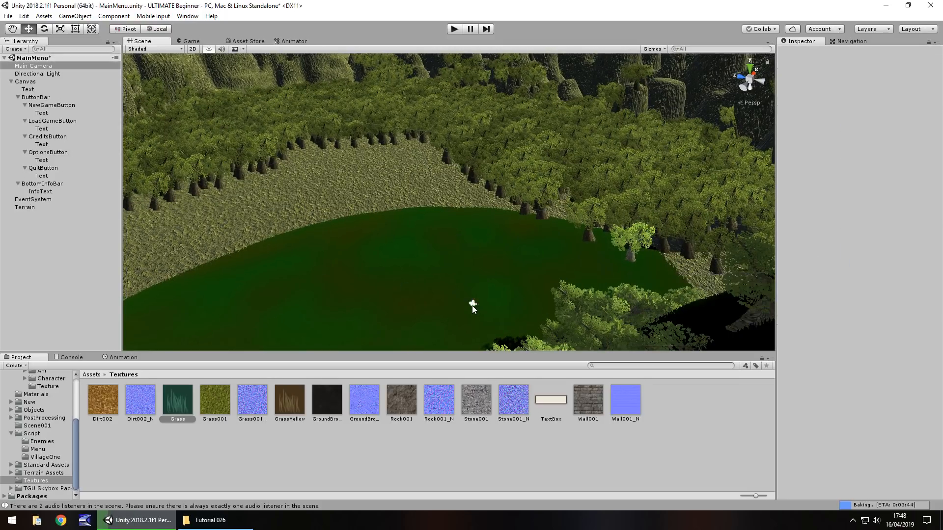
left_click(34, 65)
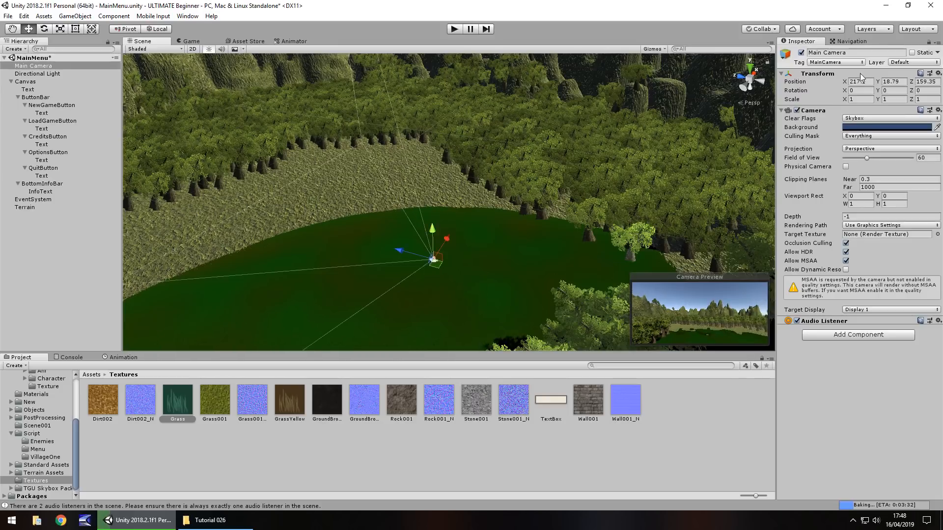
type("30.21")
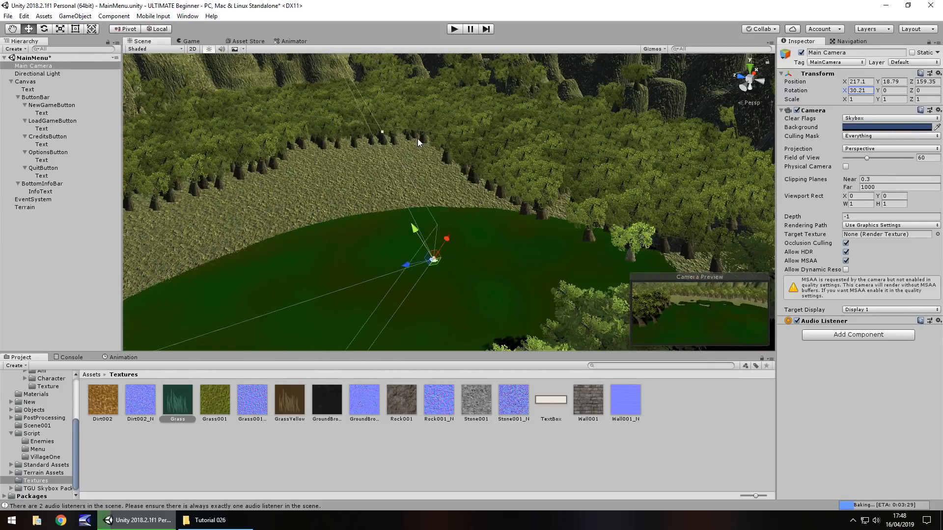
mouse_move(363, 273)
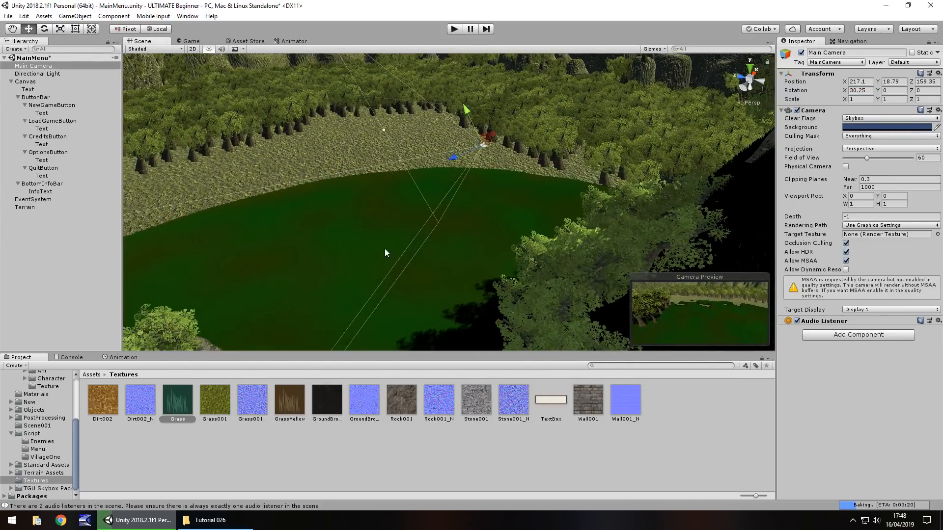
mouse_move(442, 145)
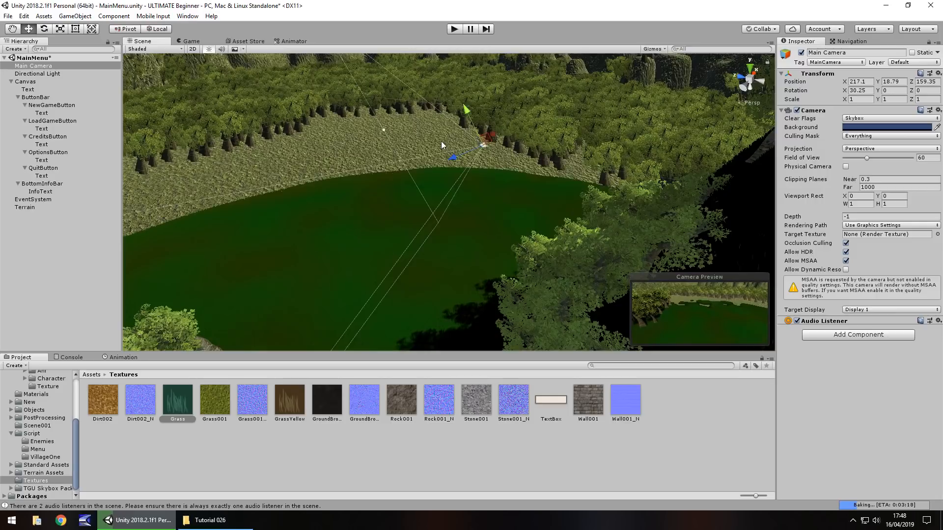
mouse_move(511, 176)
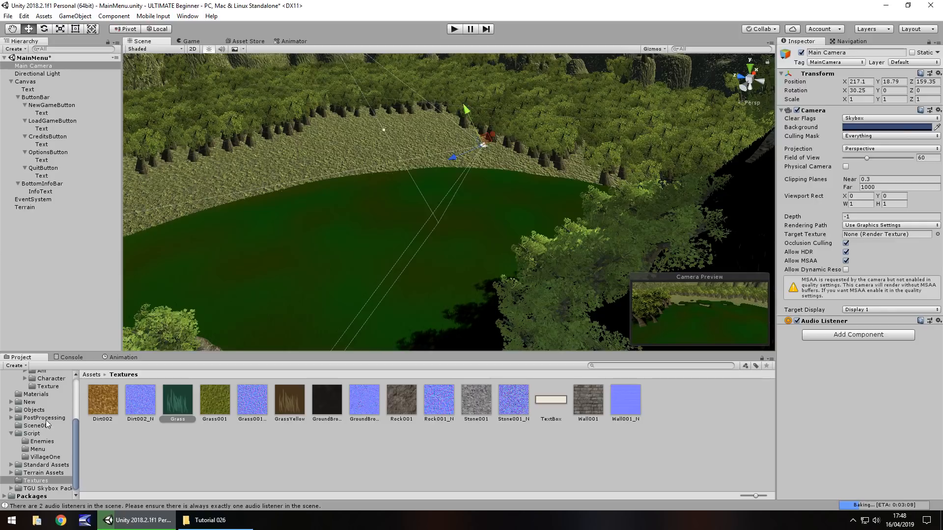
Attach a Post Processing Behaviour with the PPJV profile from PostProcessing/Runtime to Main Camera.
left_click(43, 418)
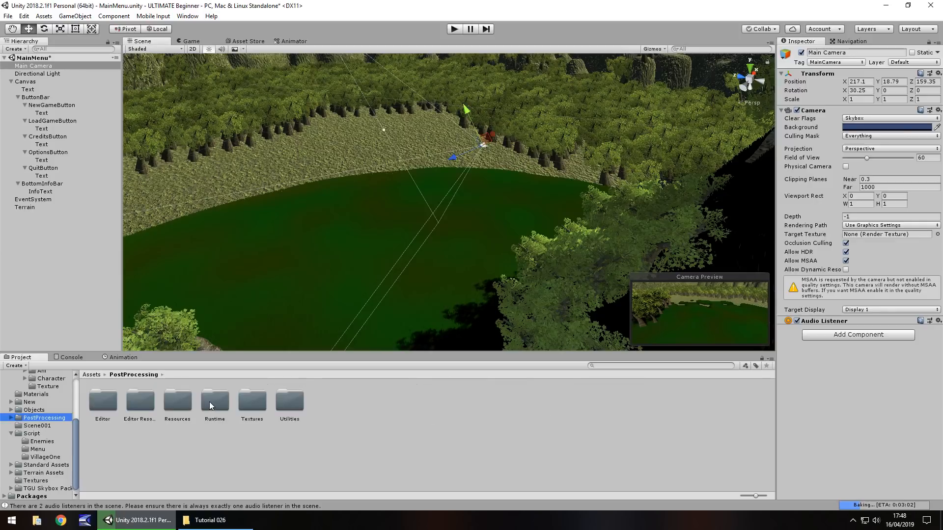
mouse_move(222, 409)
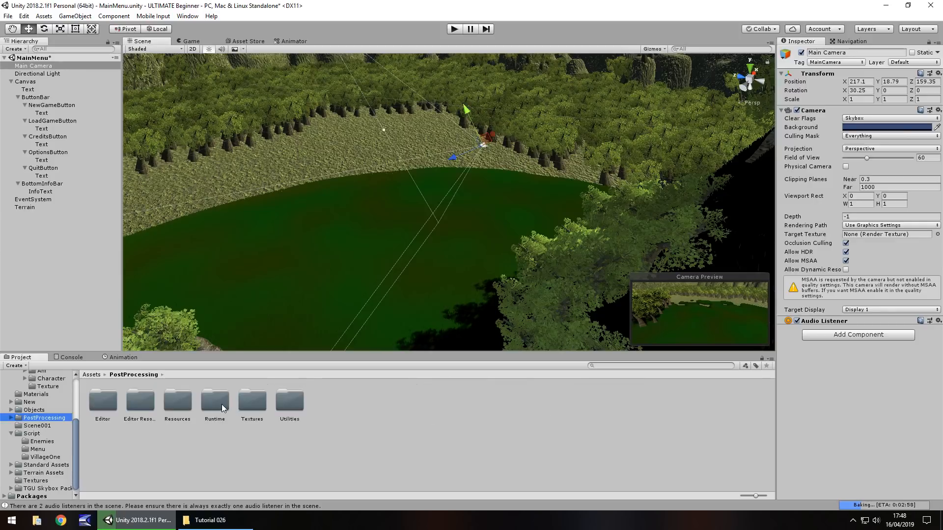
double_click(214, 400)
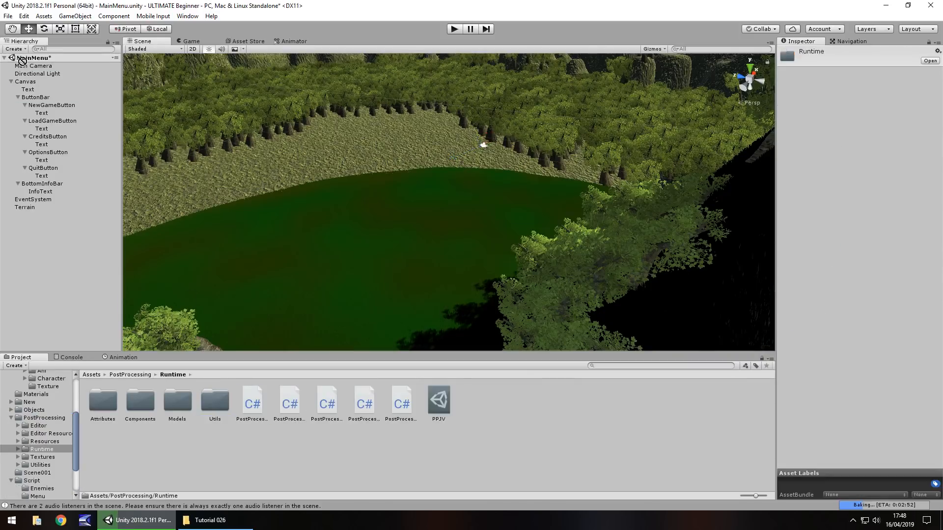
left_click(33, 66)
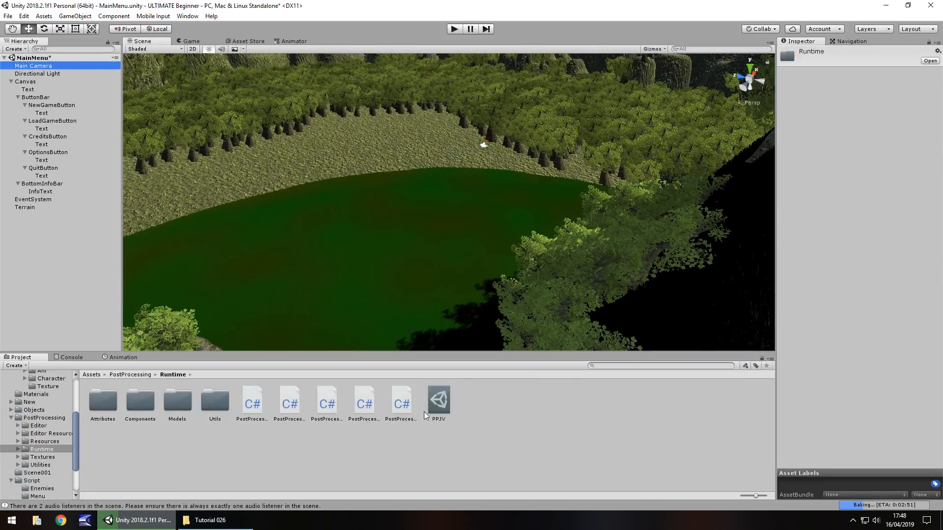
left_click(33, 65)
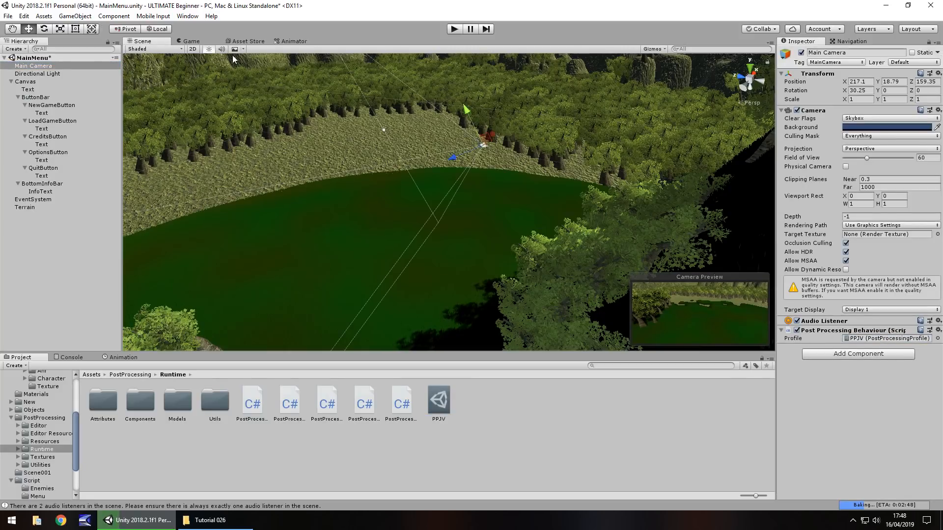
left_click(237, 49)
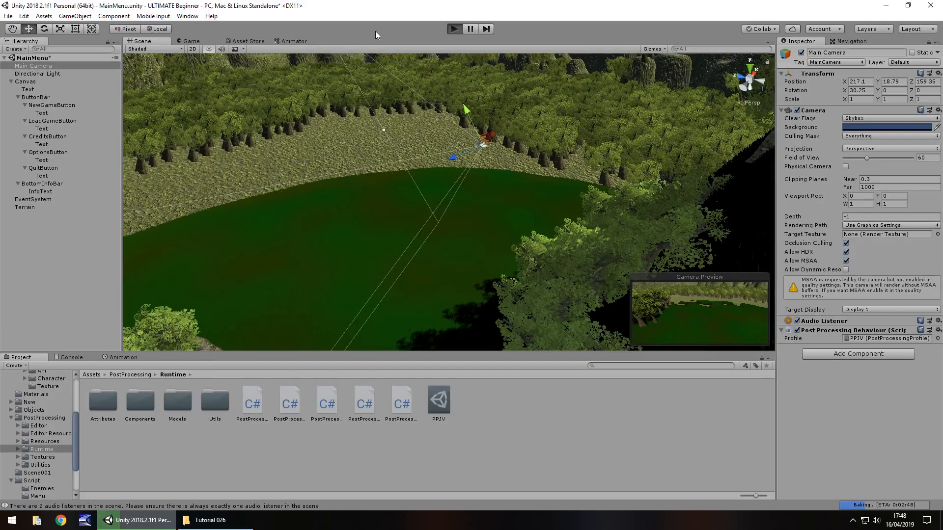
left_click(453, 28)
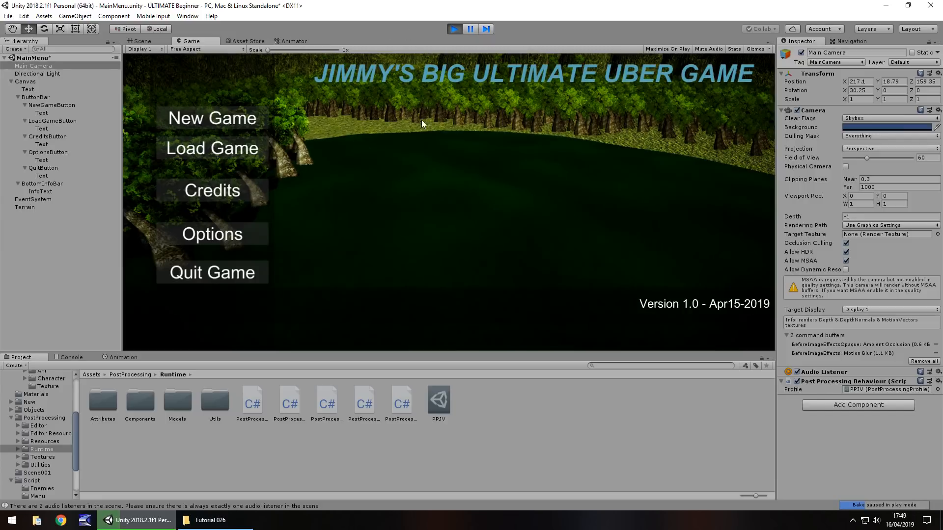
mouse_move(444, 78)
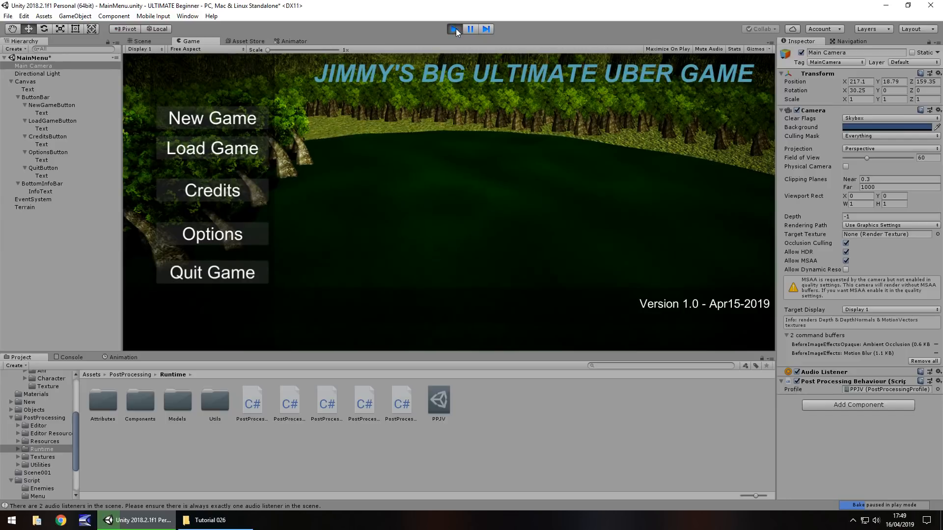
left_click(453, 29)
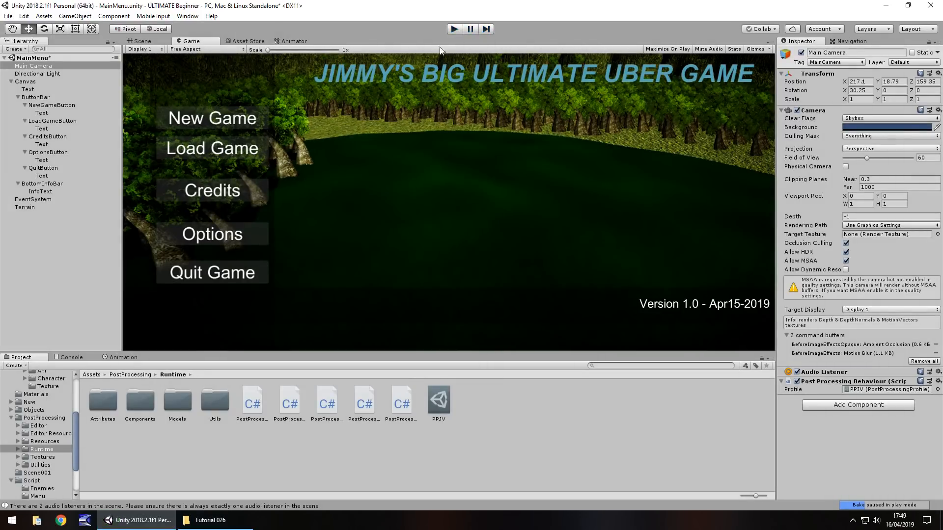
left_click(142, 41)
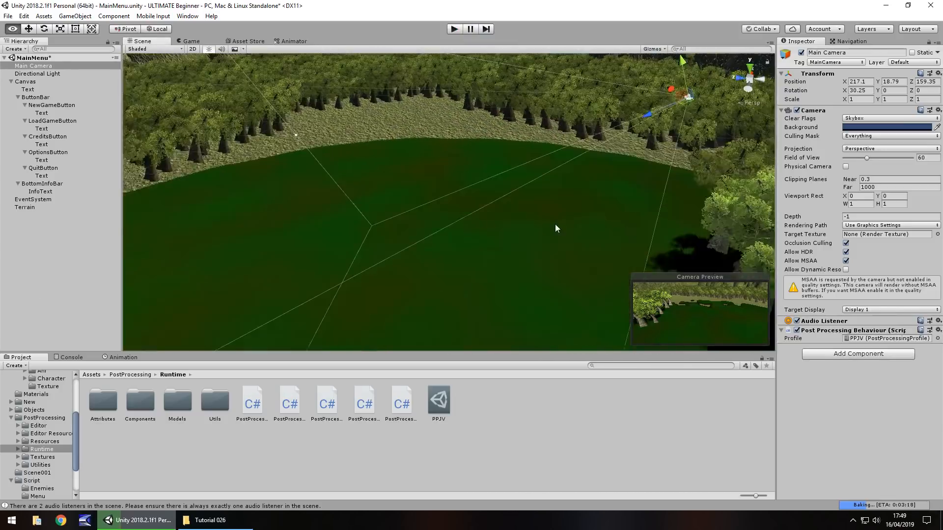
In the Terrain's settings, raise Detail Distance from 80 to 143.
left_click(25, 207)
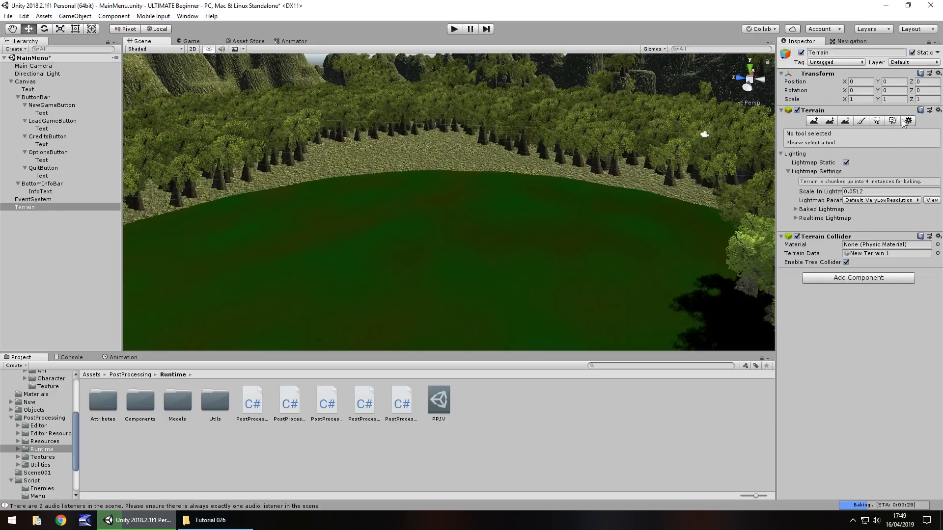
left_click(908, 121)
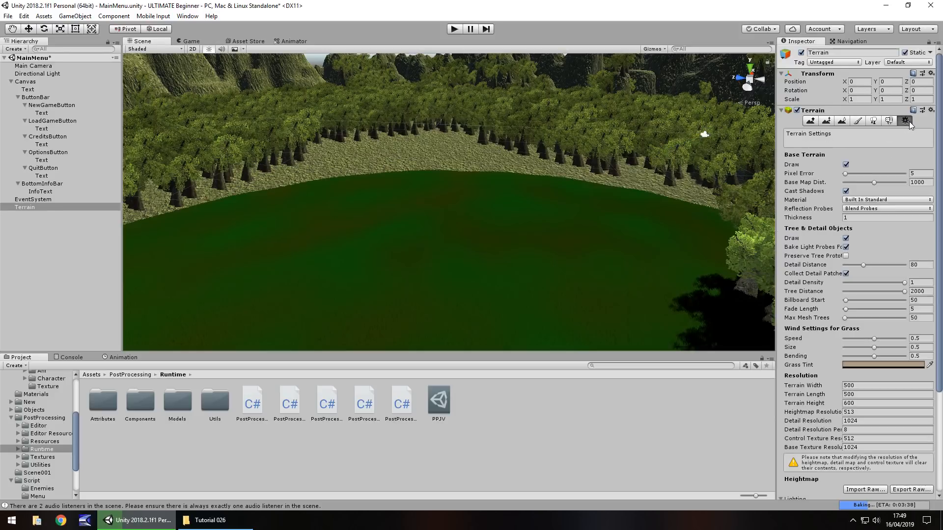
mouse_move(876, 160)
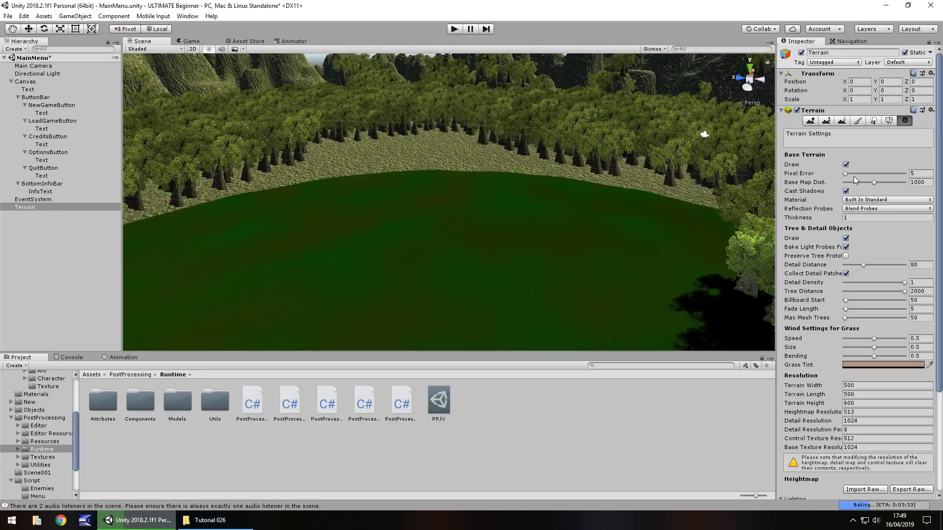
mouse_move(863, 269)
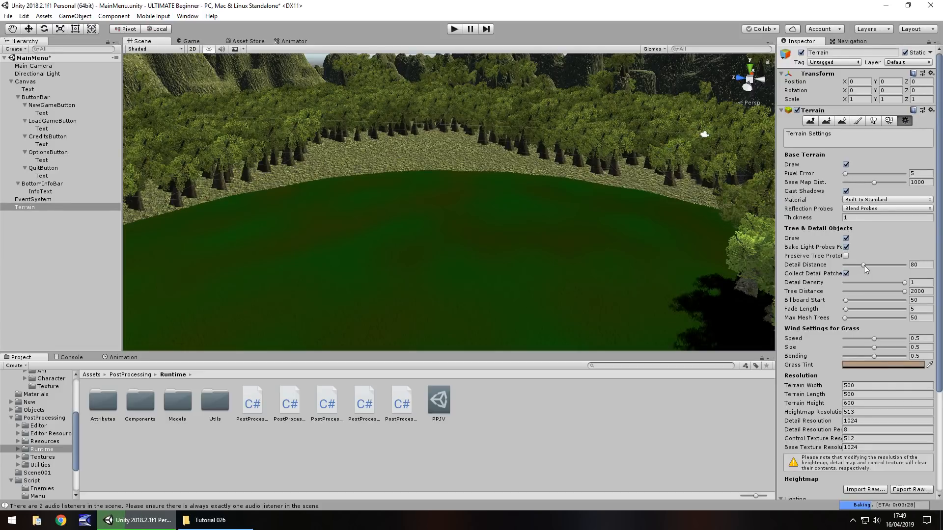
mouse_move(868, 270)
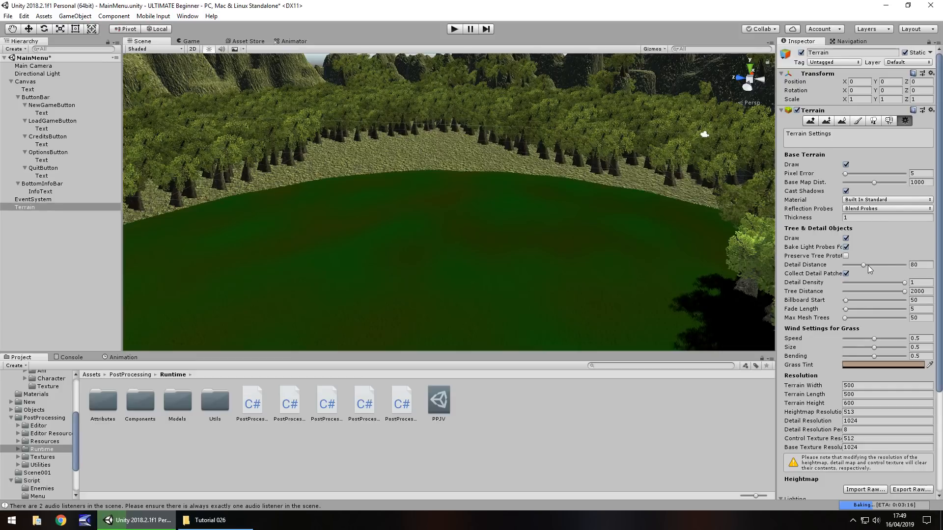
left_click_drag(864, 265, 870, 265)
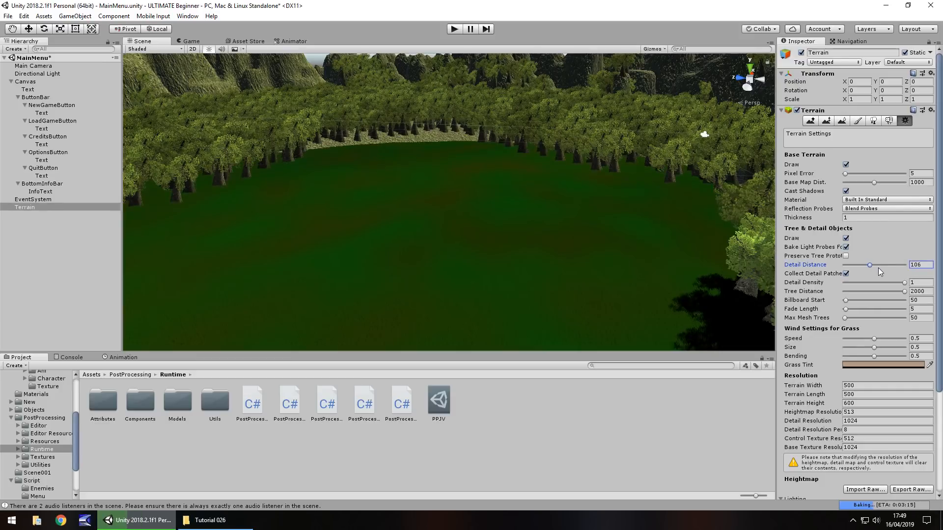
left_click_drag(869, 264, 879, 265)
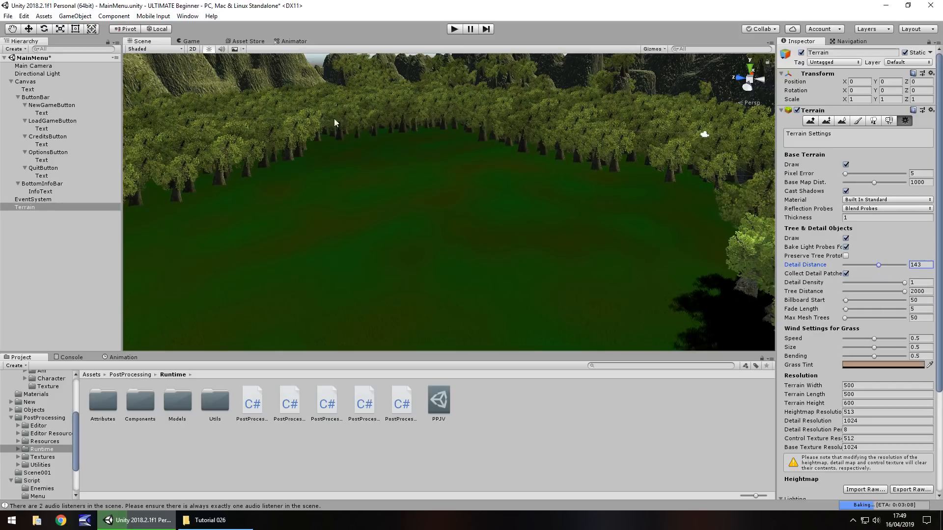
mouse_move(715, 486)
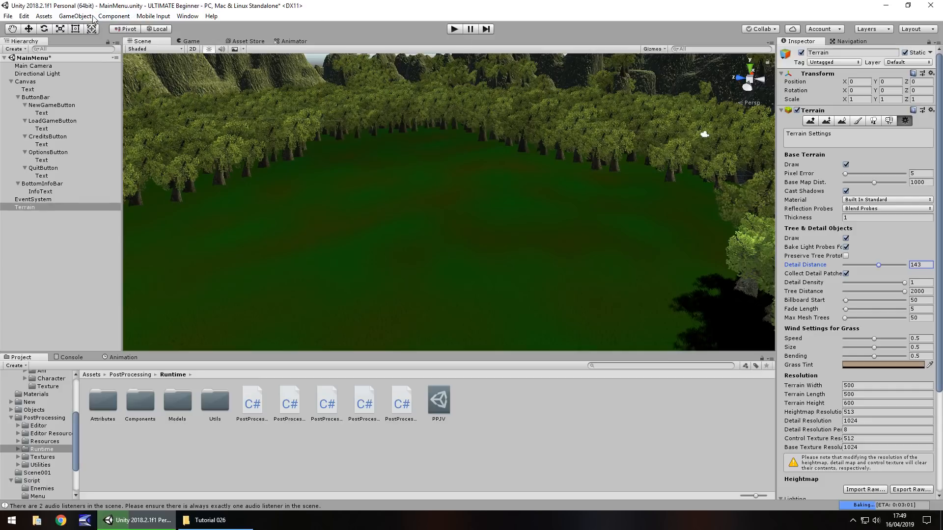
Create a Wind Zone, then run and stop a Play-mode test of the menu.
left_click(75, 16)
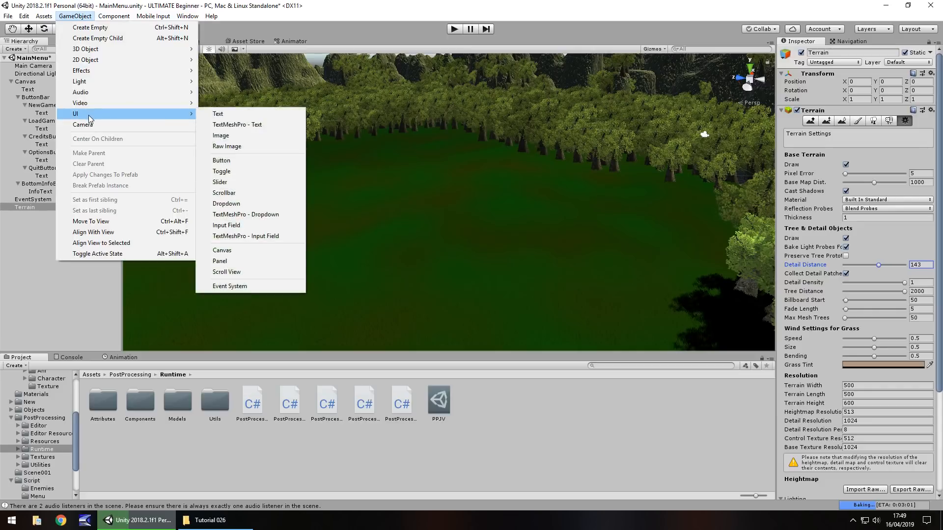
mouse_move(85, 48)
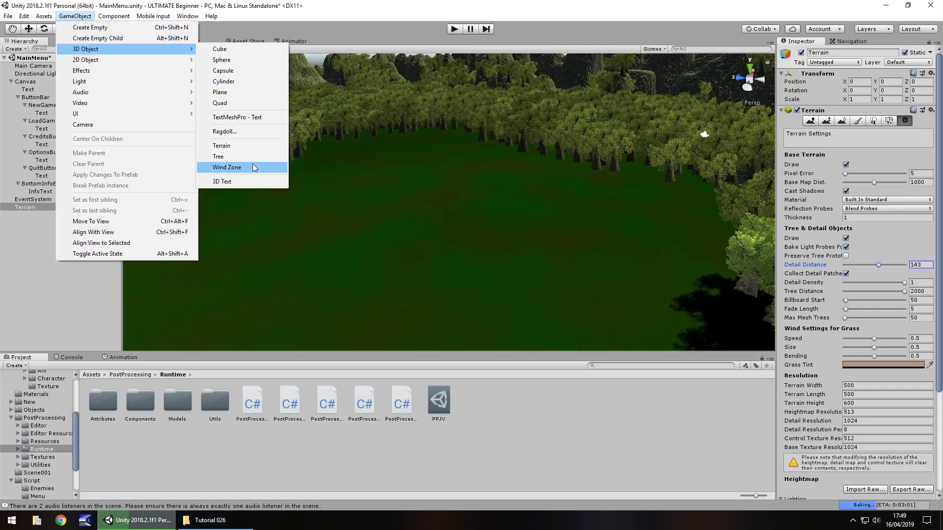
left_click(227, 166)
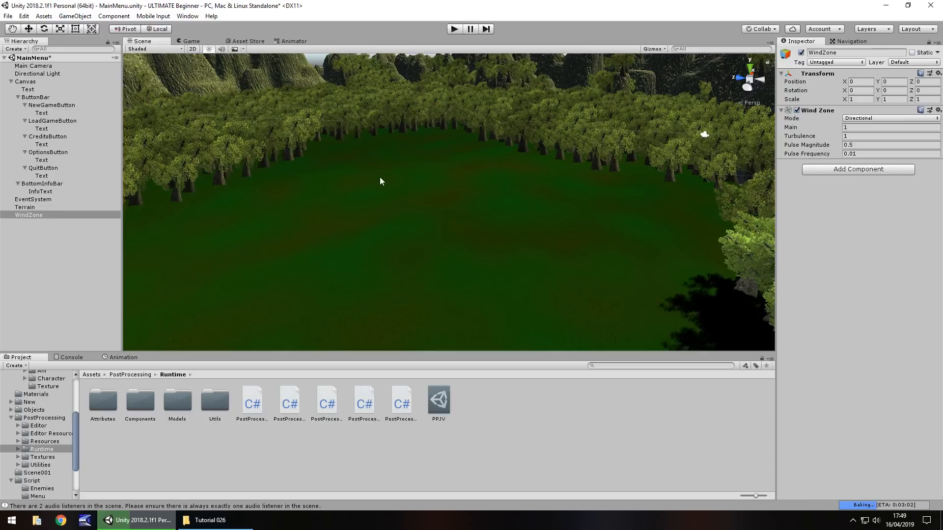
mouse_move(309, 179)
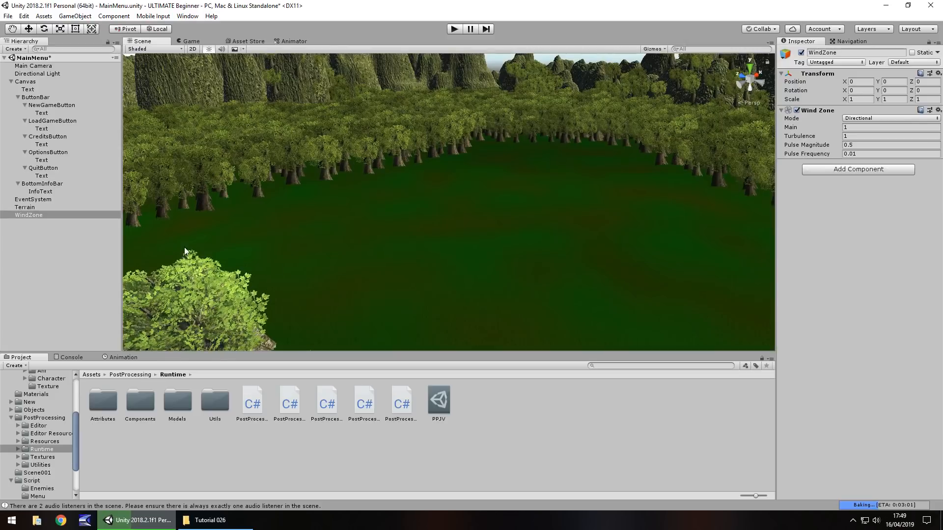
left_click(25, 207)
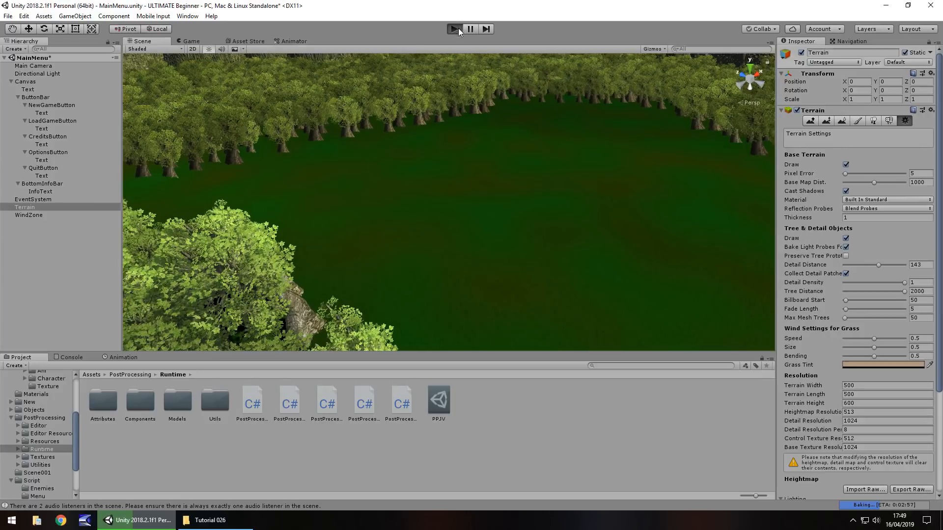
left_click(456, 29)
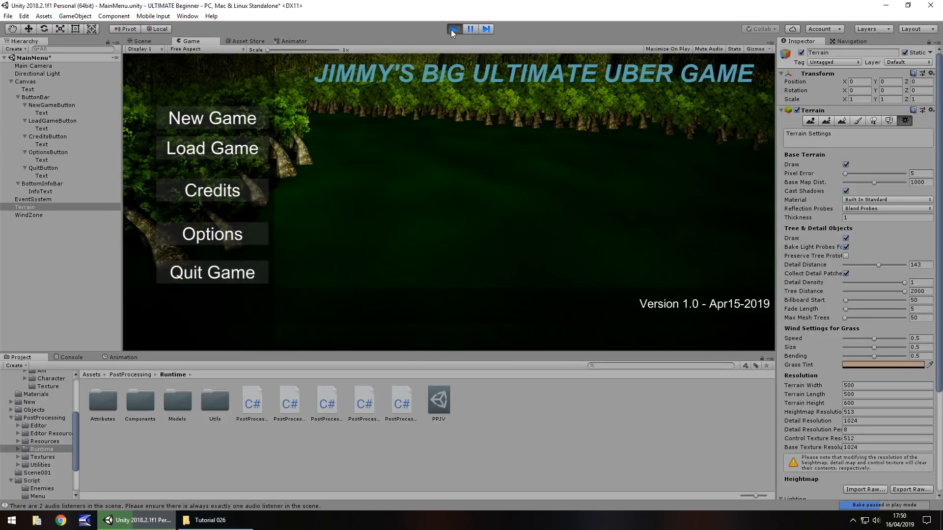
left_click(453, 28)
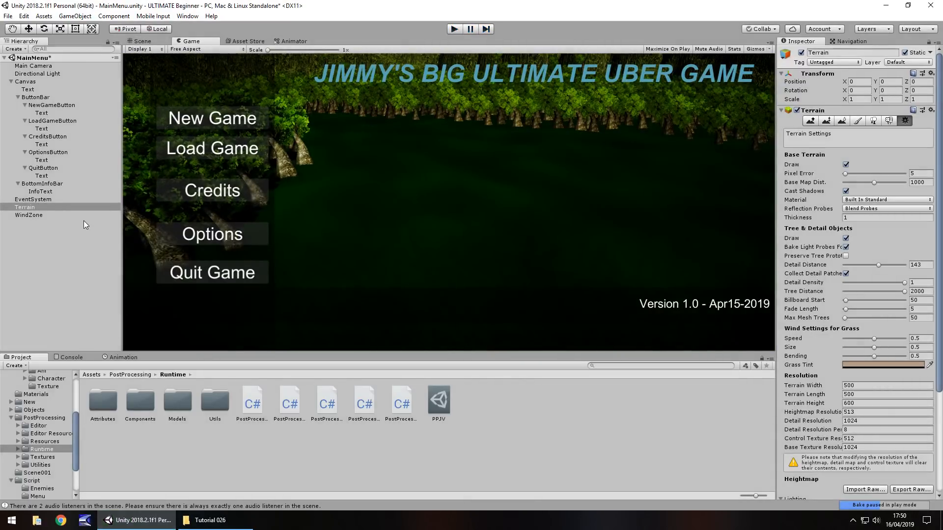
left_click(143, 41)
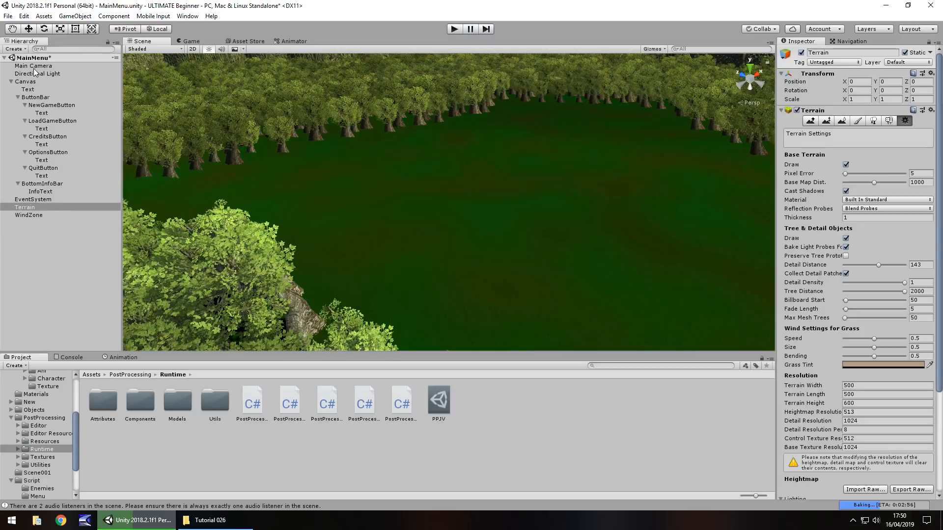
Set the Main Camera's Rotation X to 0, then reselect the camera after clicking the terrain.
left_click(33, 65)
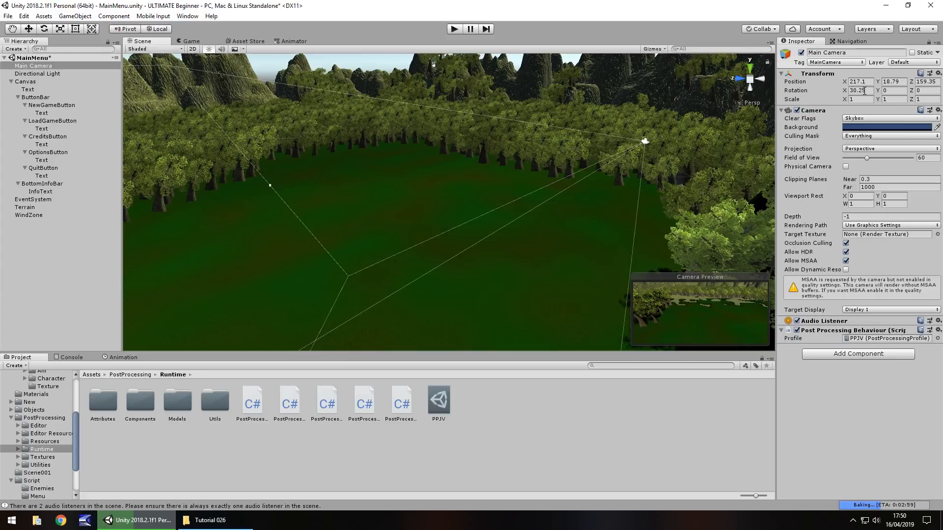
left_click(859, 91)
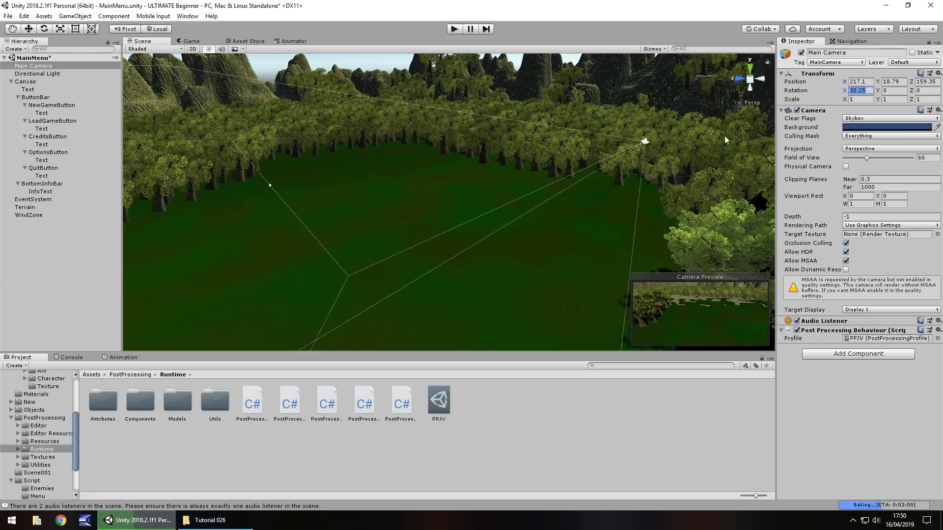
type("0")
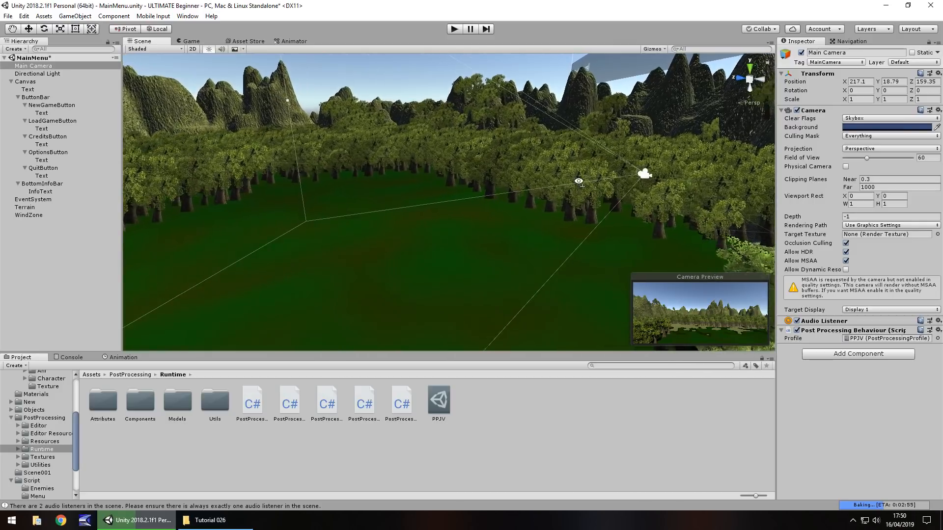
left_click(26, 207)
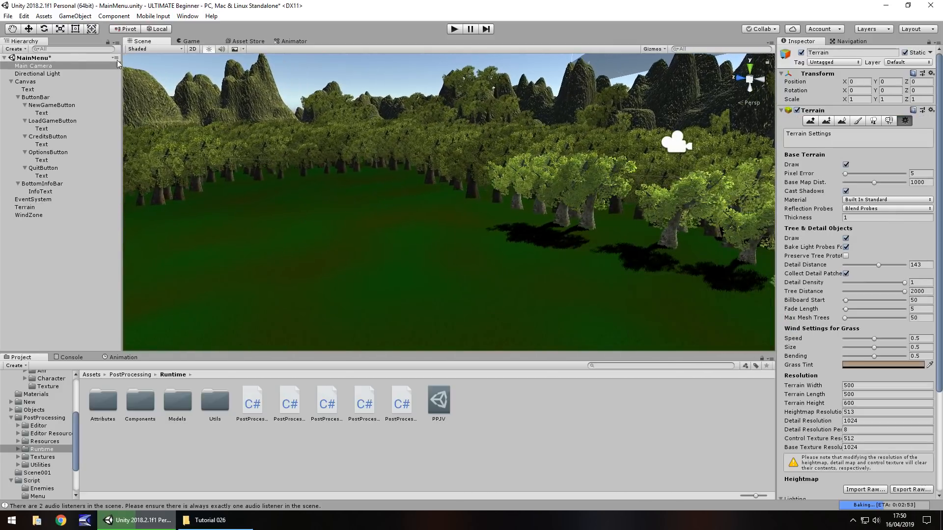
left_click(32, 65)
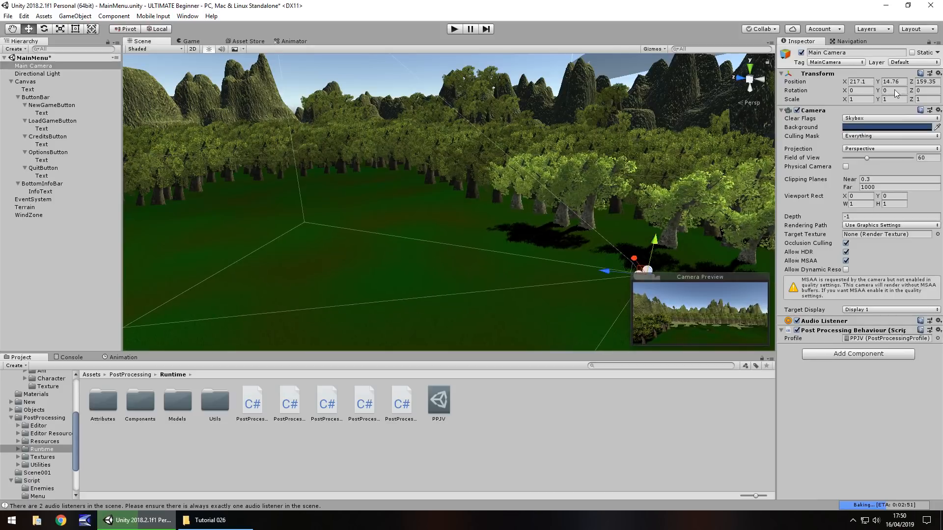
Pitch the Main Camera steeply down by entering a new Rotation X value.
left_click(859, 90)
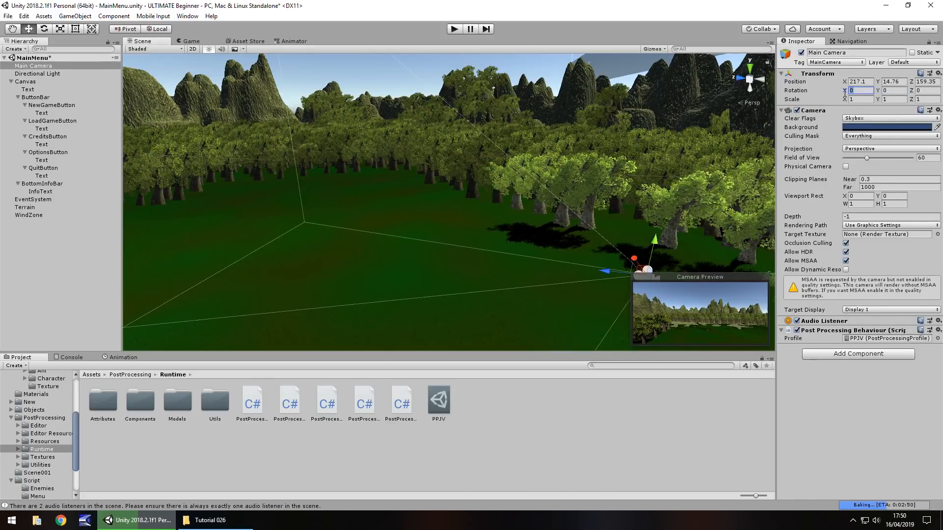
mouse_move(635, 118)
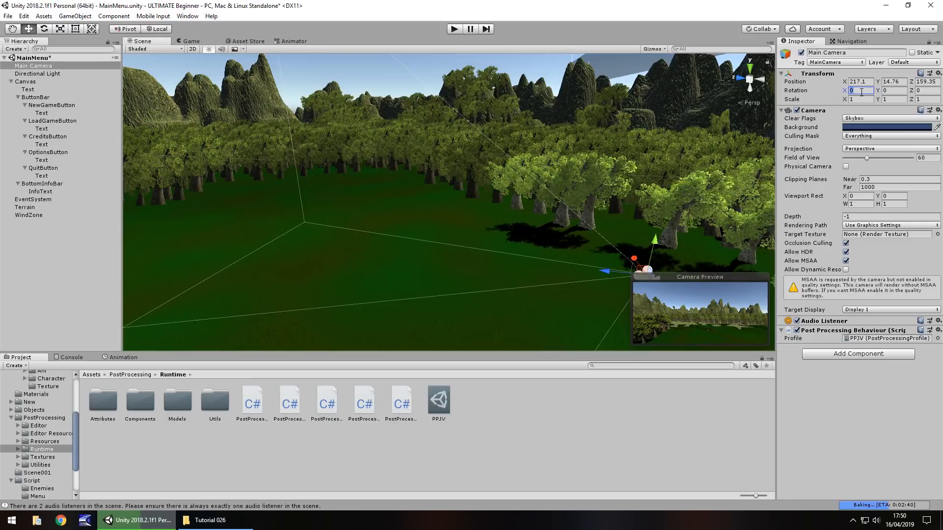
type("90")
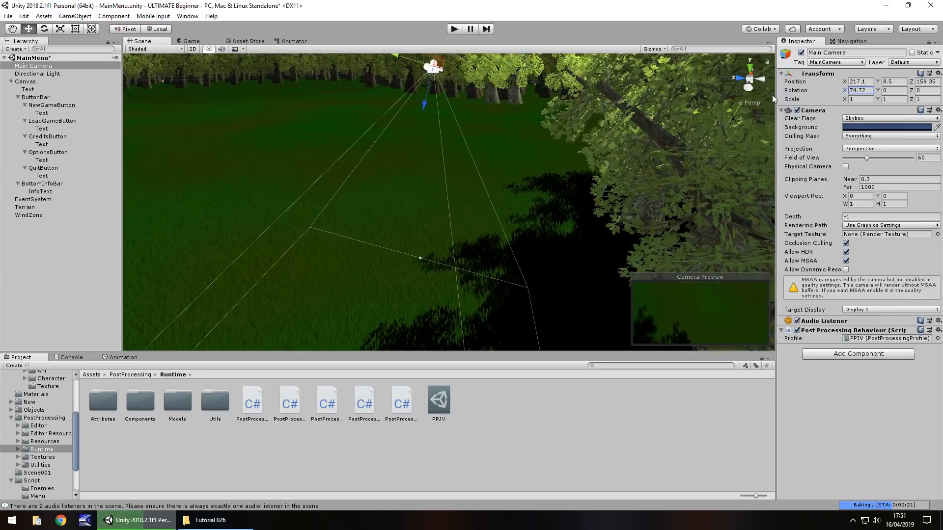
Point the camera almost straight down at 89 degrees and open the Animations folder.
type("90")
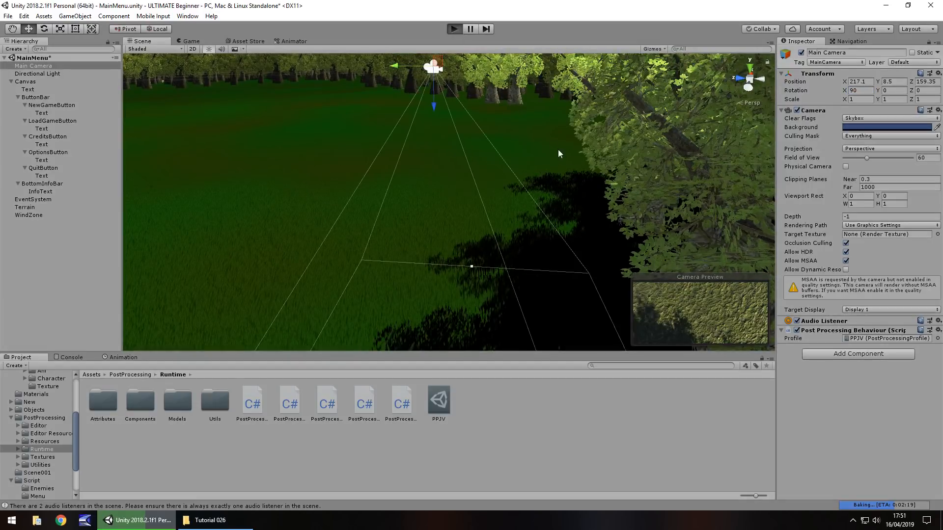
mouse_move(600, 163)
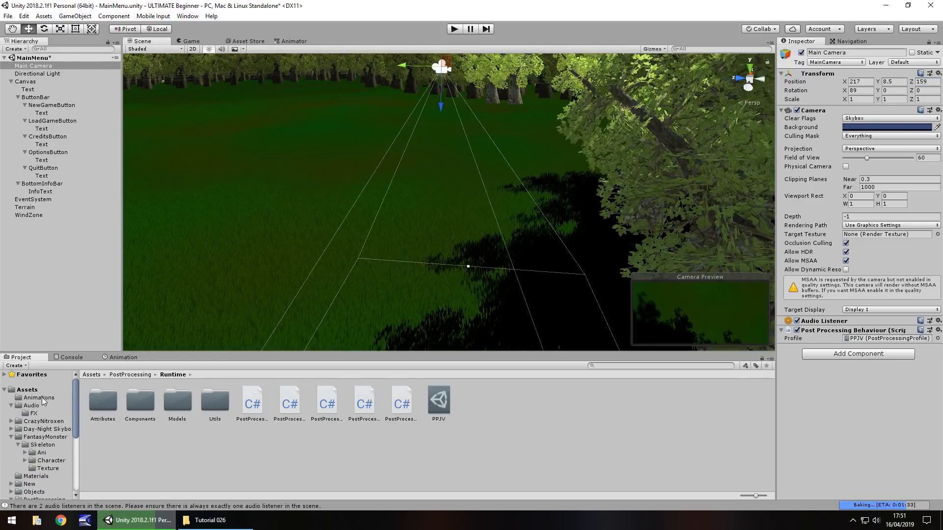
left_click(38, 397)
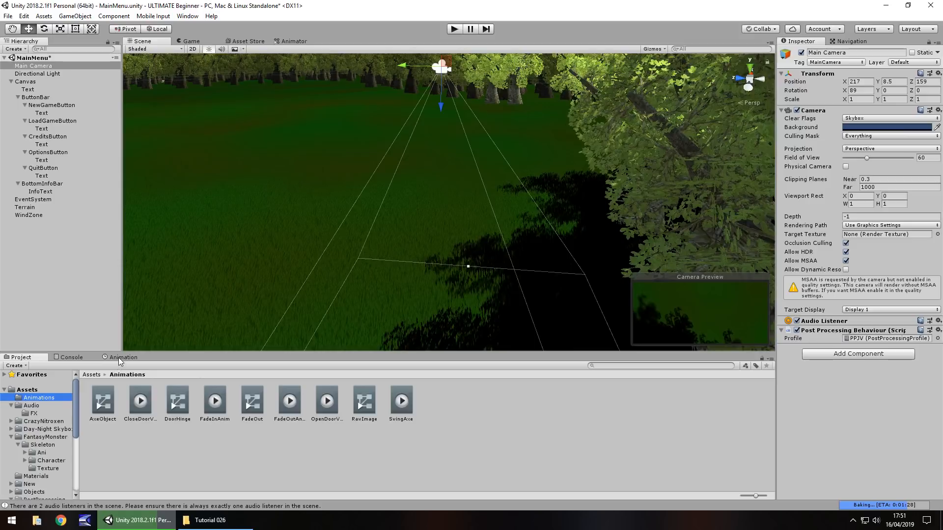
Open the Animation window and start a MenuAnim clip for the Main Camera.
left_click(123, 357)
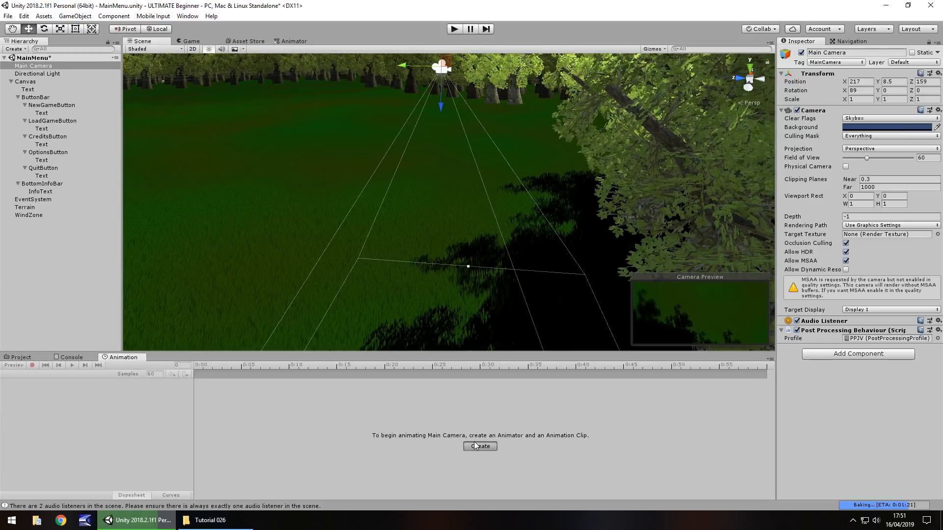
left_click(479, 447)
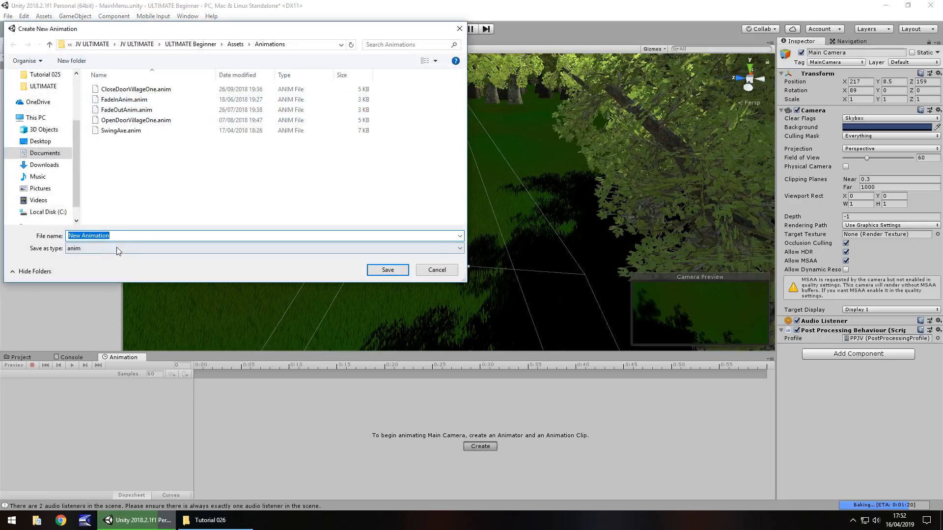
type("Men")
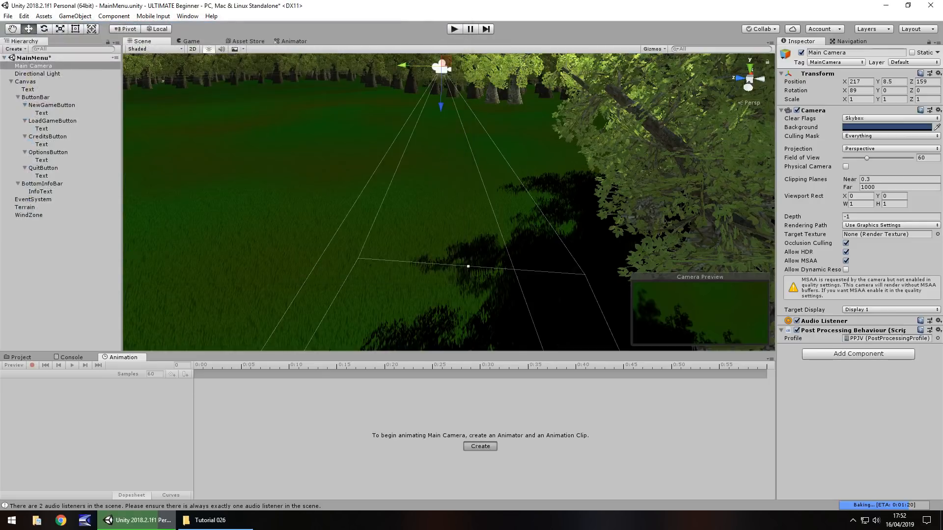
Save the MenuAnim clip and key the camera at position 217, 8.5, 159, rotation X 89.
left_click(479, 447)
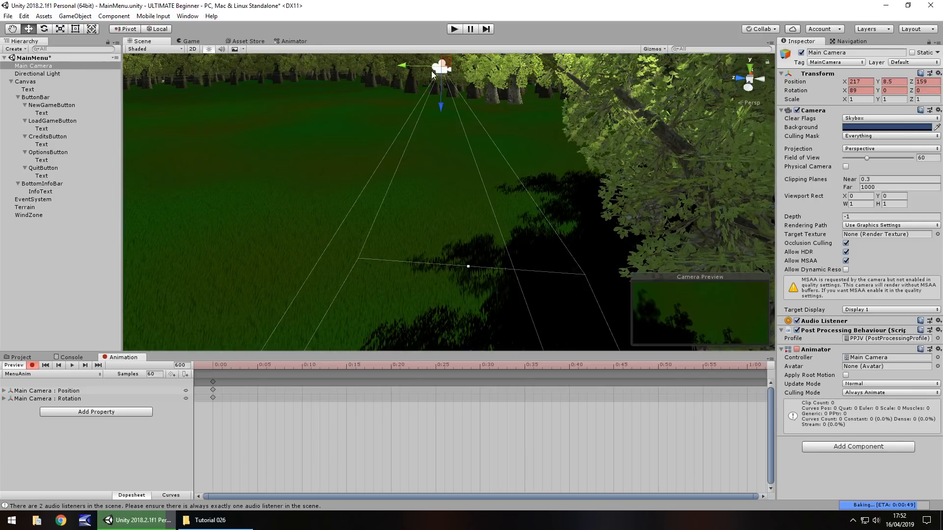
mouse_move(294, 183)
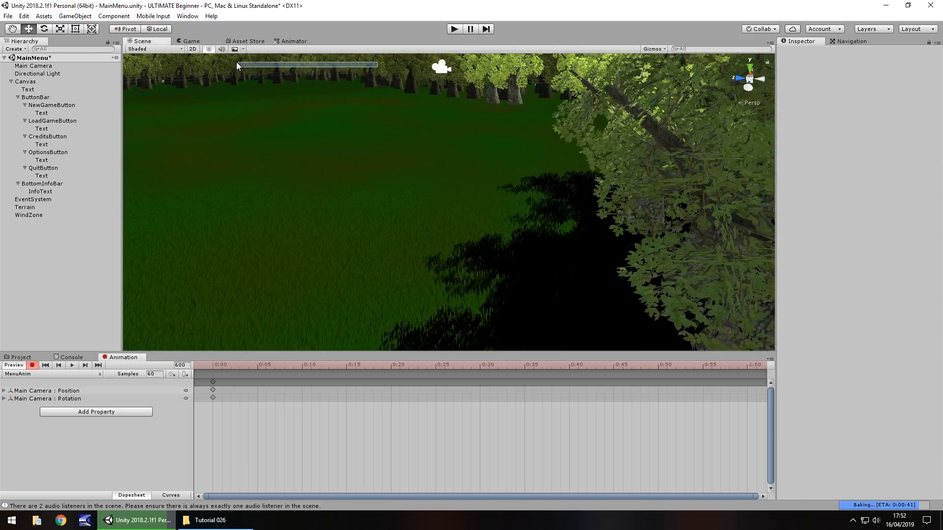
left_click(33, 65)
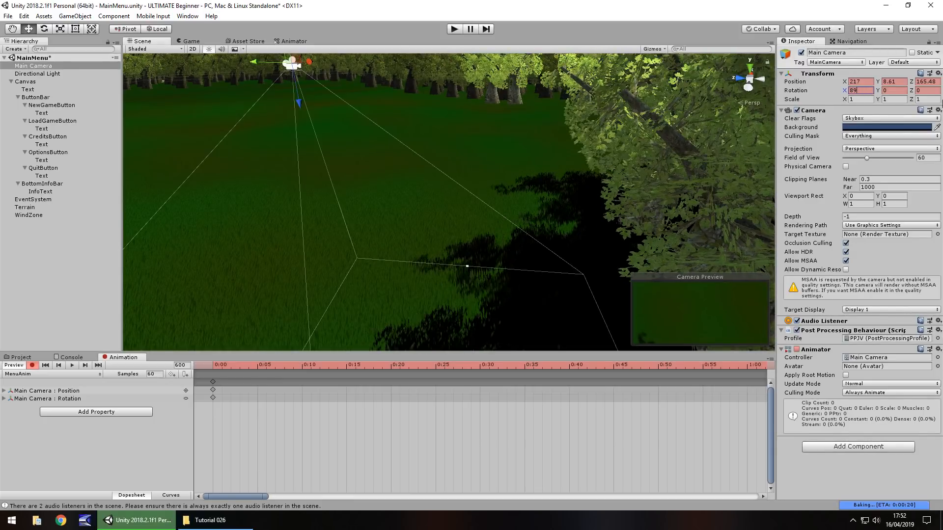
left_click(859, 81)
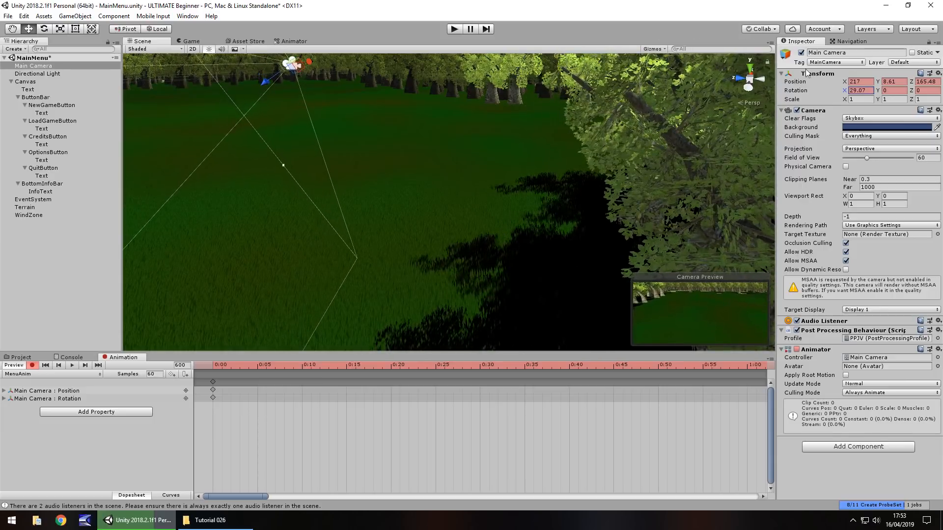
mouse_move(357, 203)
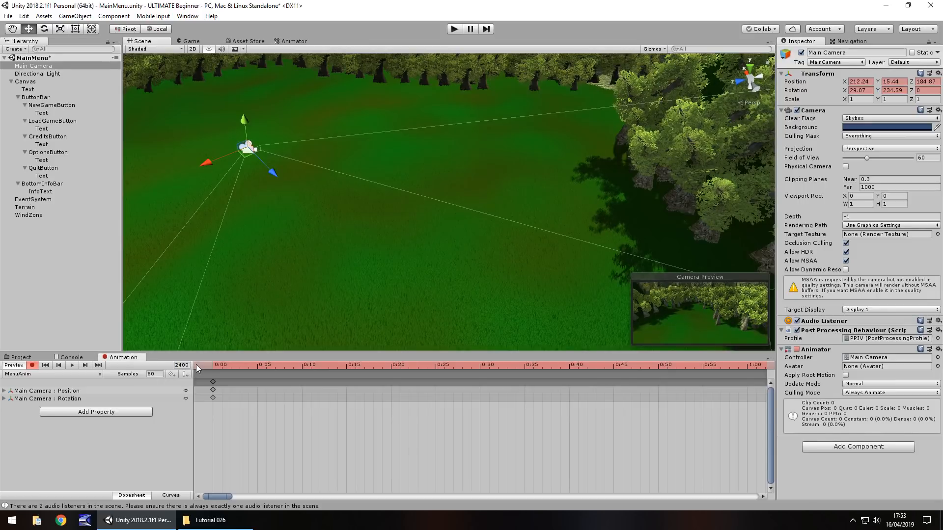
left_click(859, 81)
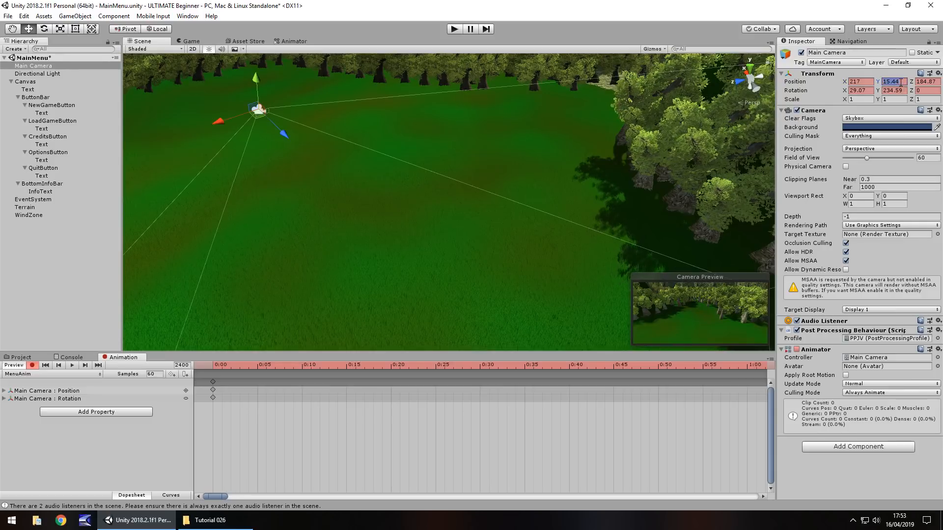
type("8.5")
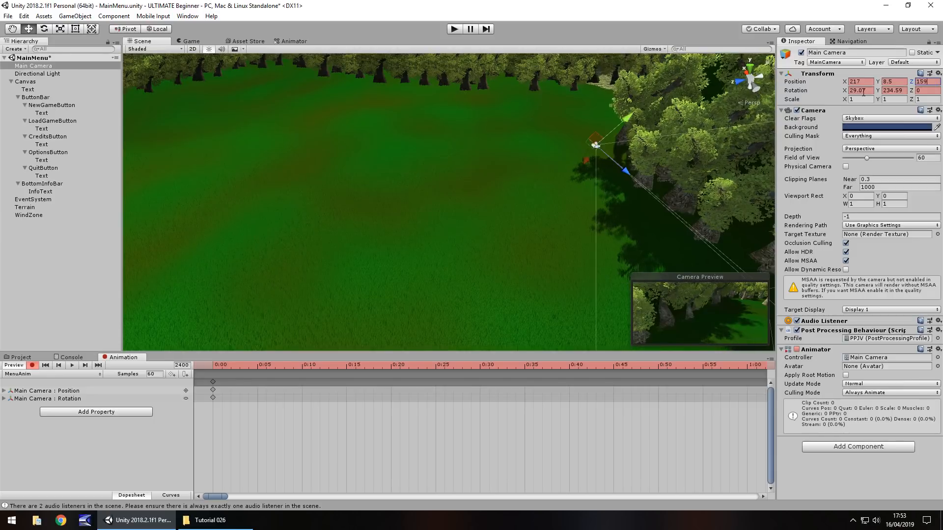
type("89")
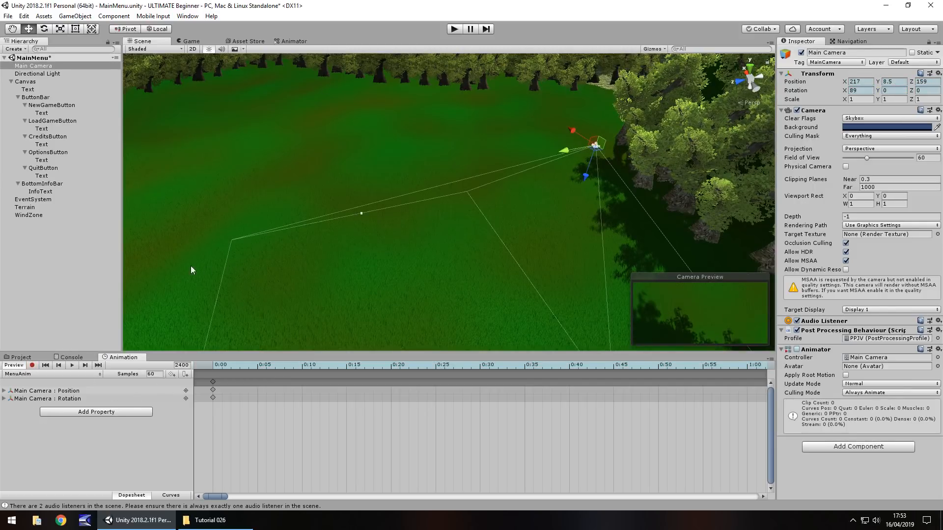
mouse_move(200, 266)
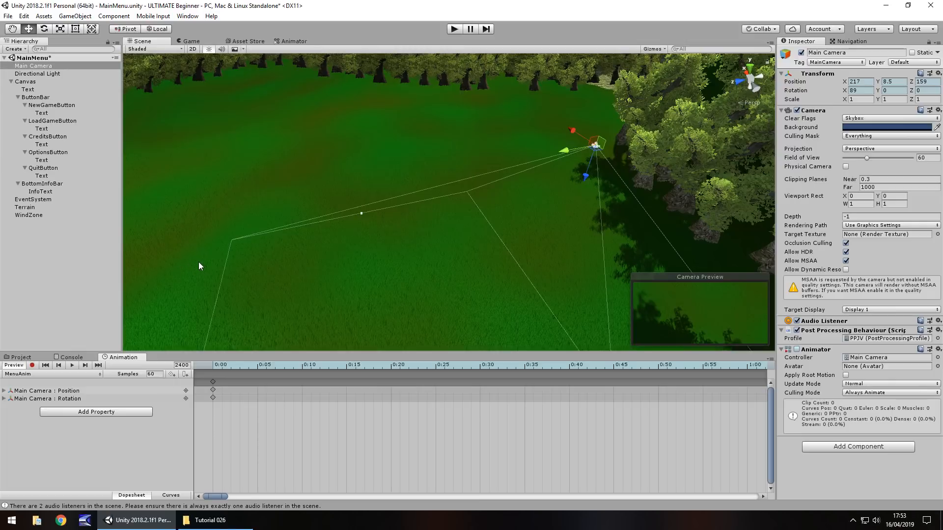
mouse_move(204, 286)
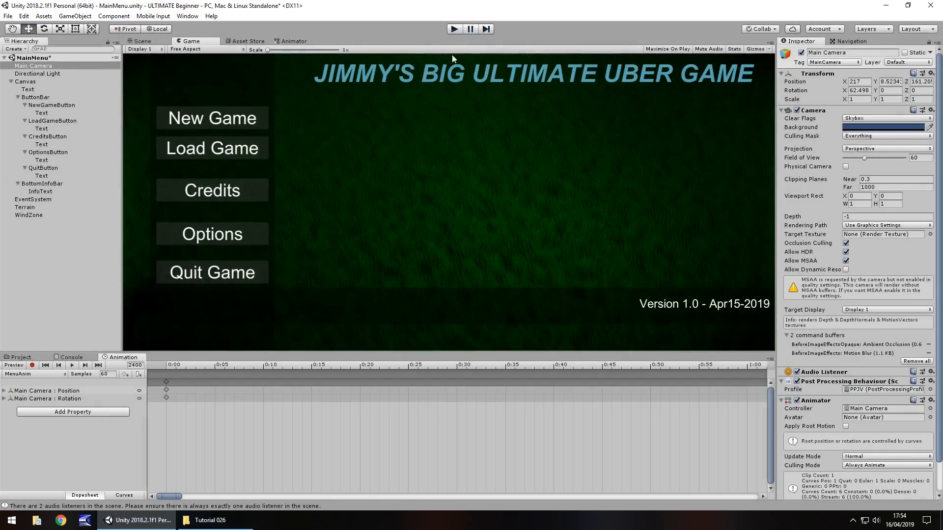
Return to the Scene view and show the project's Animations assets.
left_click(142, 41)
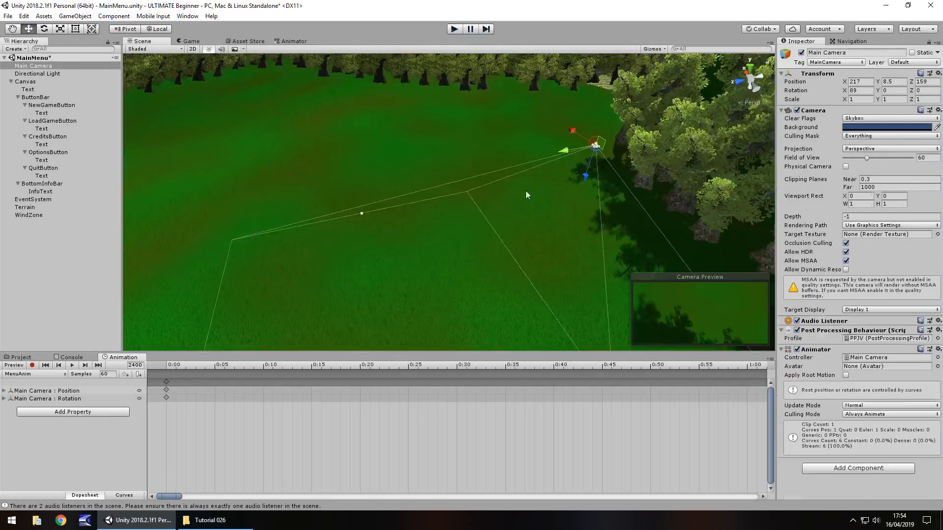
left_click(21, 357)
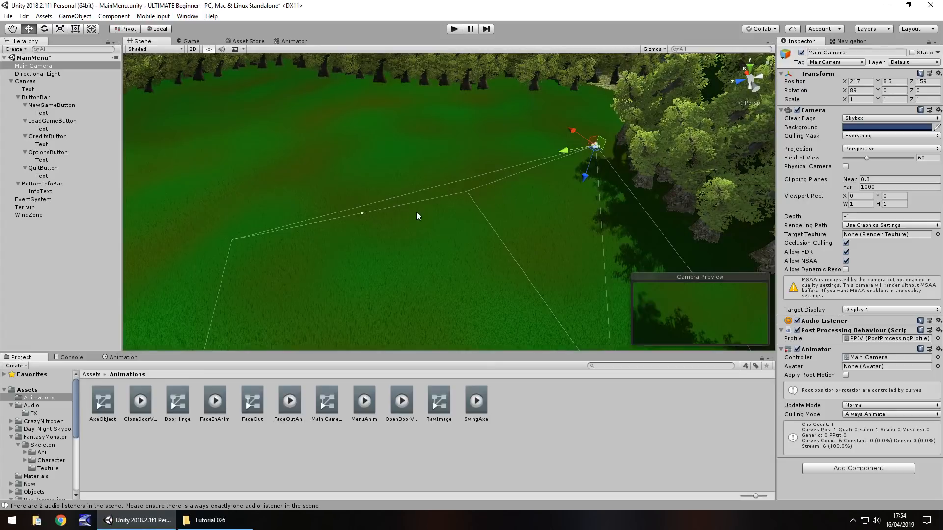
mouse_move(319, 191)
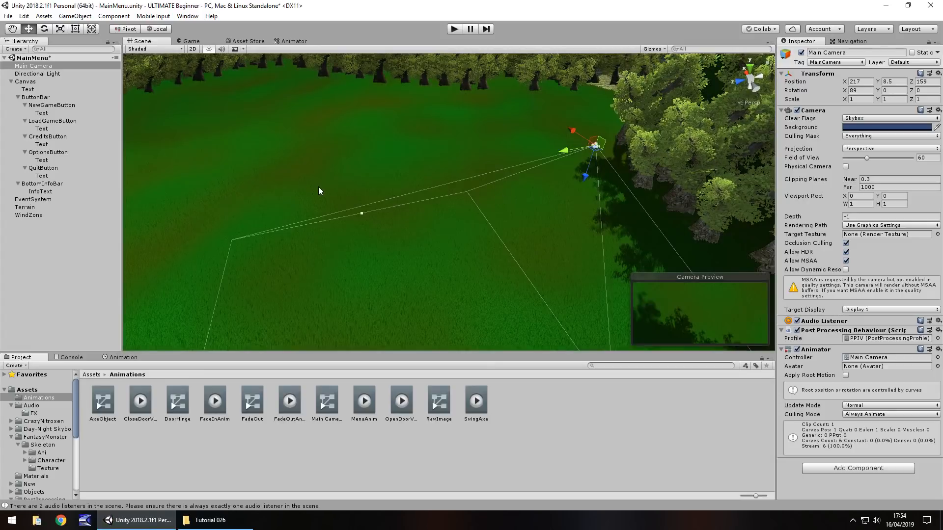
mouse_move(463, 300)
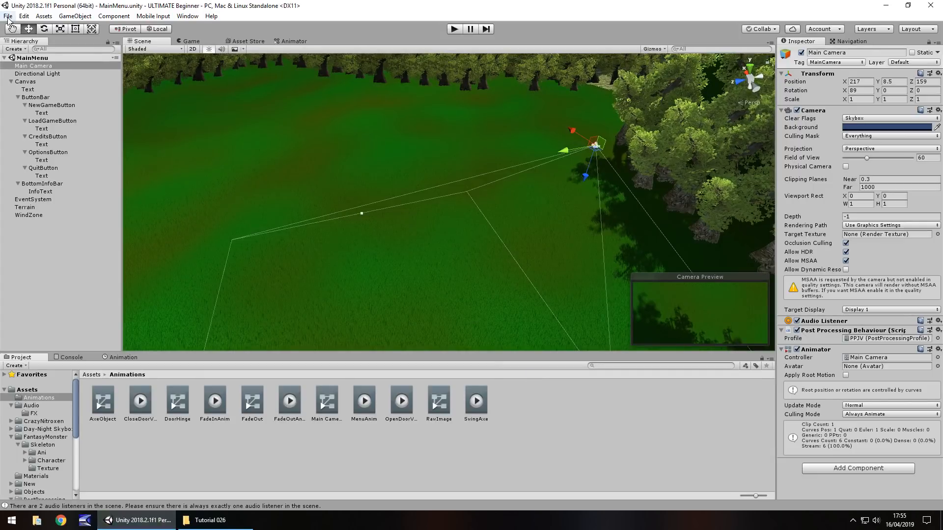
Create a new empty scene and save it as SplashScreen in Assets.
left_click(7, 16)
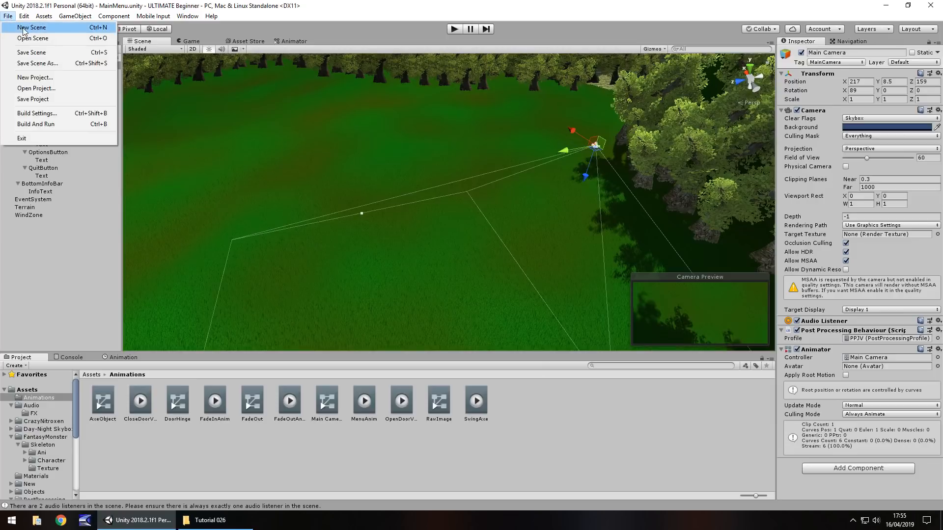
left_click(31, 27)
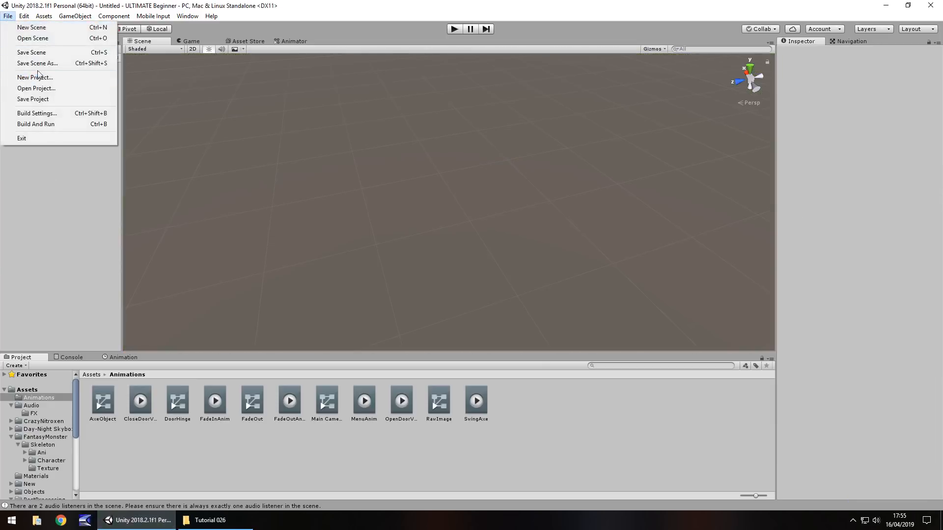
left_click(31, 53)
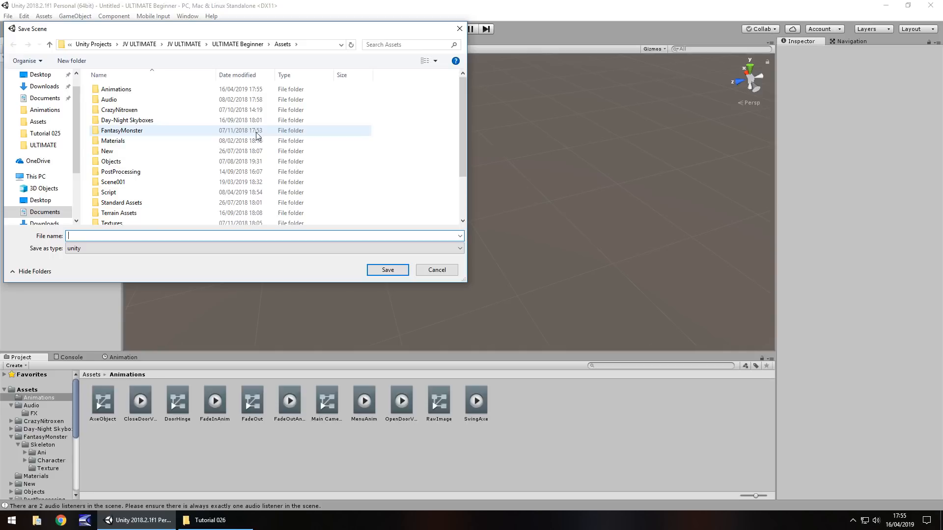
type("SplashScreen")
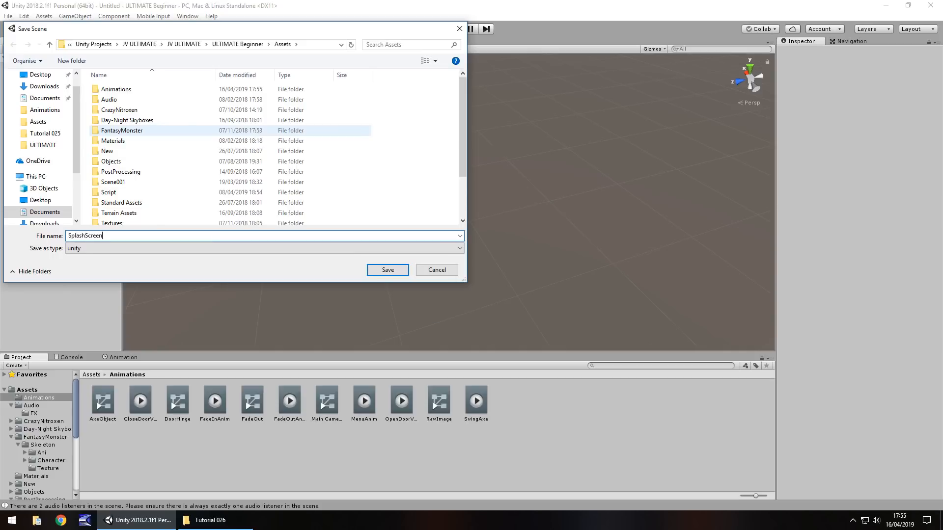
left_click(387, 269)
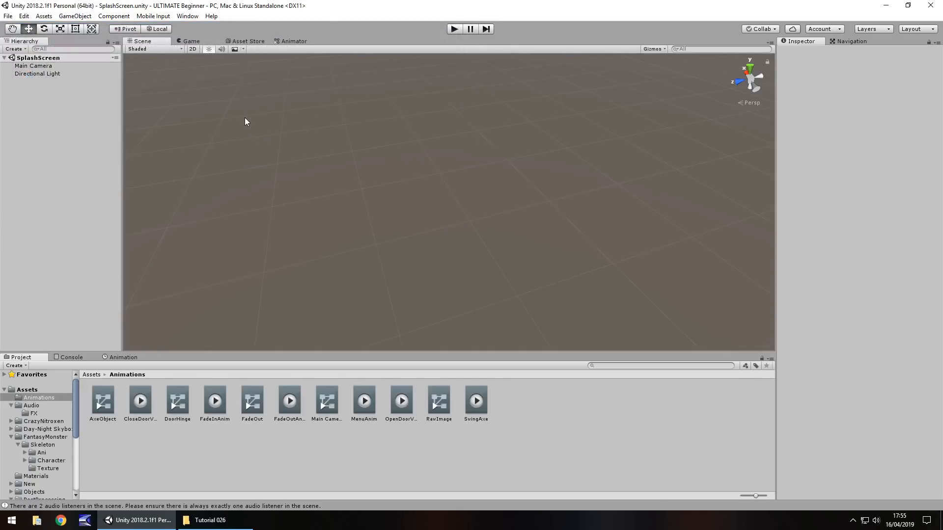
mouse_move(248, 259)
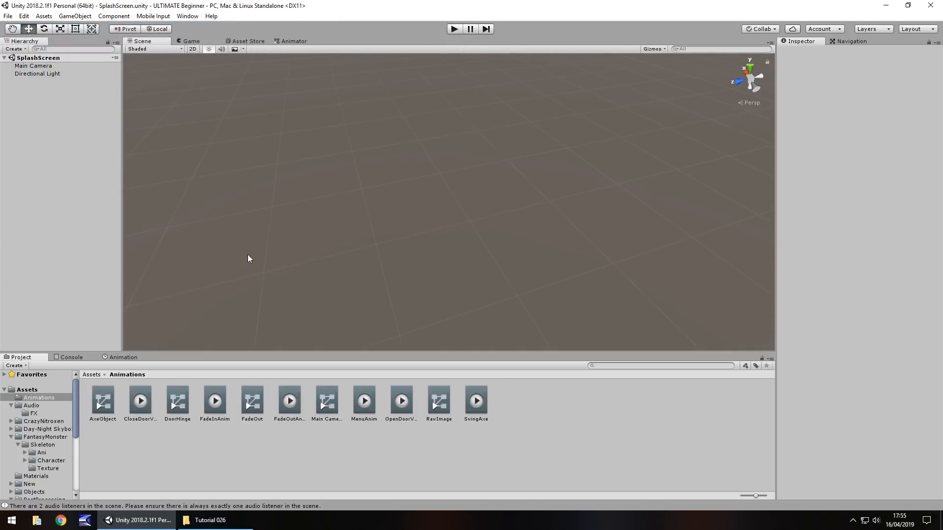
mouse_move(315, 244)
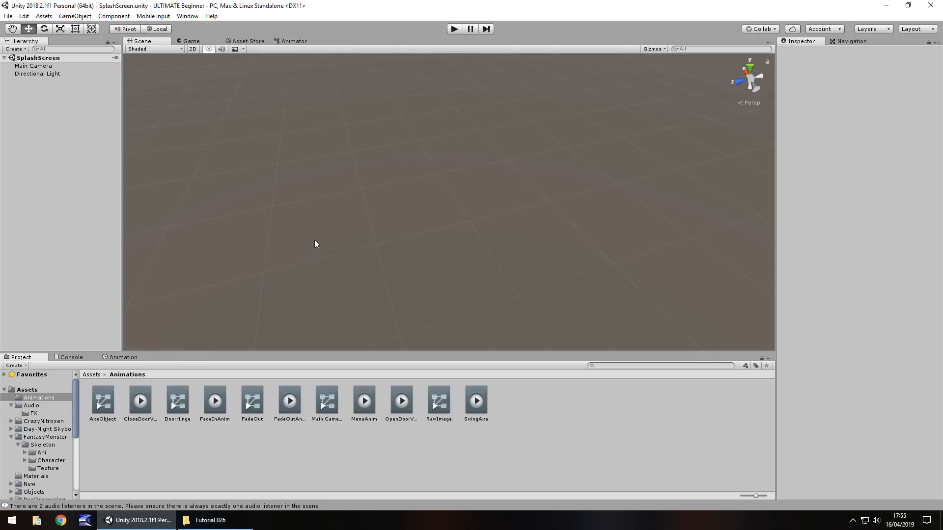
mouse_move(314, 241)
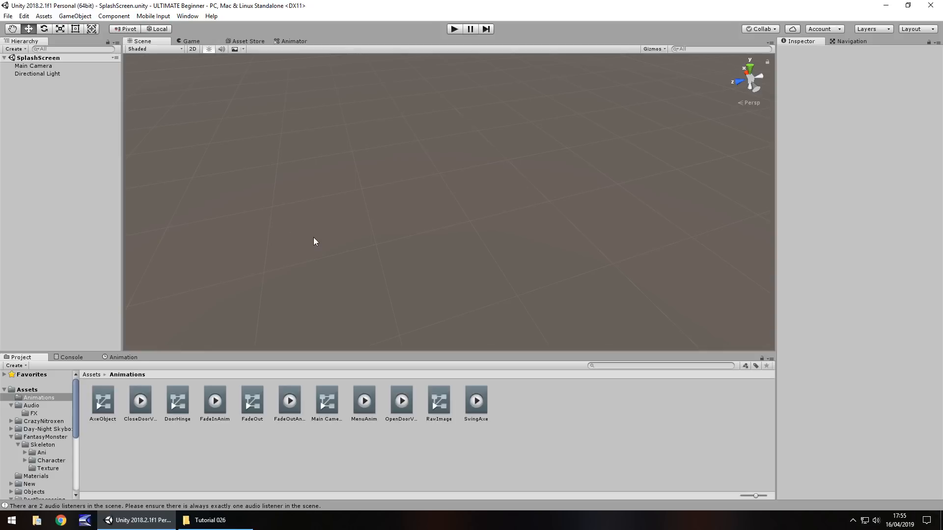
mouse_move(362, 193)
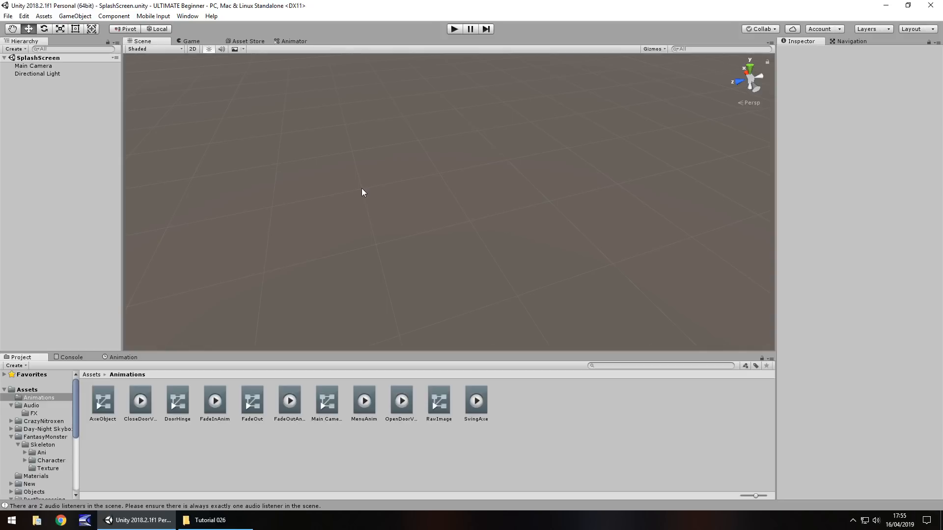
mouse_move(353, 198)
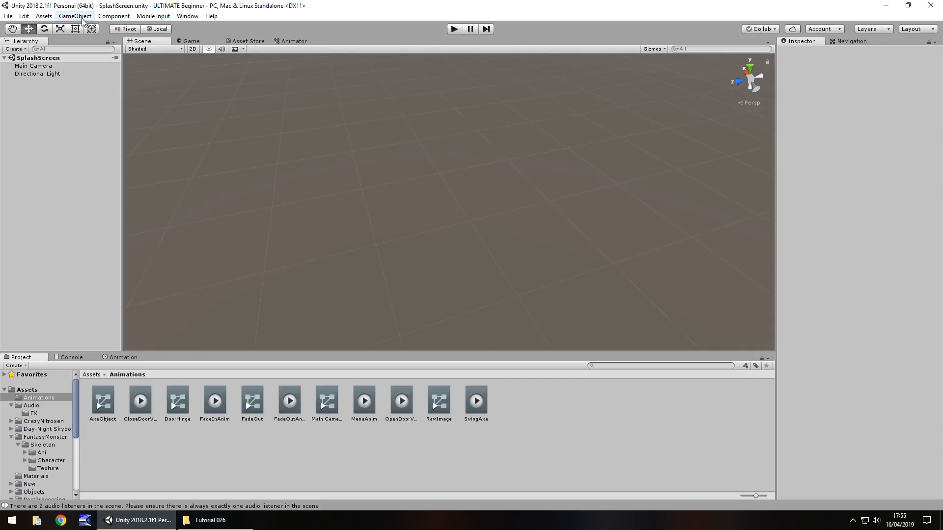
Add a Raw Image stretched to fill the whole canvas and colour it black.
left_click(74, 15)
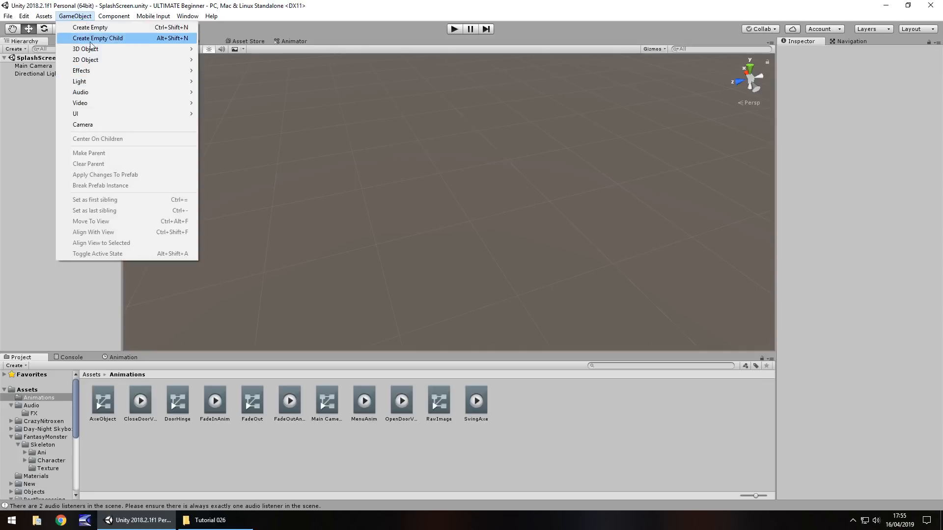
mouse_move(75, 113)
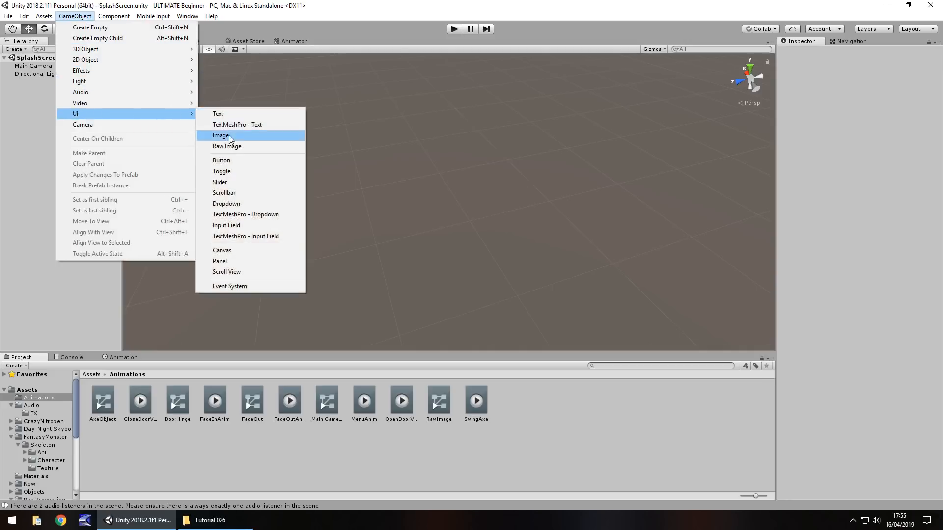
left_click(227, 145)
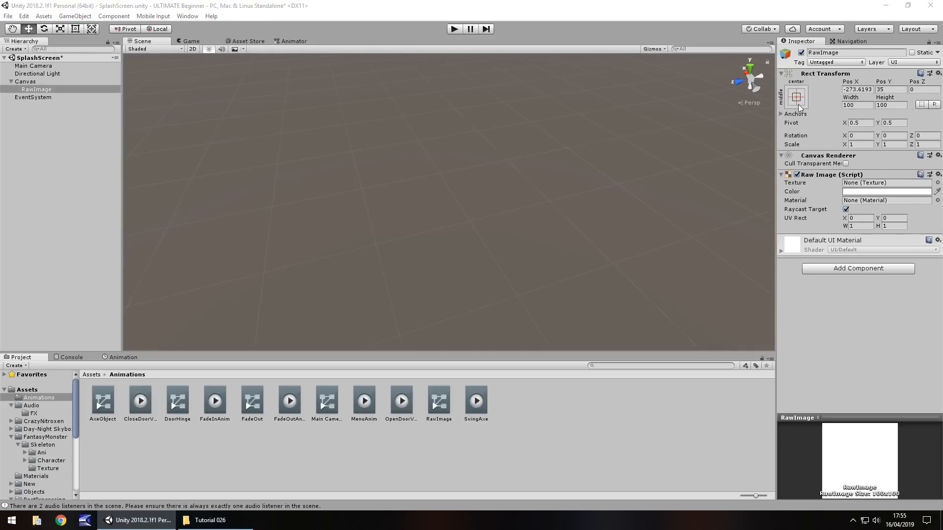
left_click(796, 96)
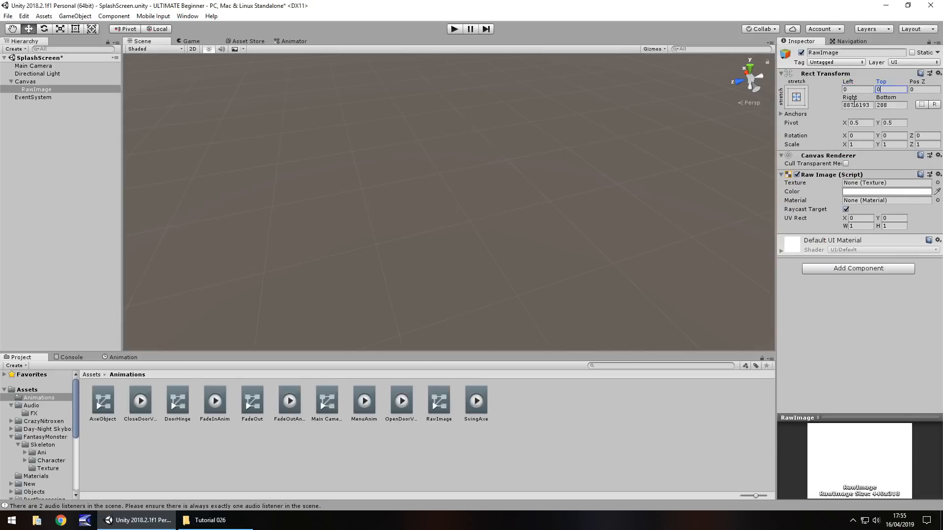
left_click(885, 191)
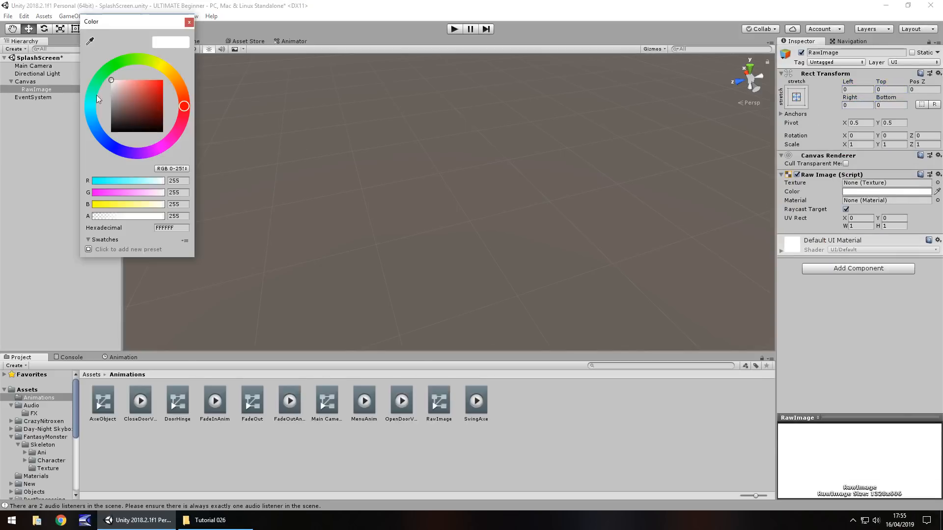
left_click(189, 23)
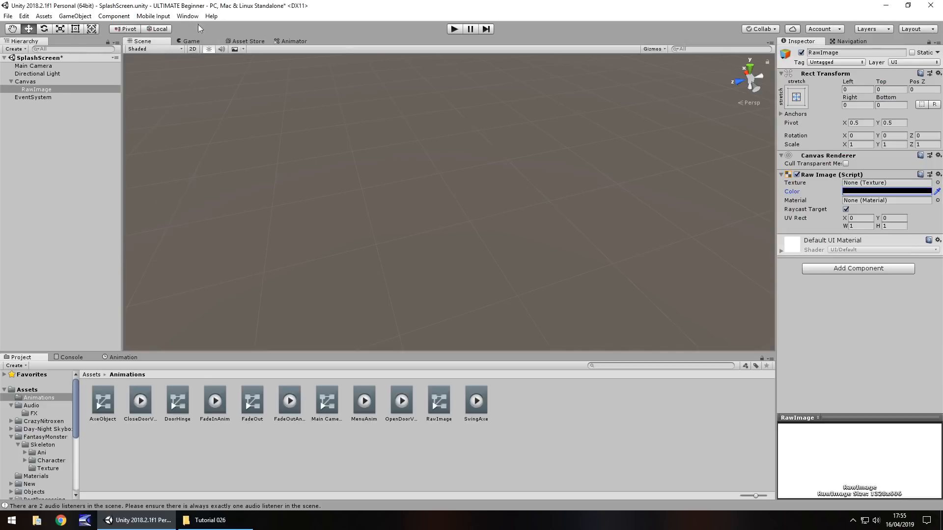
left_click(36, 89)
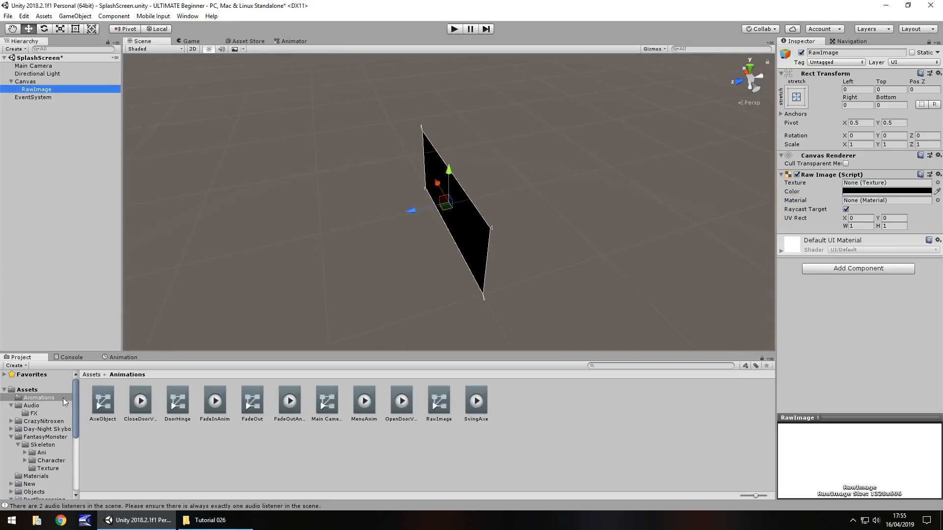
scroll("down", 3)
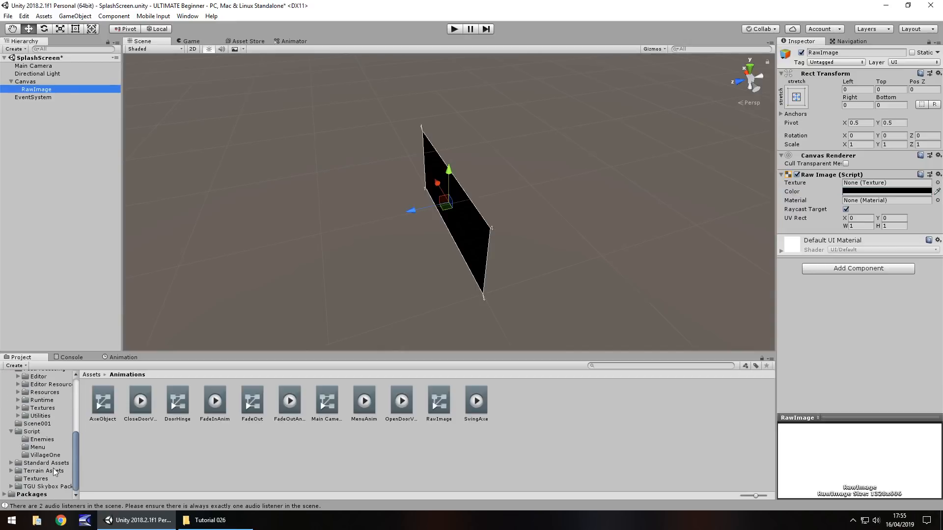
left_click(209, 521)
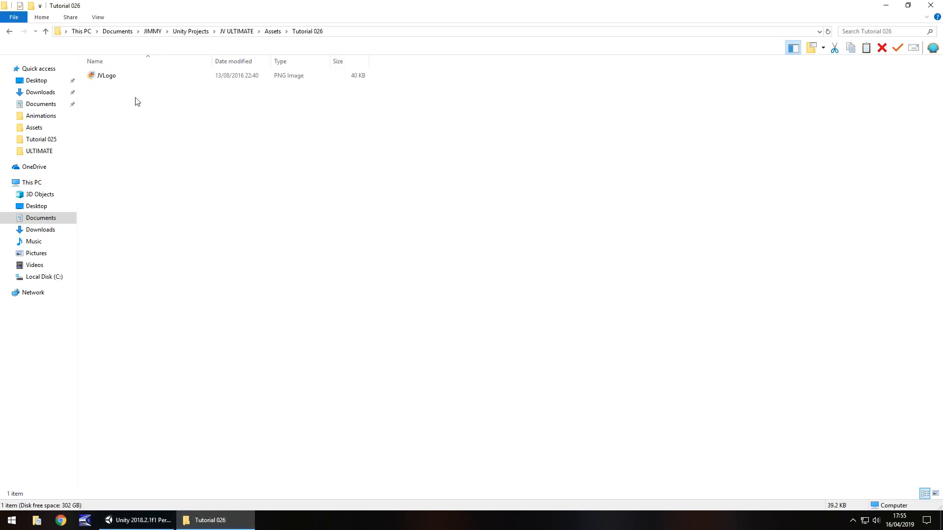
left_click(138, 520)
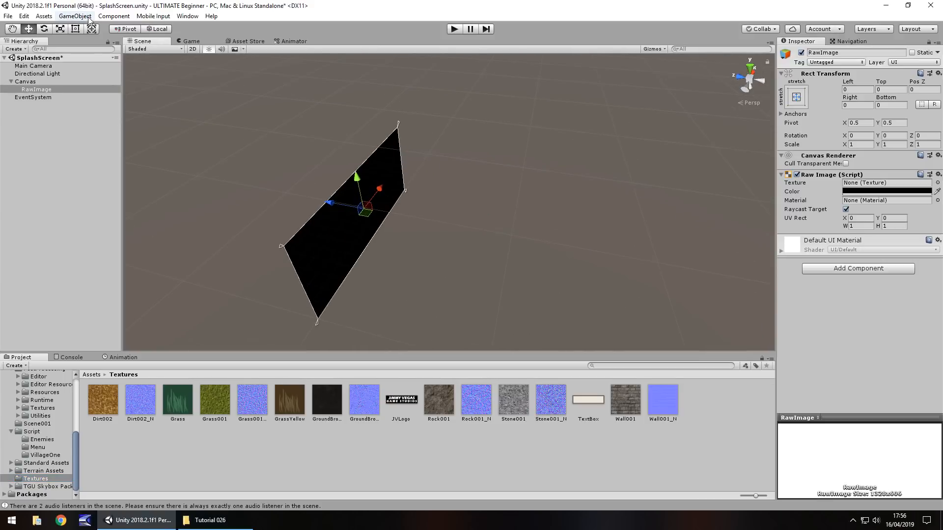
Add a second Raw Image for the JVLogo sized 700 by 300, then open Animations.
left_click(75, 16)
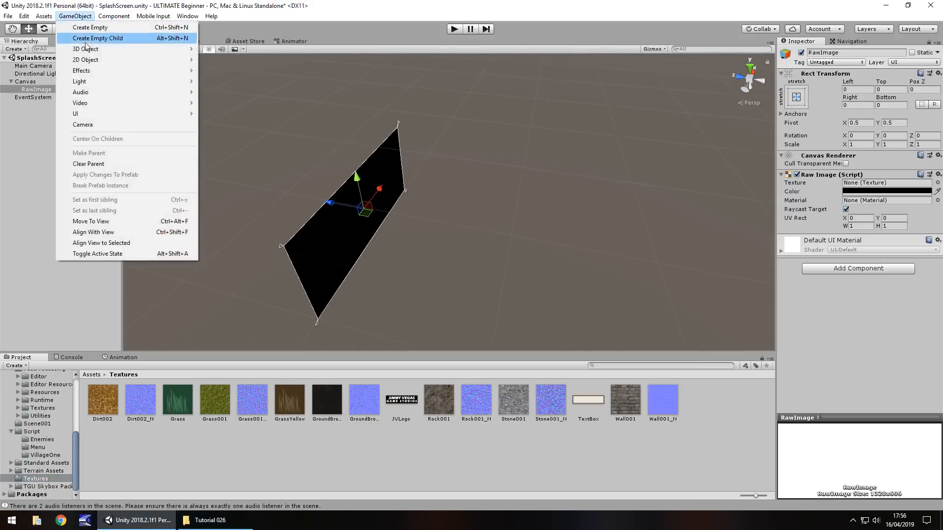
mouse_move(75, 113)
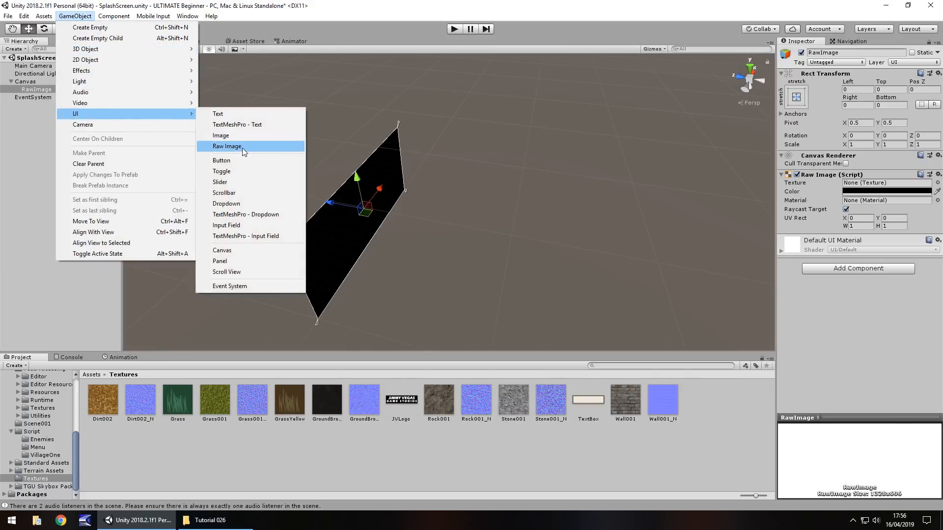
left_click(227, 146)
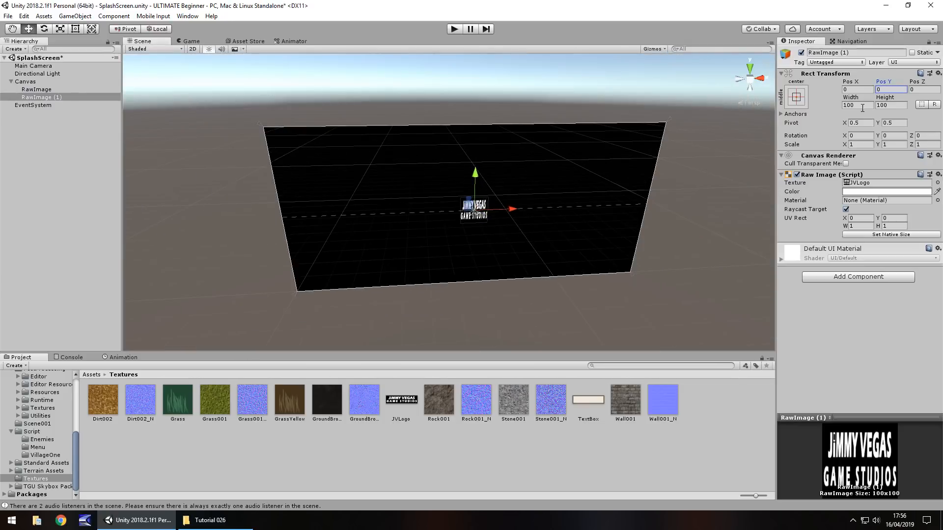
left_click(891, 105)
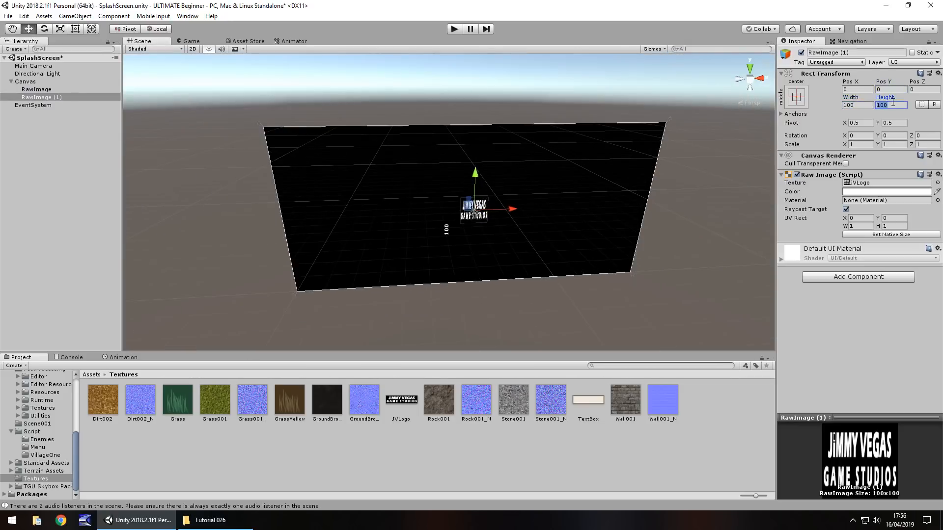
type("300")
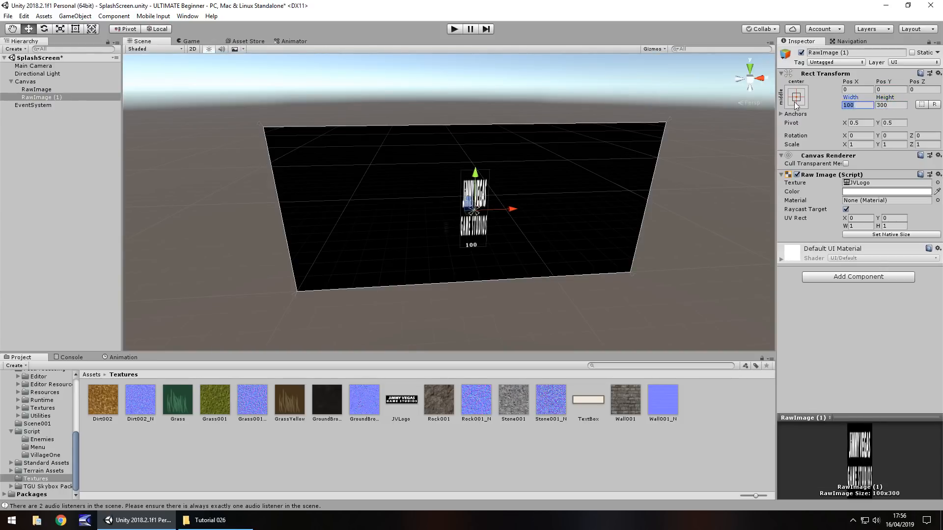
type("600")
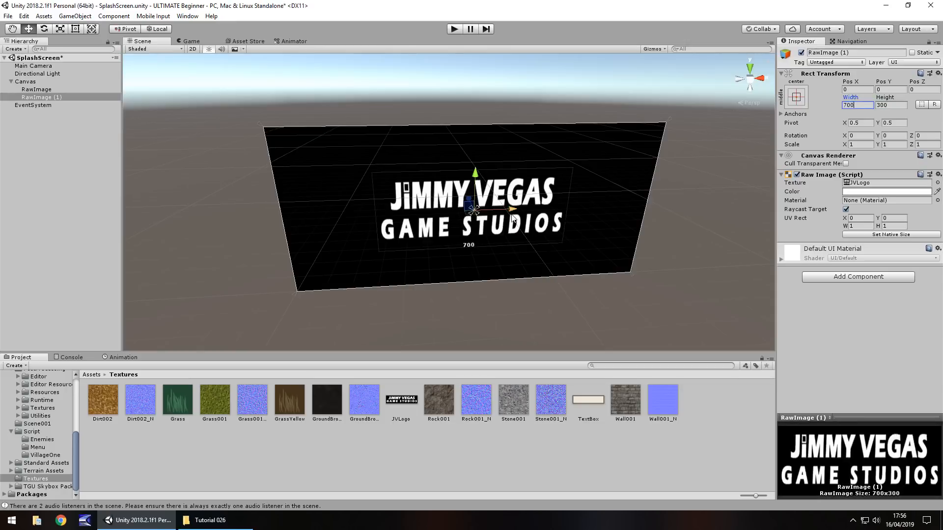
mouse_move(151, 190)
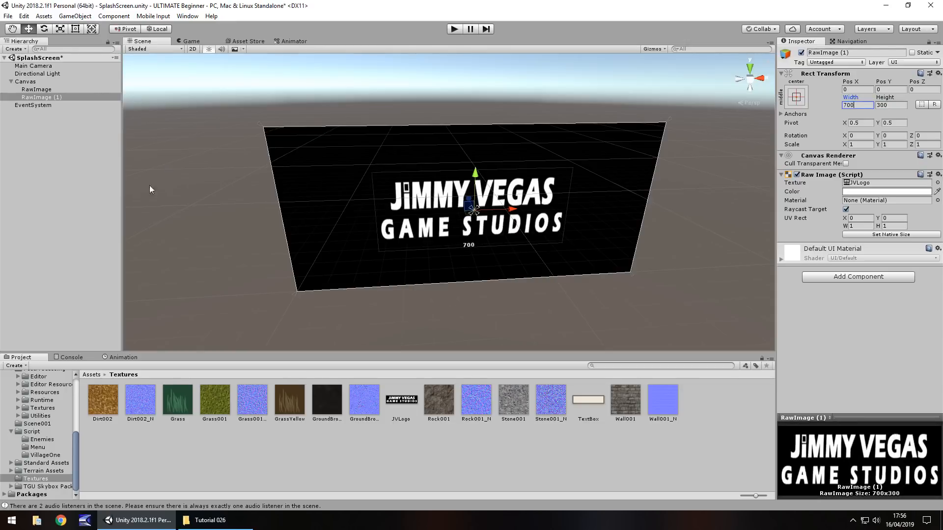
left_click(40, 397)
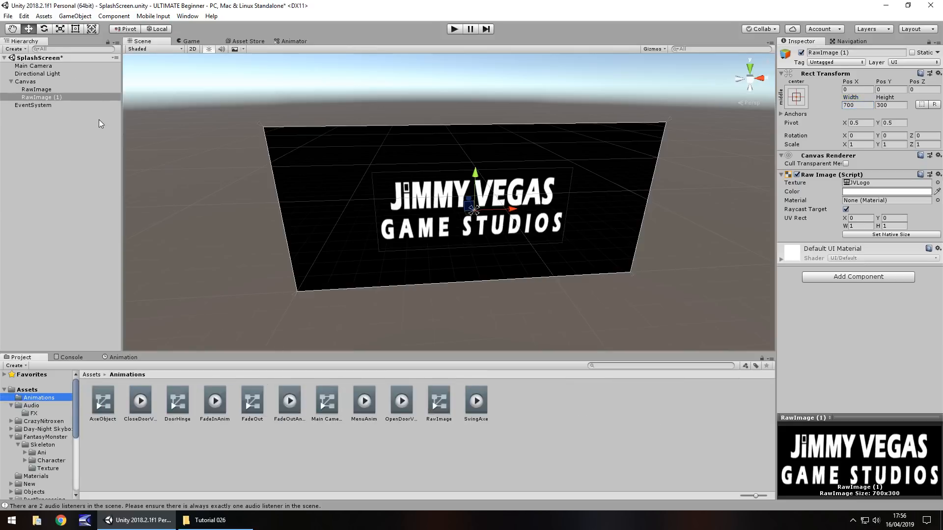
Open the Animation window for Logo and create the SplashAnim clip.
left_click(42, 97)
type("Logo")
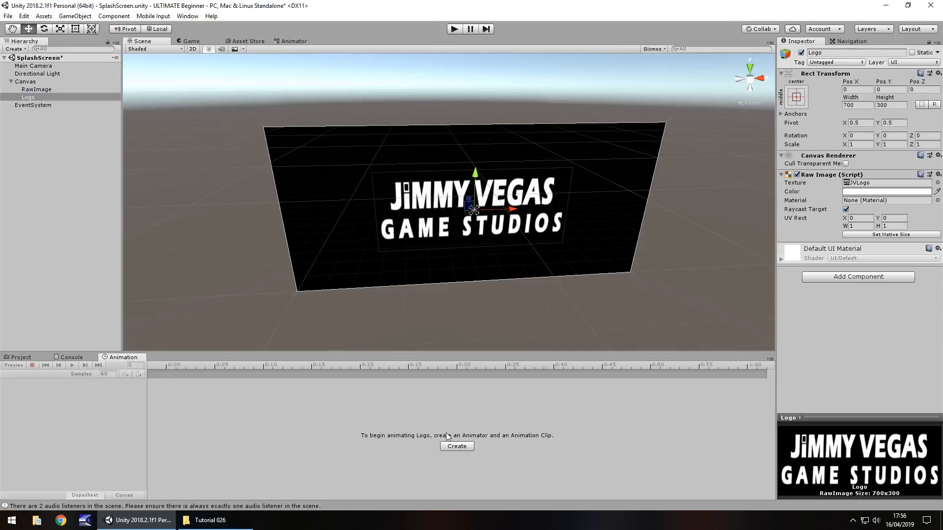
left_click(456, 446)
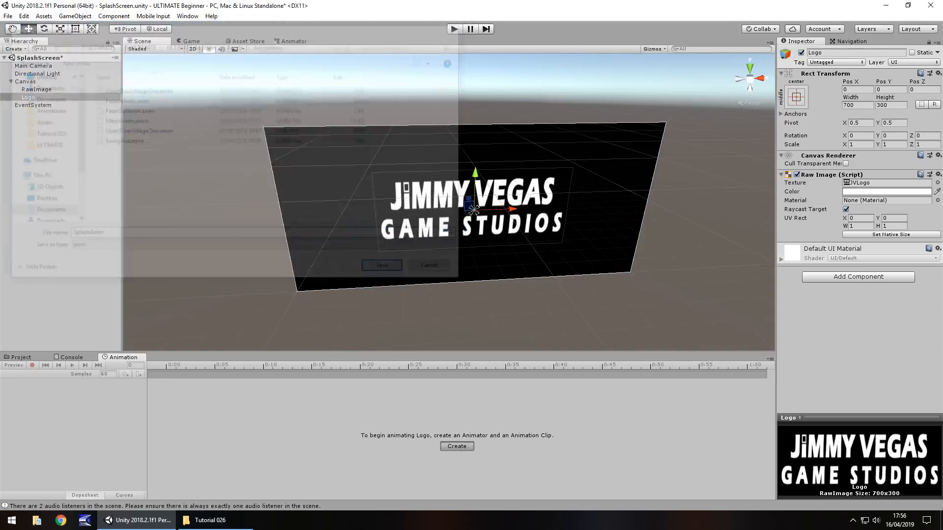
left_click(456, 447)
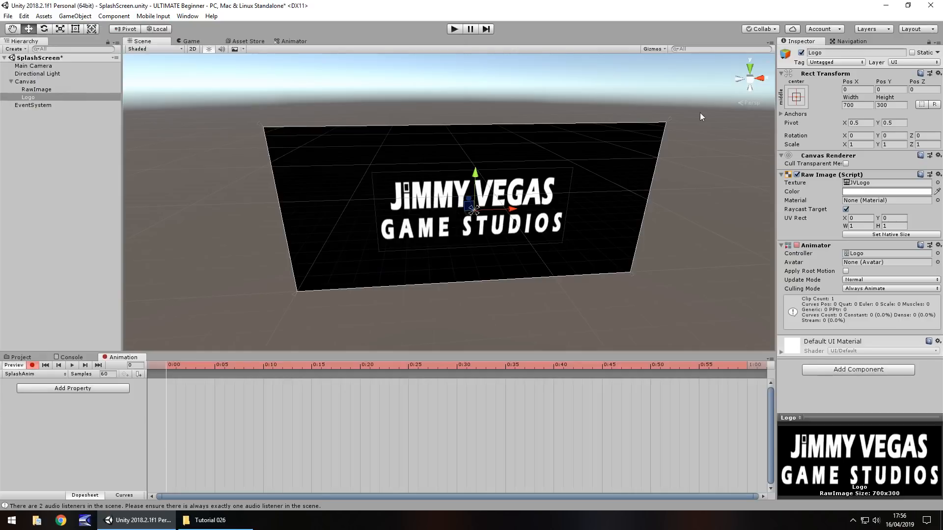
Key the Logo's Color alpha to 0 at frame 120, 255 at frame 420, and 0 at frame 540.
left_click(885, 191)
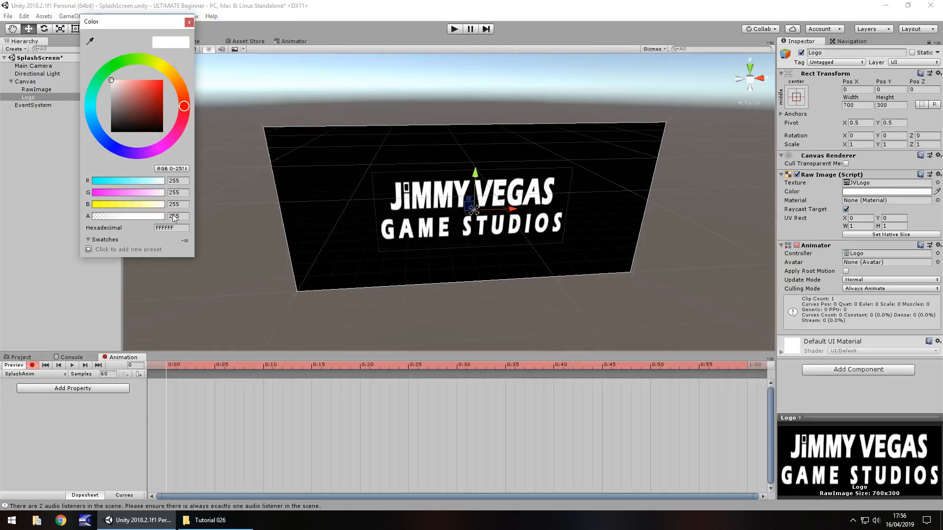
left_click(174, 216)
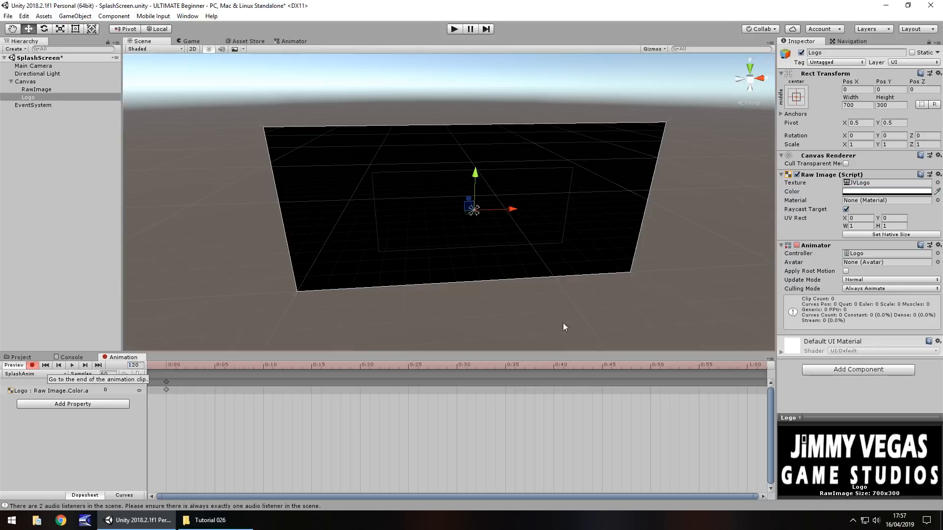
left_click(886, 191)
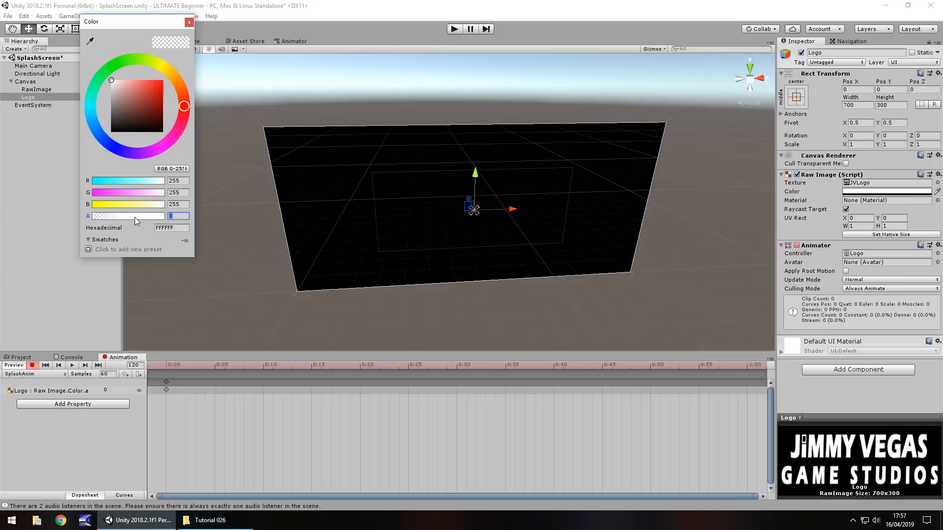
type("255")
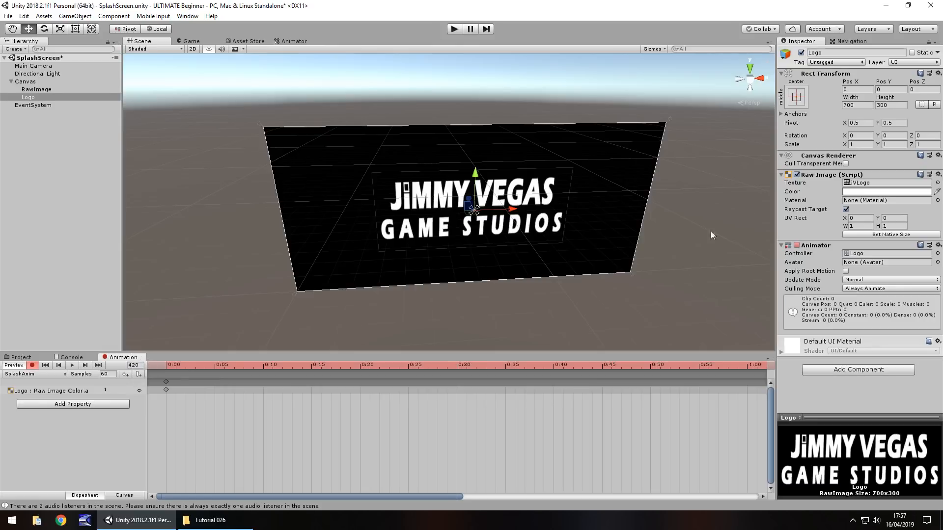
left_click(887, 191)
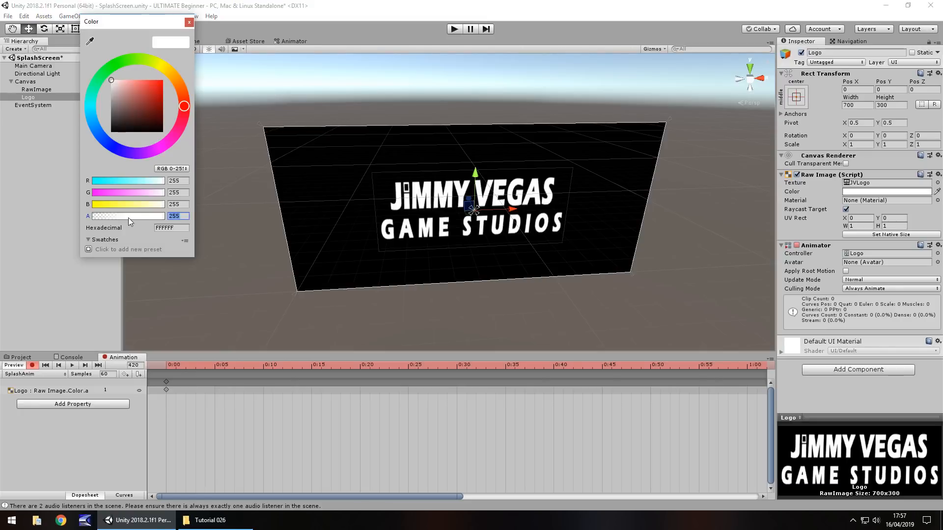
left_click(174, 217)
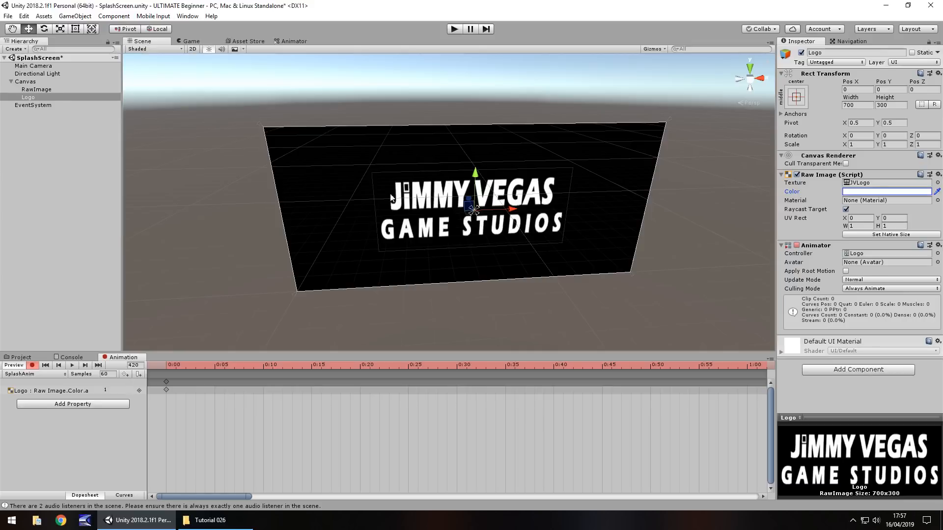
mouse_move(168, 323)
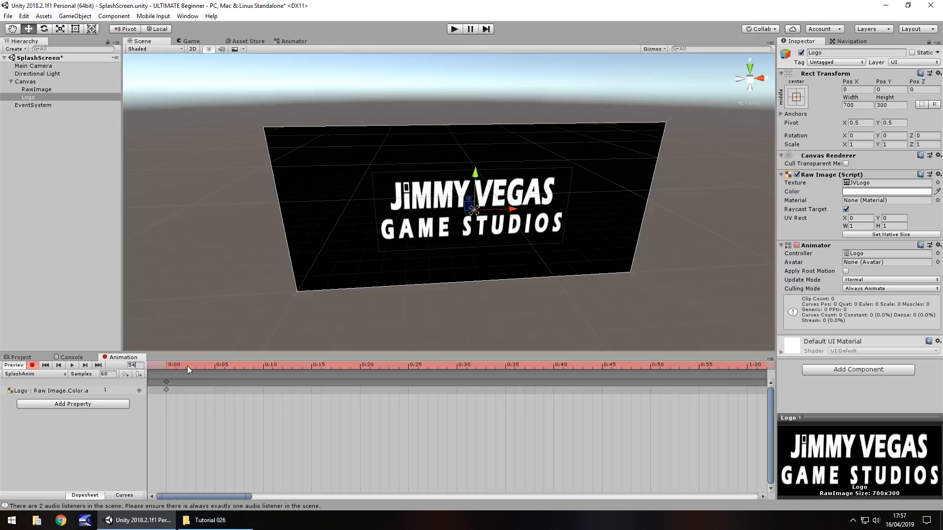
left_click(885, 191)
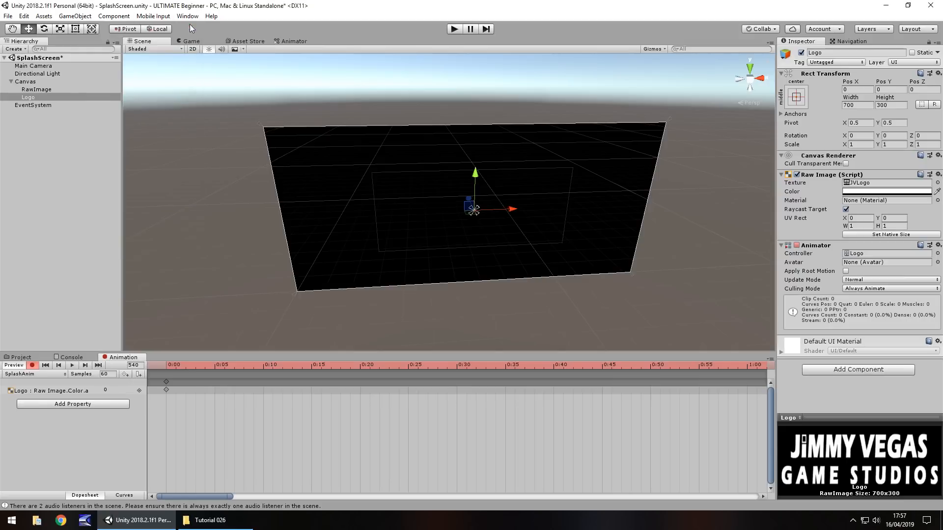
left_click(20, 357)
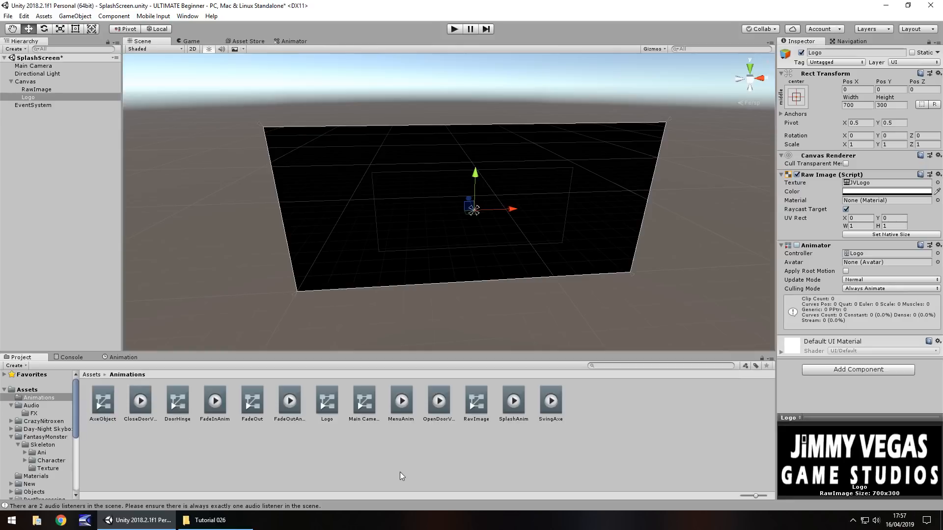
mouse_move(519, 402)
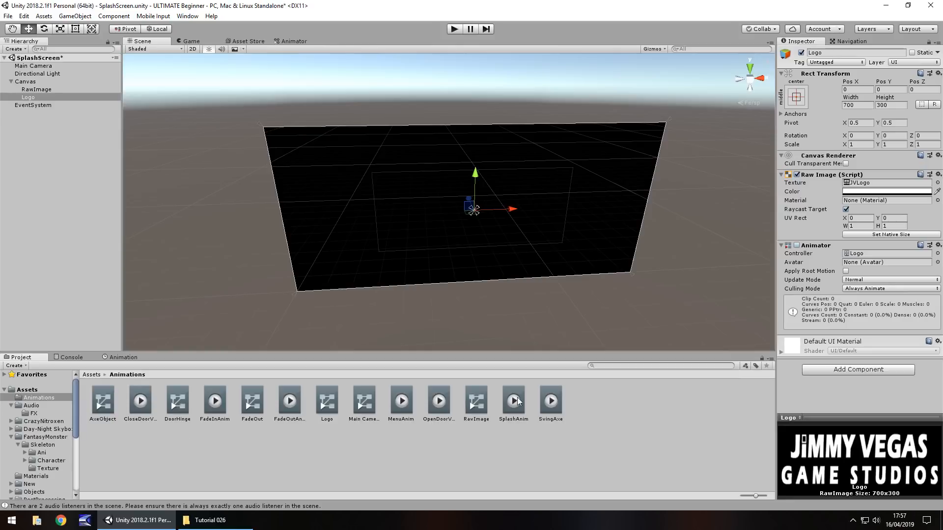
Uncheck Loop Time on the SplashAnim clip, then briefly test-run the splash scene.
left_click(513, 401)
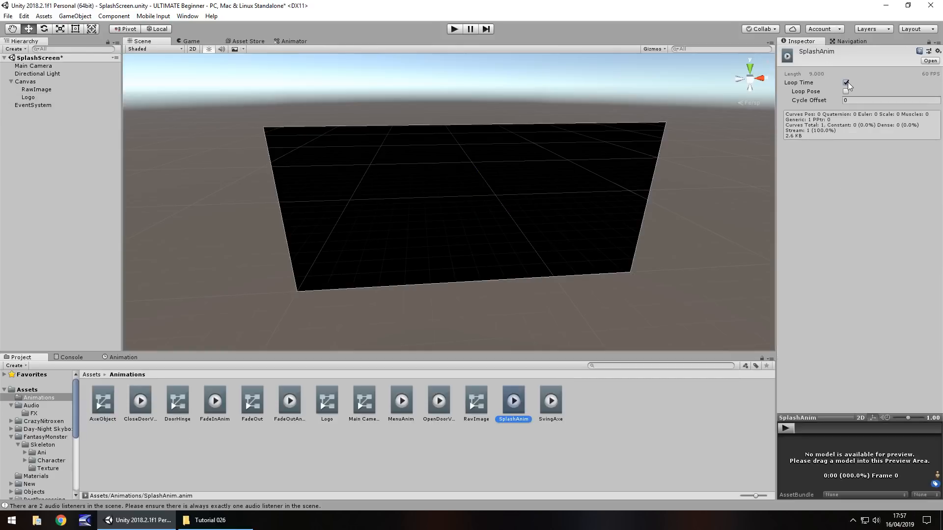
left_click(846, 83)
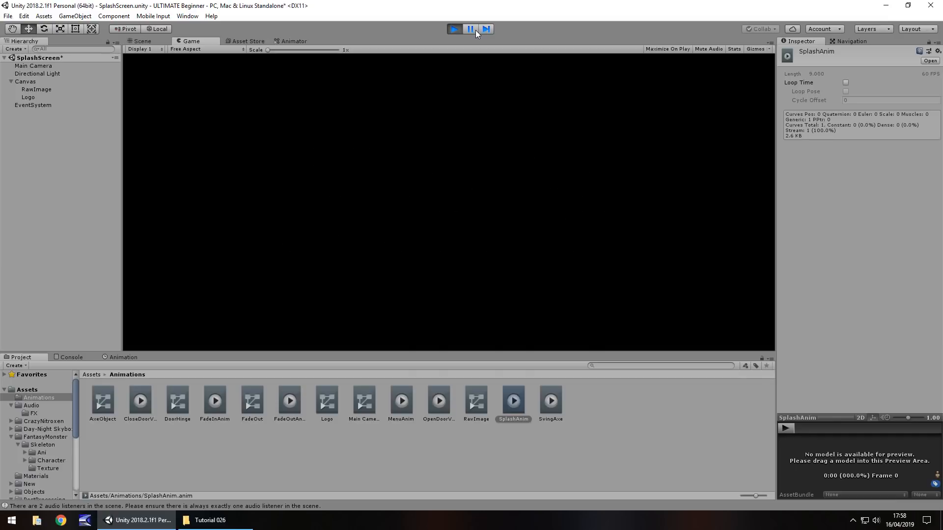
left_click(142, 41)
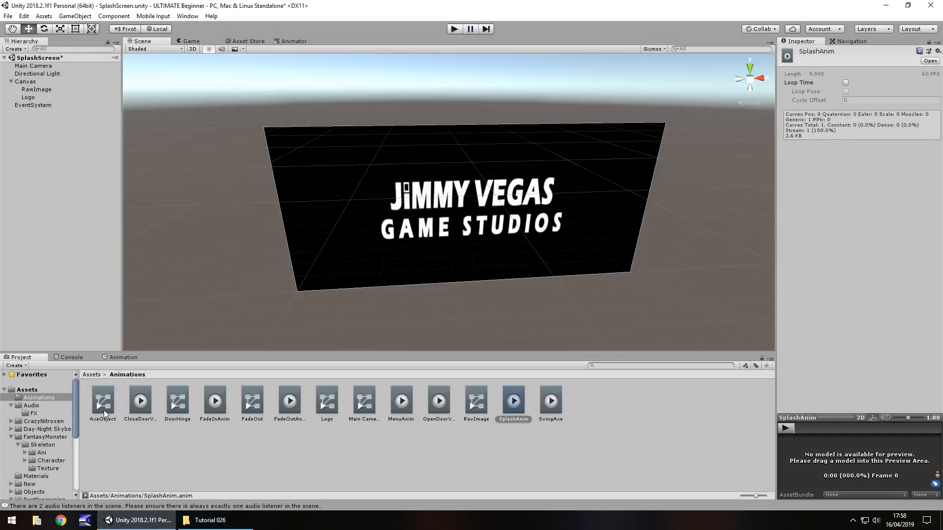
Create a C# script named SplashToMenu in Script/Menu and open it in Visual Studio.
scroll("down", 3)
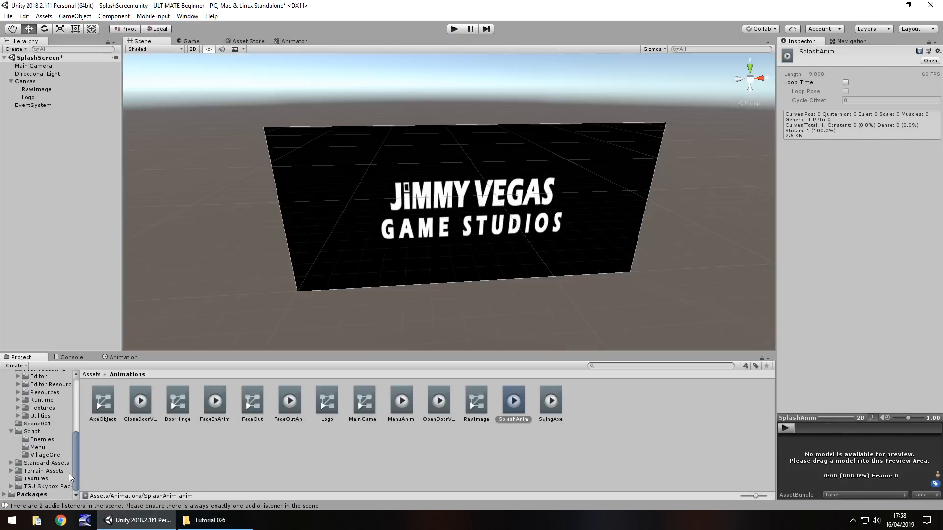
mouse_move(55, 481)
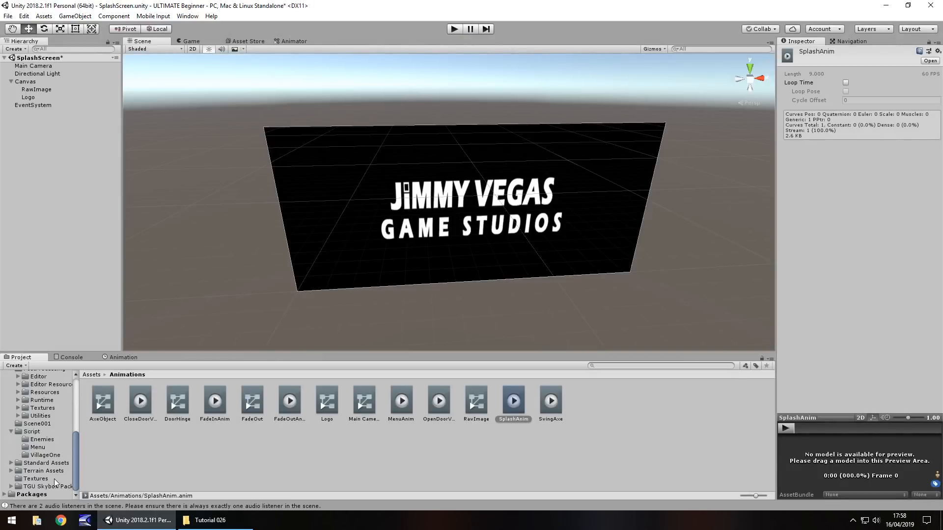
mouse_move(51, 484)
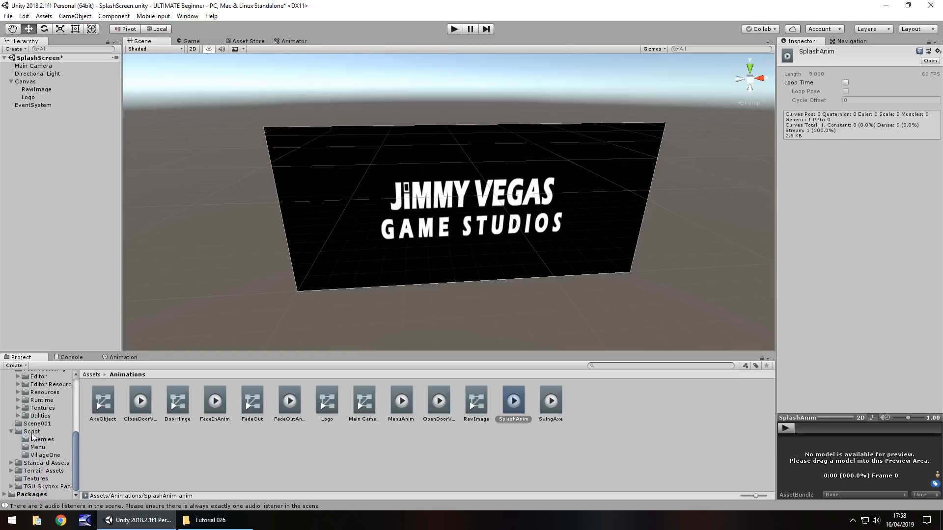
left_click(37, 446)
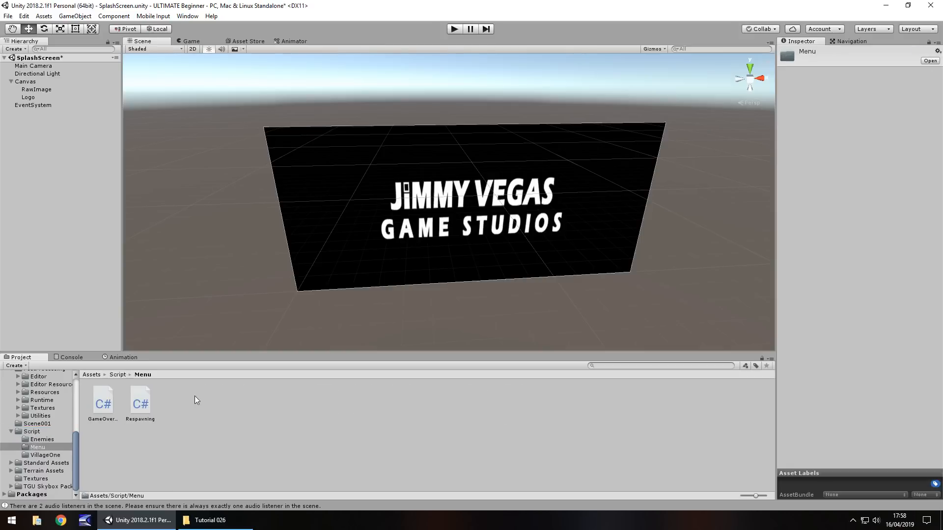
right_click(195, 400)
type("plashToMenu")
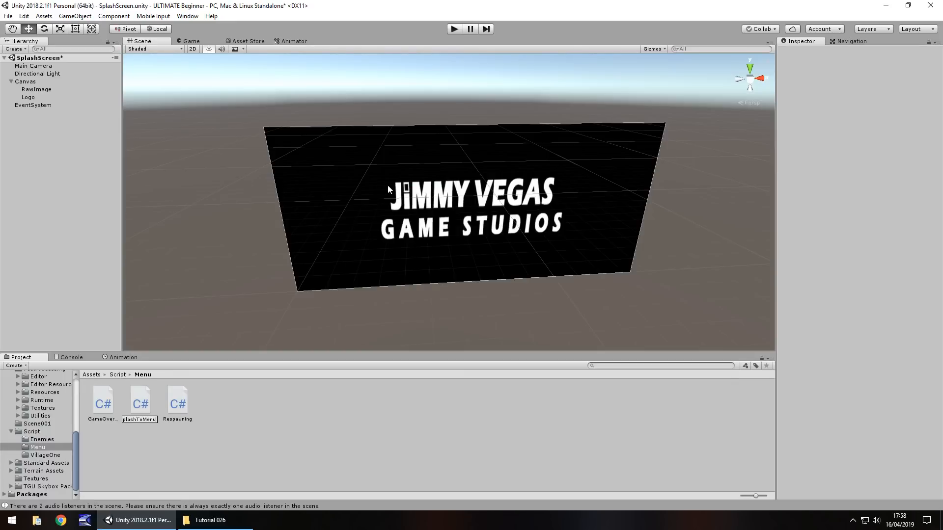
left_click(178, 399)
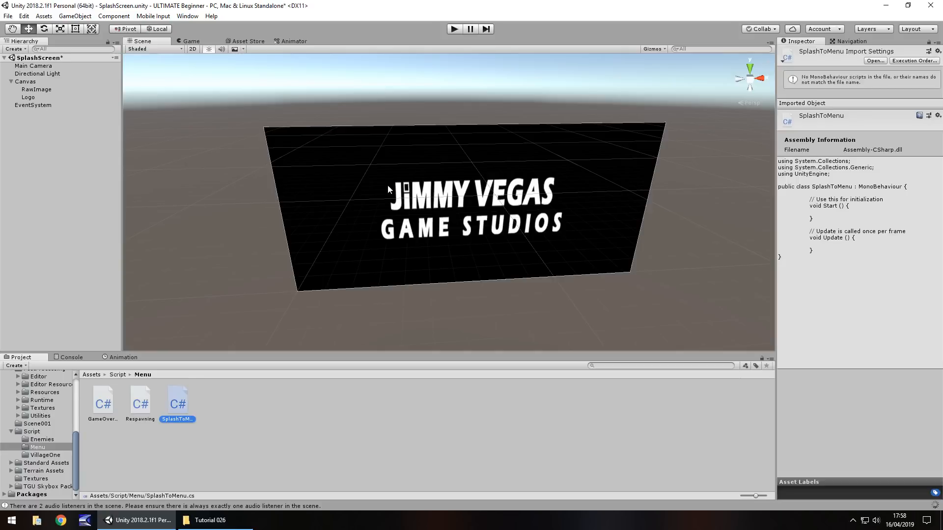
double_click(176, 399)
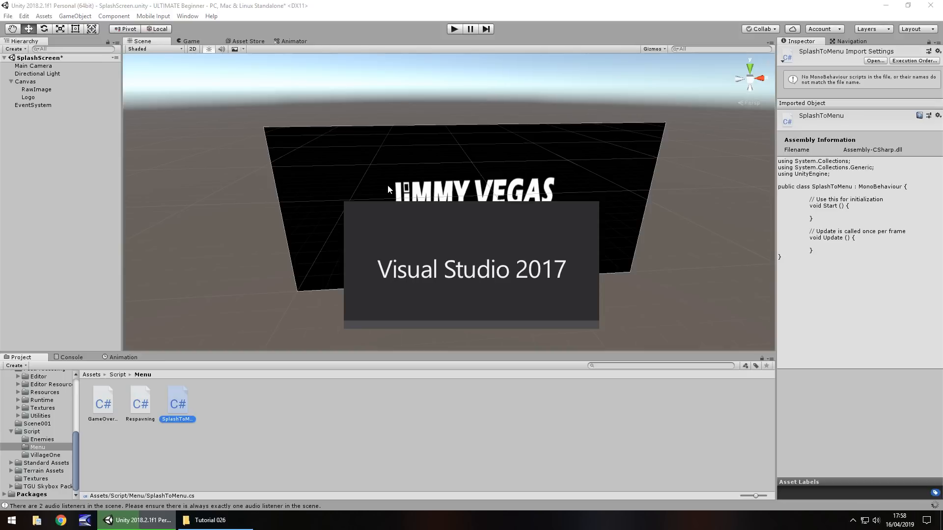
Wait while Visual Studio 2017 loads the solution and opens SplashToMenu.cs.
double_click(176, 402)
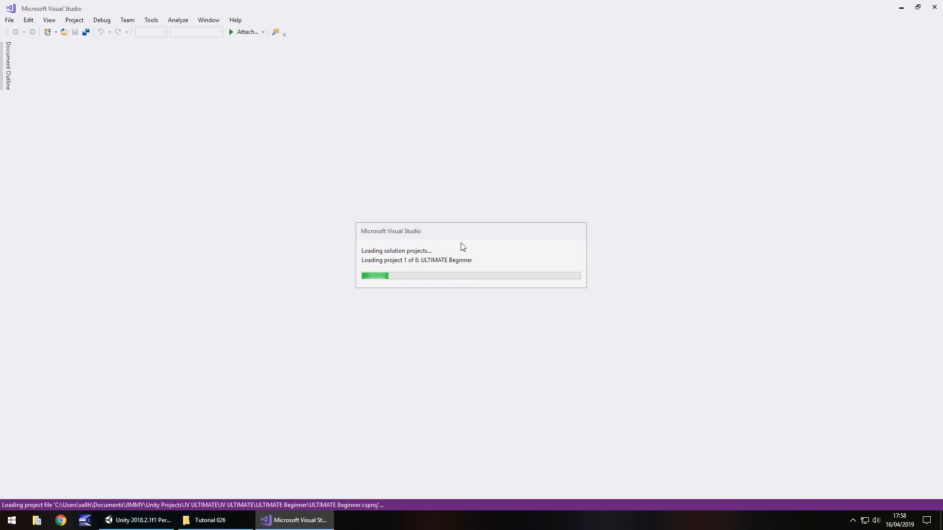
mouse_move(455, 259)
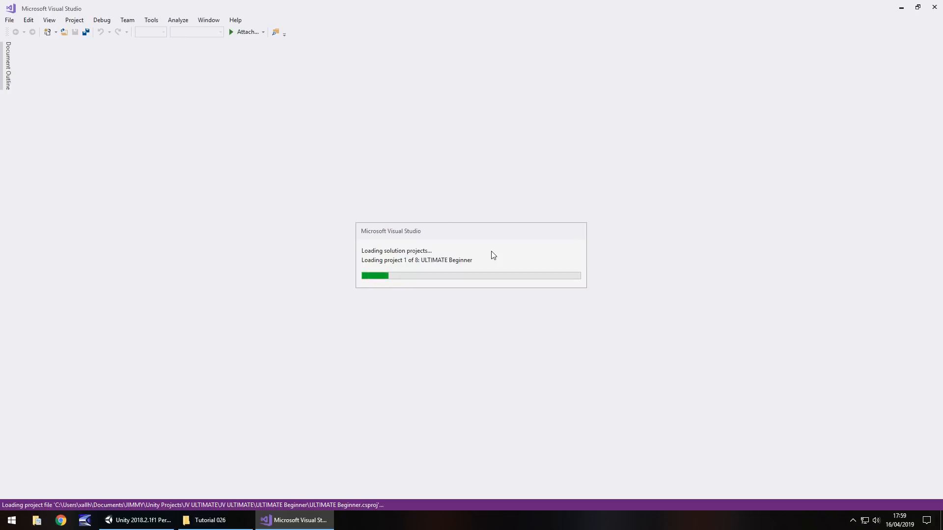
mouse_move(487, 280)
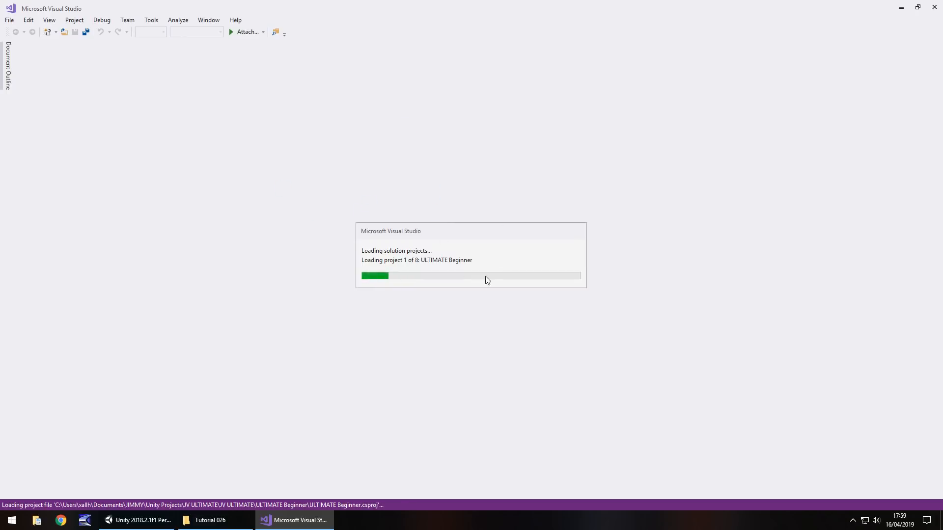
mouse_move(480, 258)
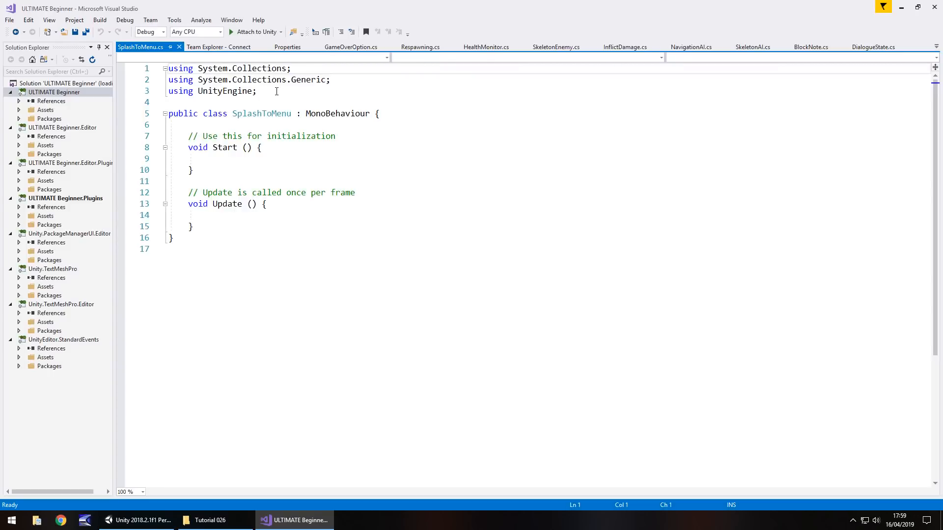
Add 'using UnityEngine.SceneManagement;' to the top of the SplashToMenu script.
type("using")
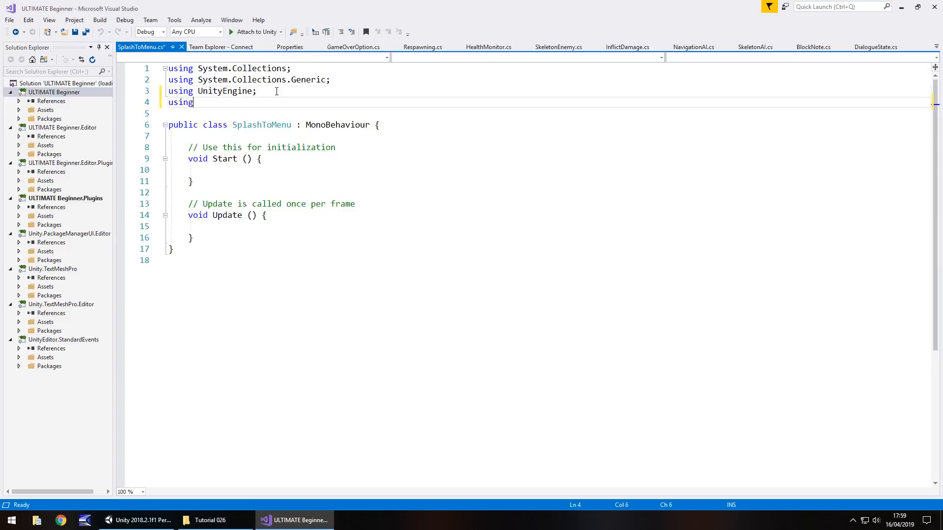
type("Unity")
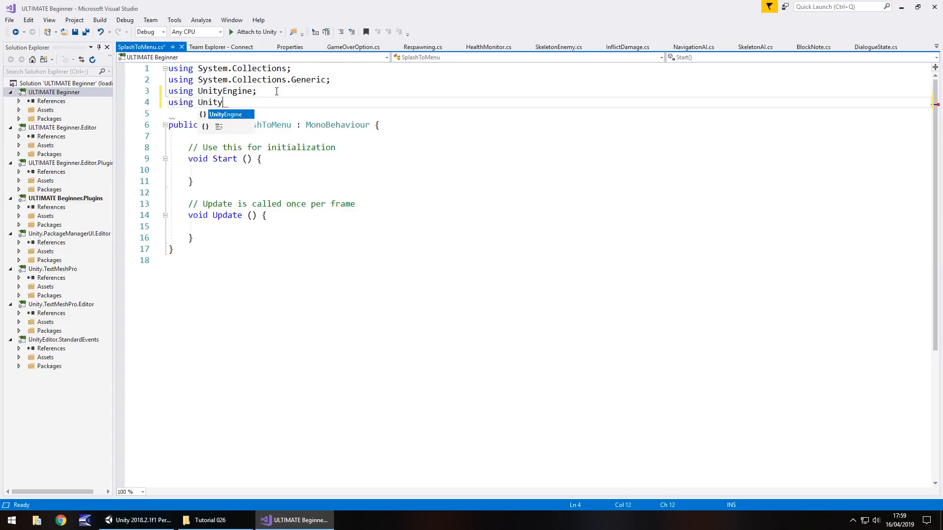
type("Engine.SceneManagement")
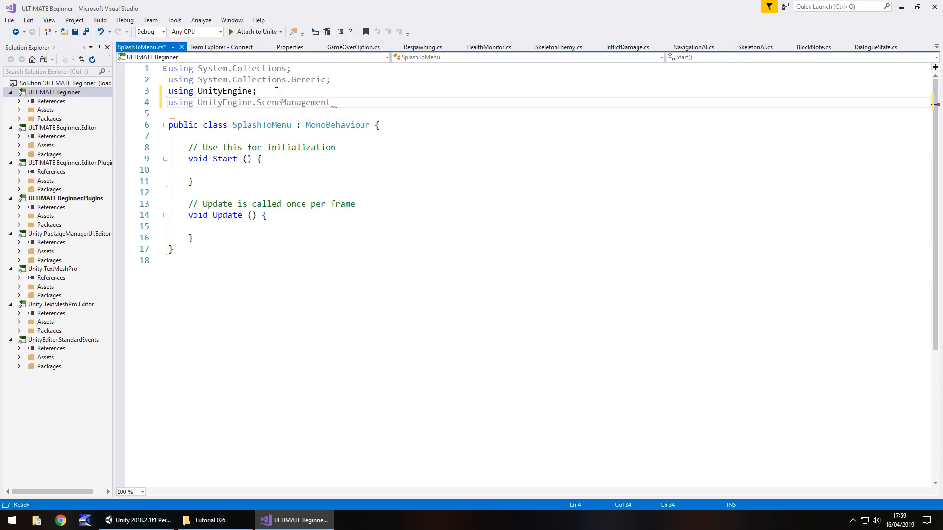
type(";")
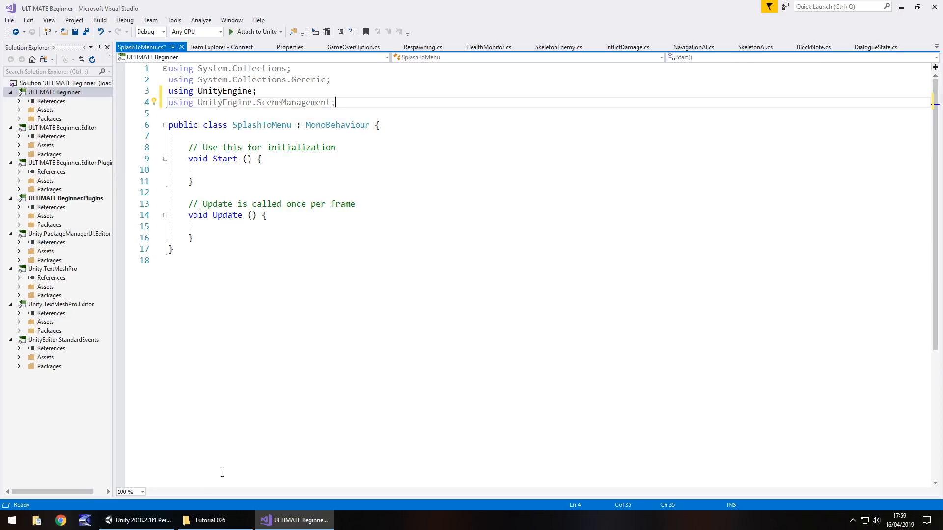
left_click(139, 520)
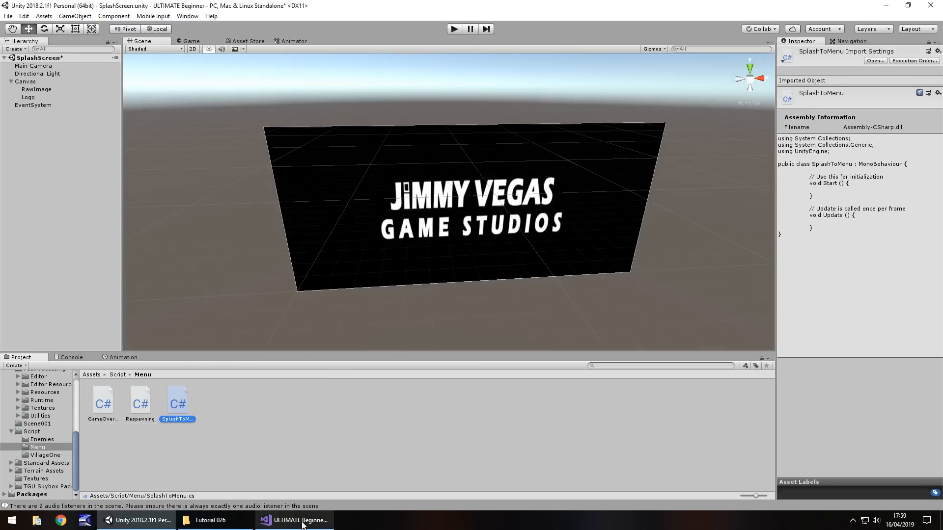
left_click(294, 520)
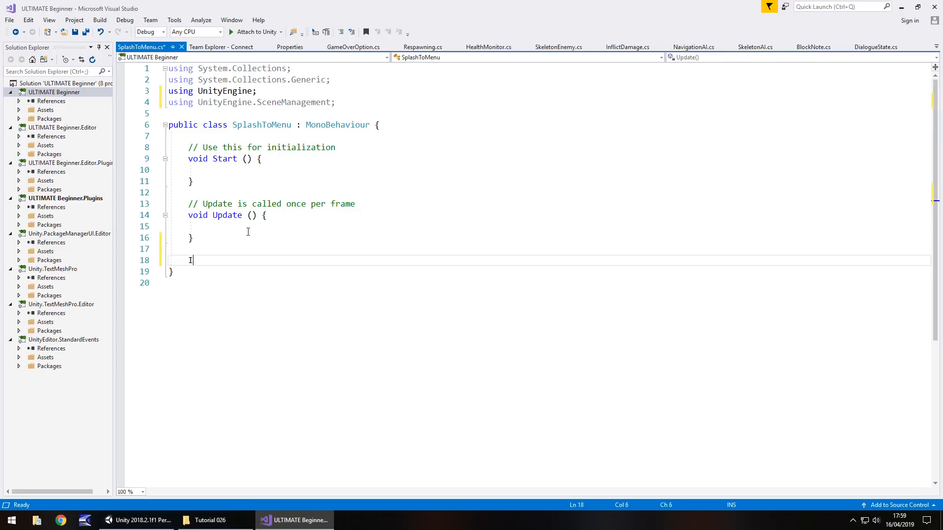
Write an IEnumerator SceneChange that yields WaitForSeconds(7.5f) and then calls SceneManager.LoadScene.
type("enum")
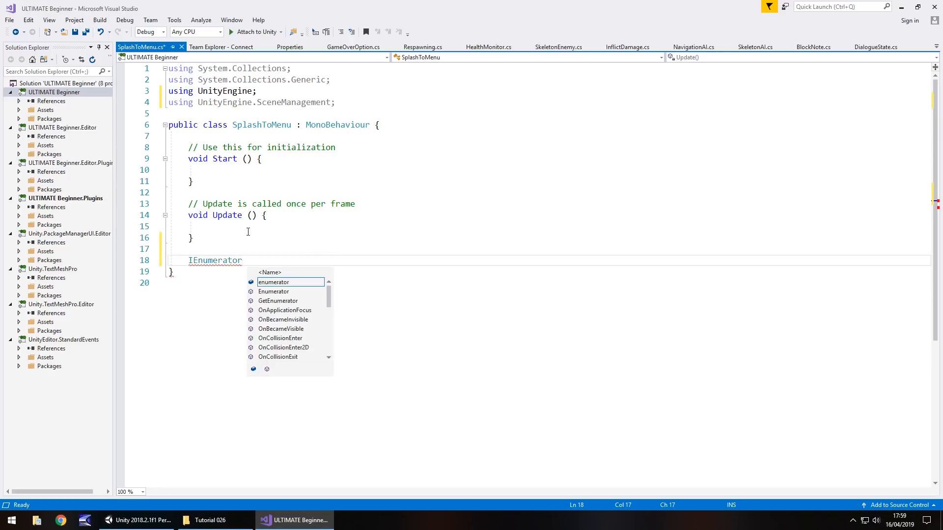
type("SceneChange(")
type("{")
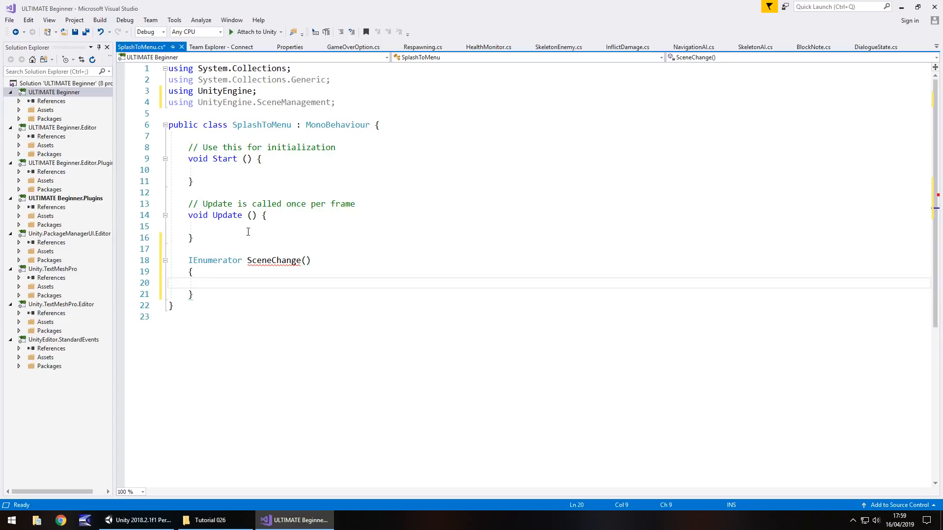
type("y")
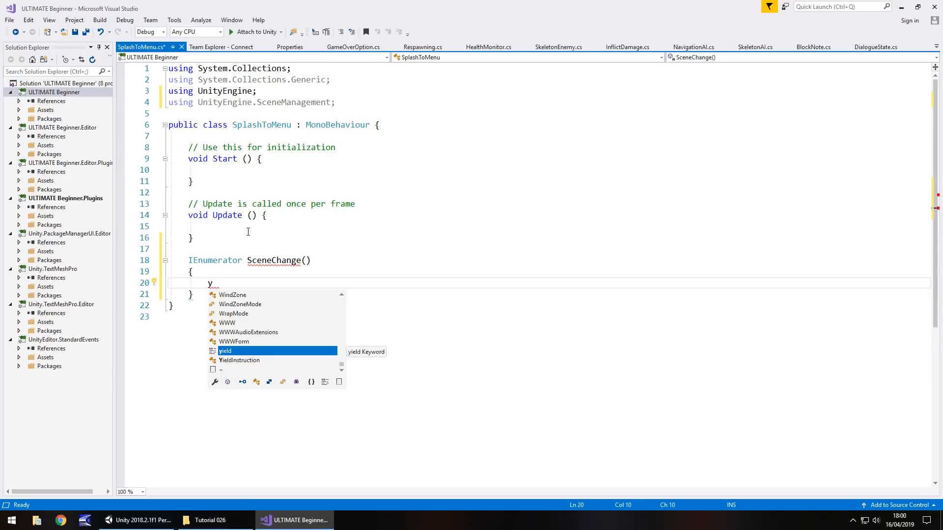
type("ield return")
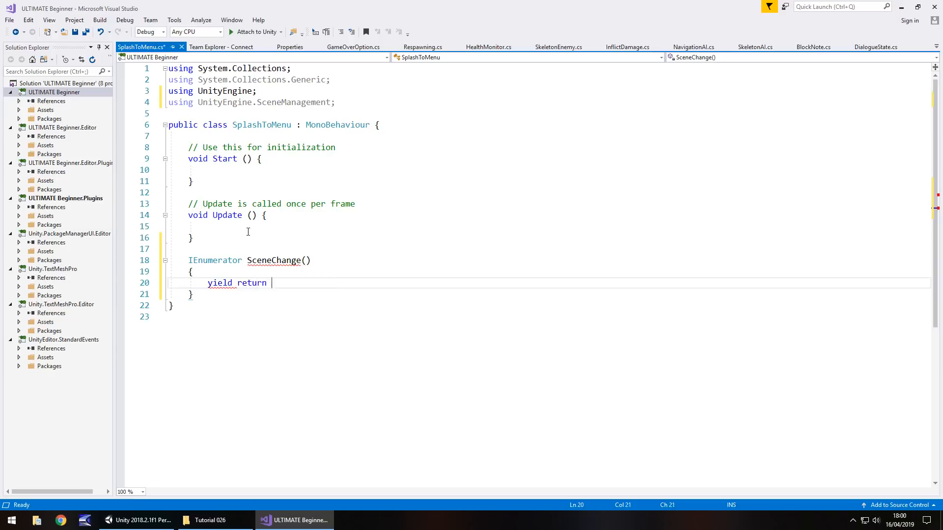
type("new WaitForSeconds(")
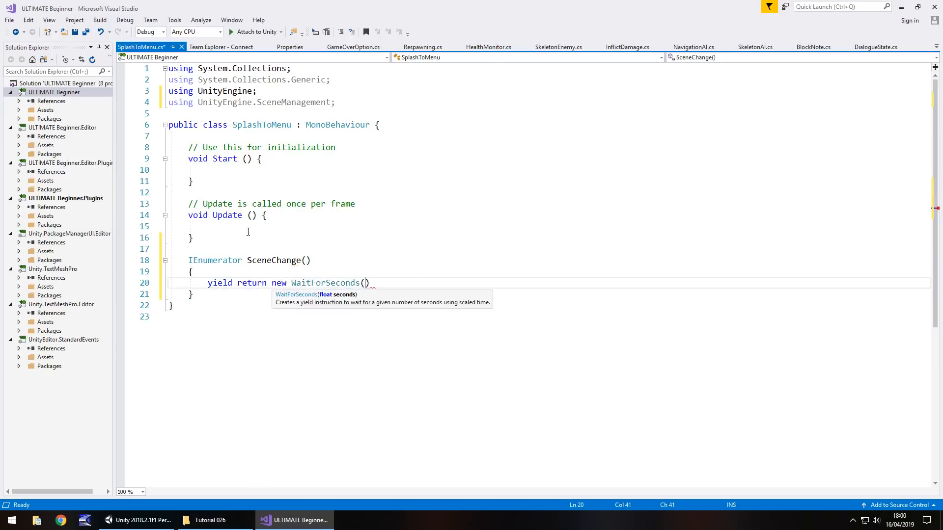
type("7.5")
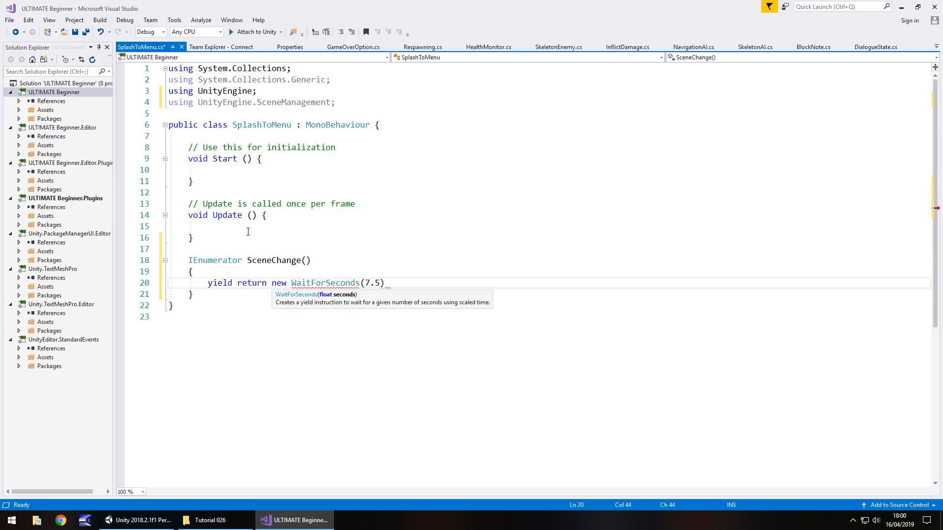
type("f")
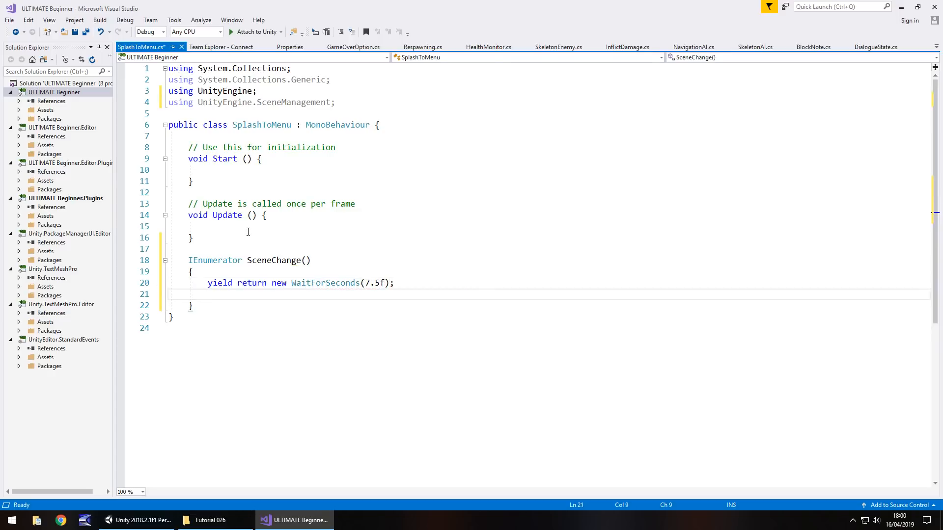
type("Scene")
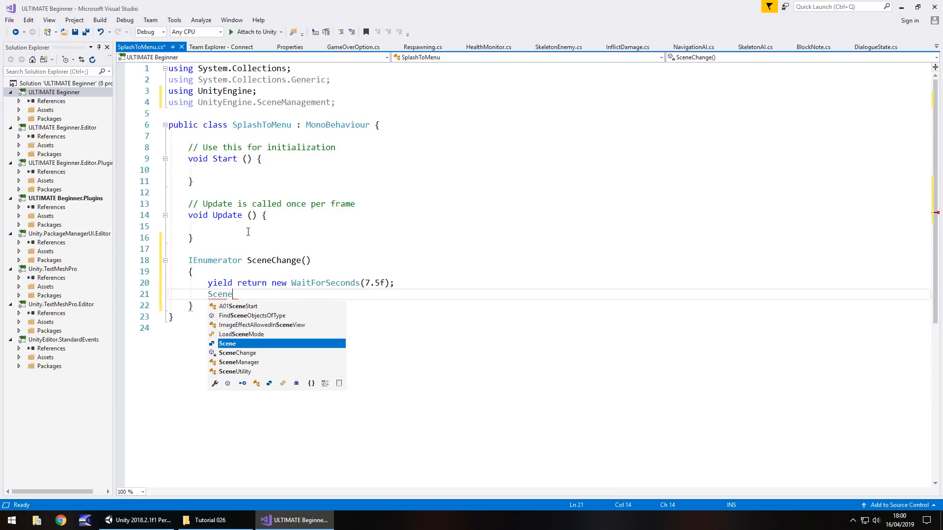
type("Manager.")
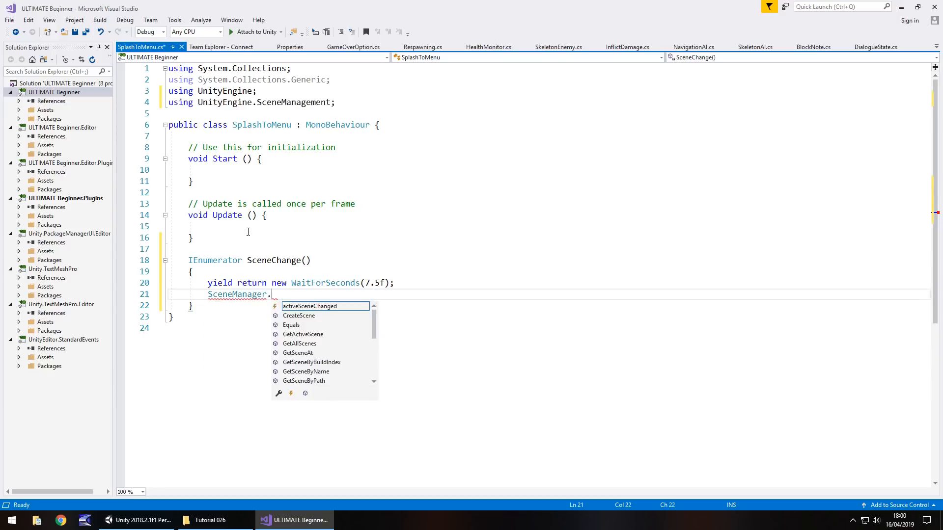
type("LoadScene")
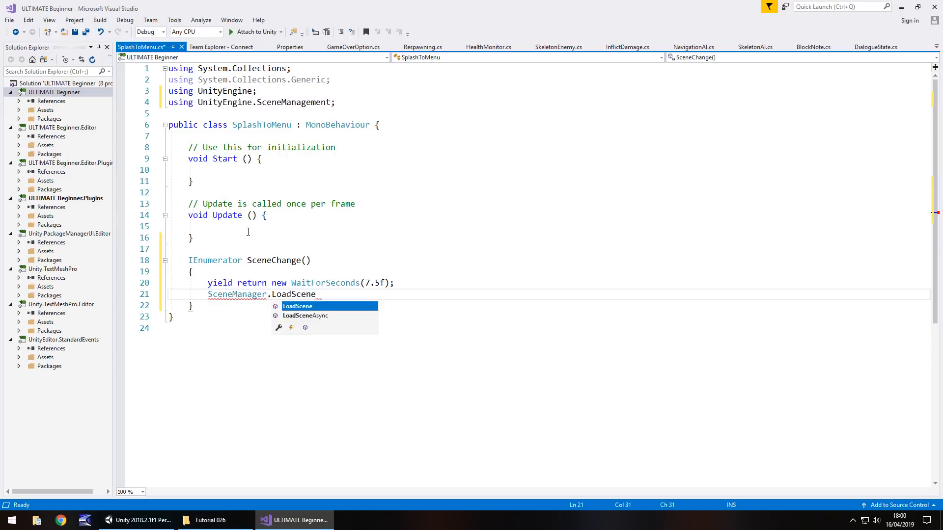
Finish the LoadScene(); line, then add the scene to Build Settings' Scenes In Build.
type("();")
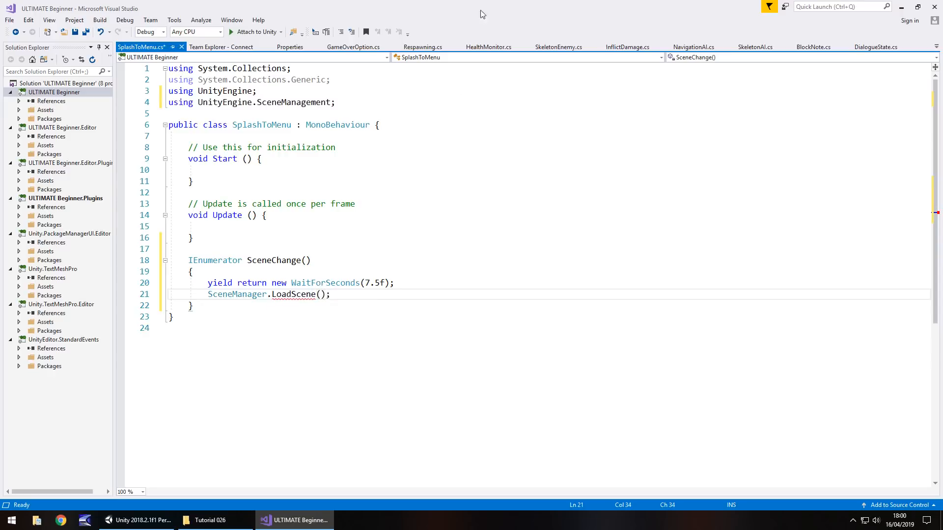
left_click(137, 520)
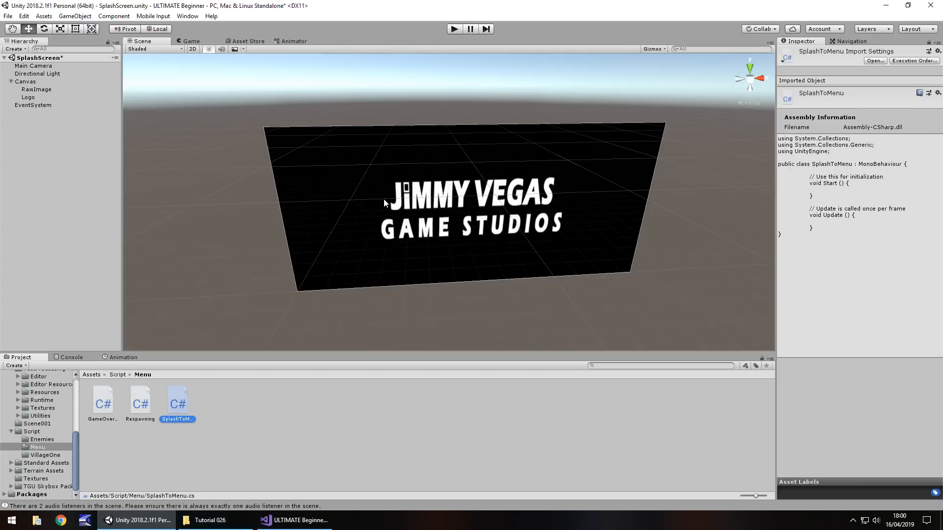
mouse_move(77, 254)
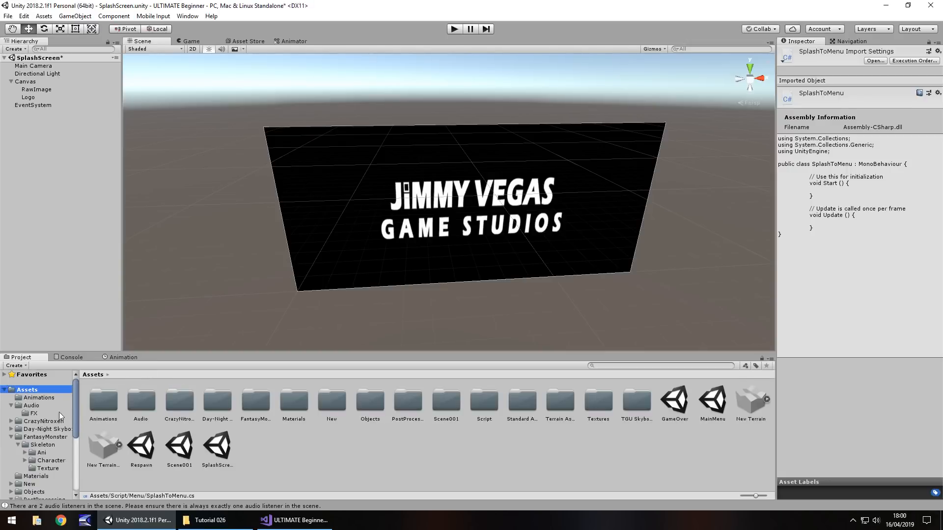
left_click(8, 16)
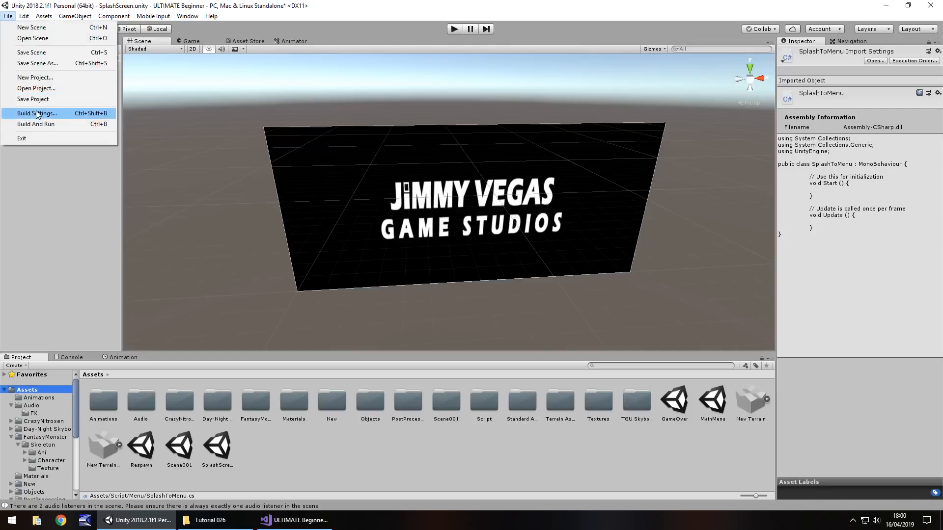
left_click(36, 113)
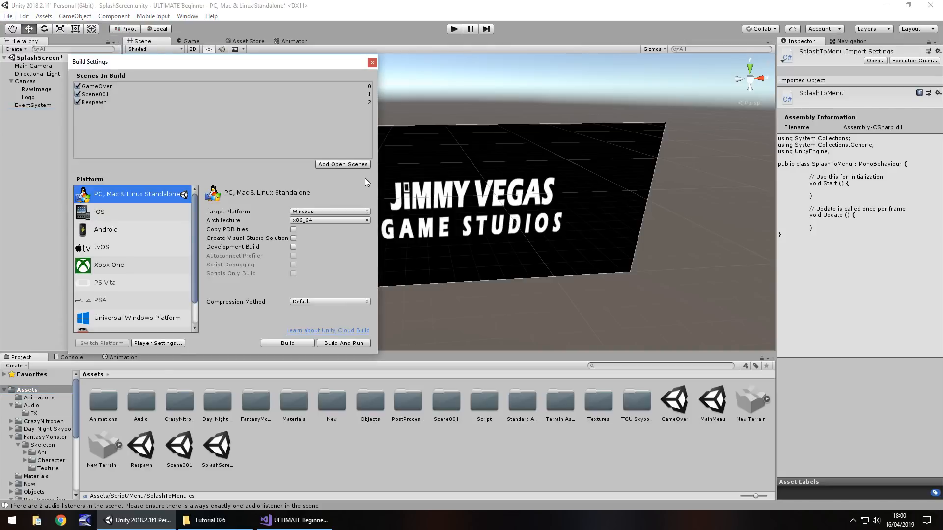
left_click(342, 164)
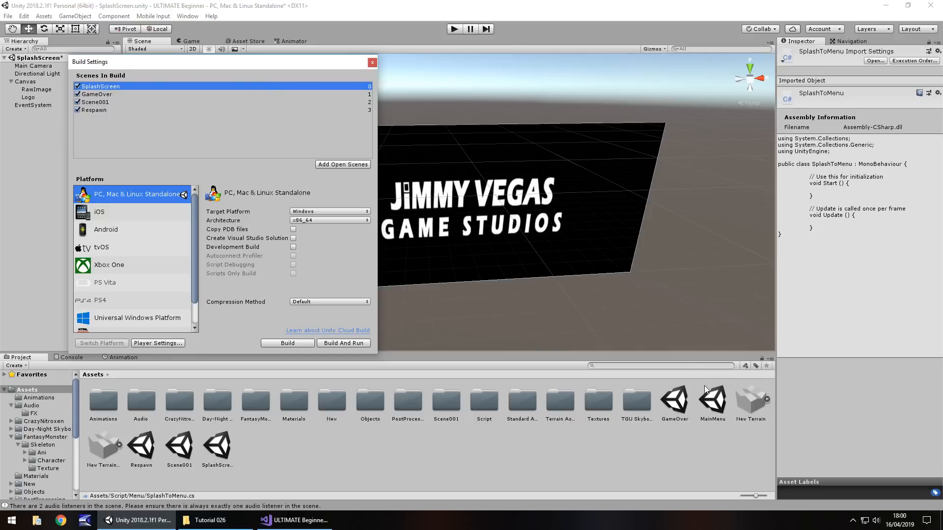
mouse_move(725, 389)
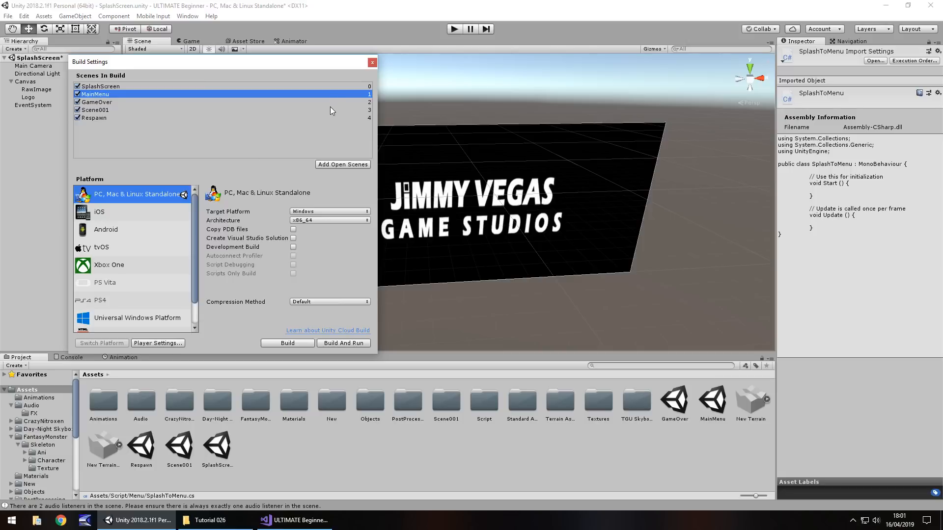
mouse_move(227, 155)
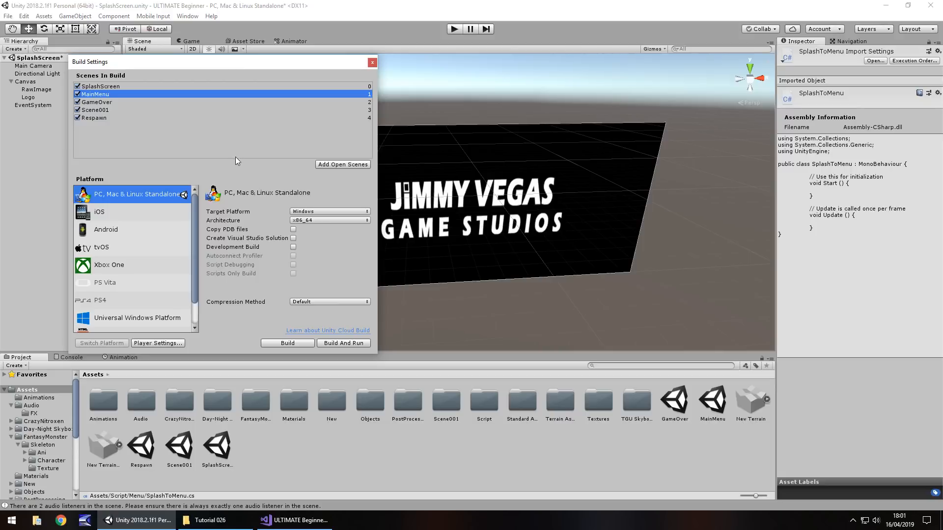
mouse_move(317, 147)
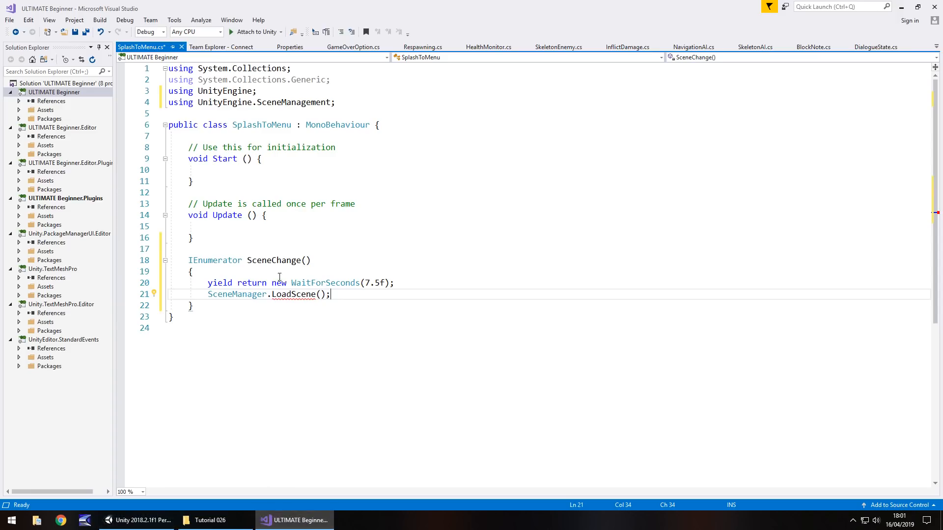
Make LoadScene load scene 1, call StartCoroutine(SceneChange()) in Start, and save.
type("1")
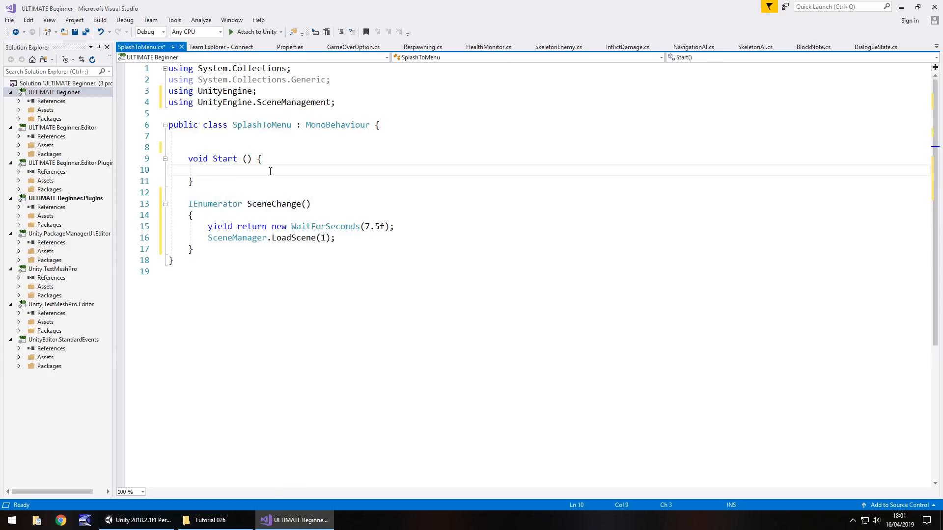
type("StartCoroutine")
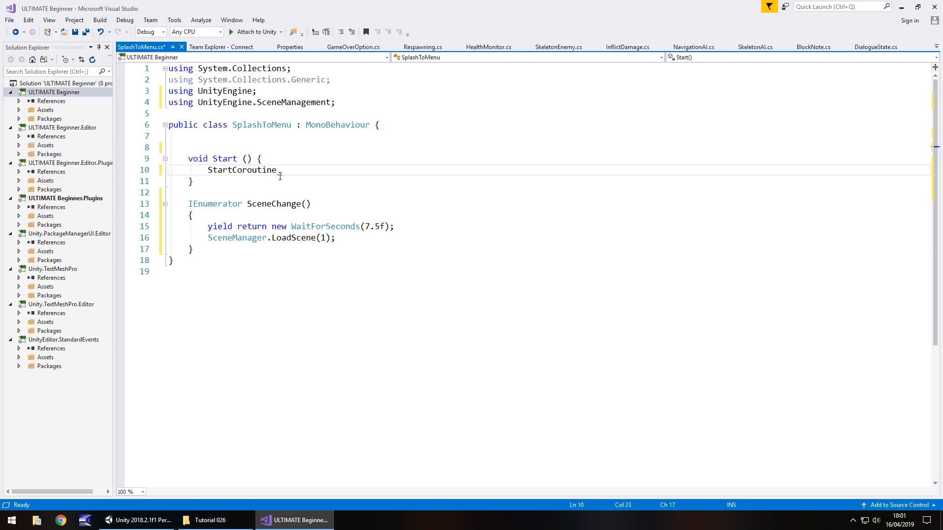
type("(")
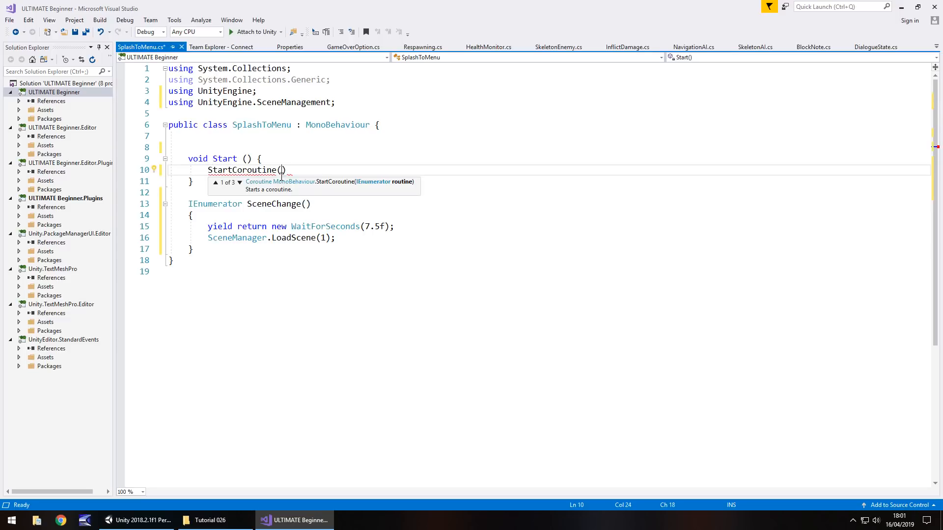
type("Scen")
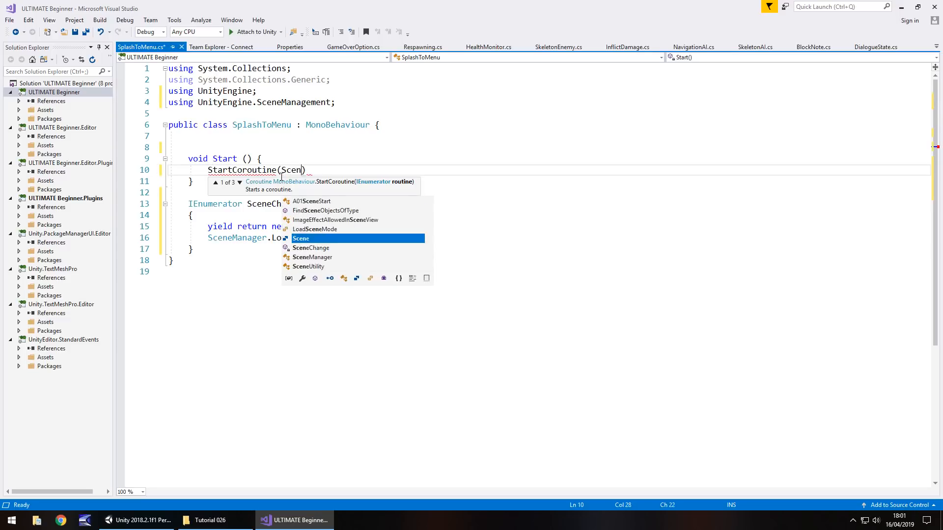
type("eChange")
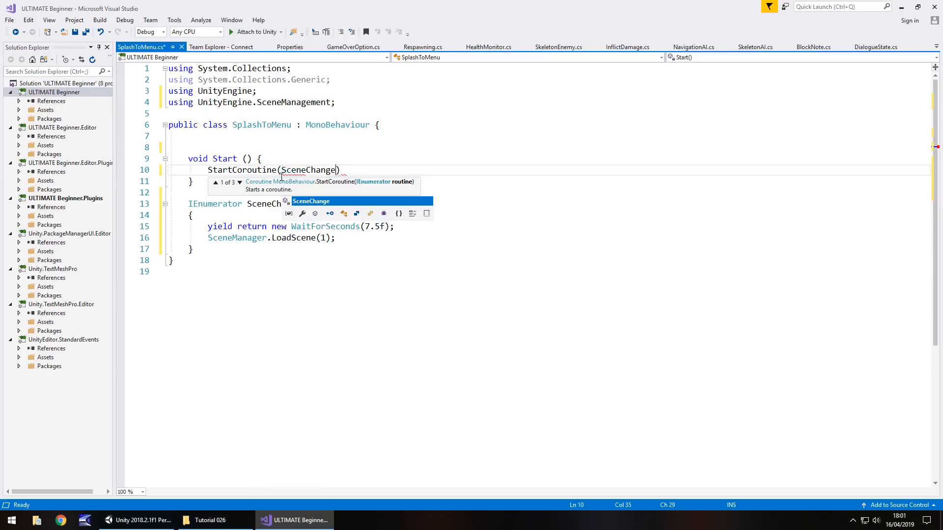
type("();")
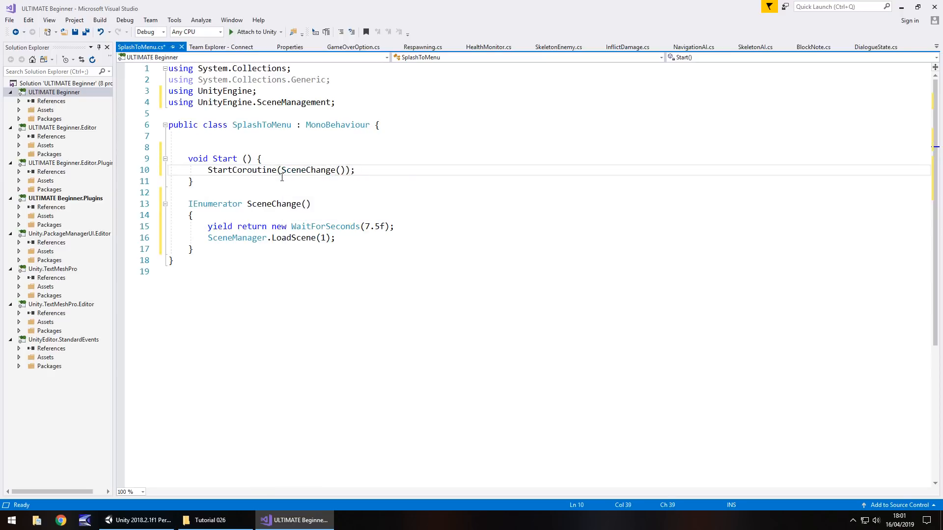
key("ctrl+s")
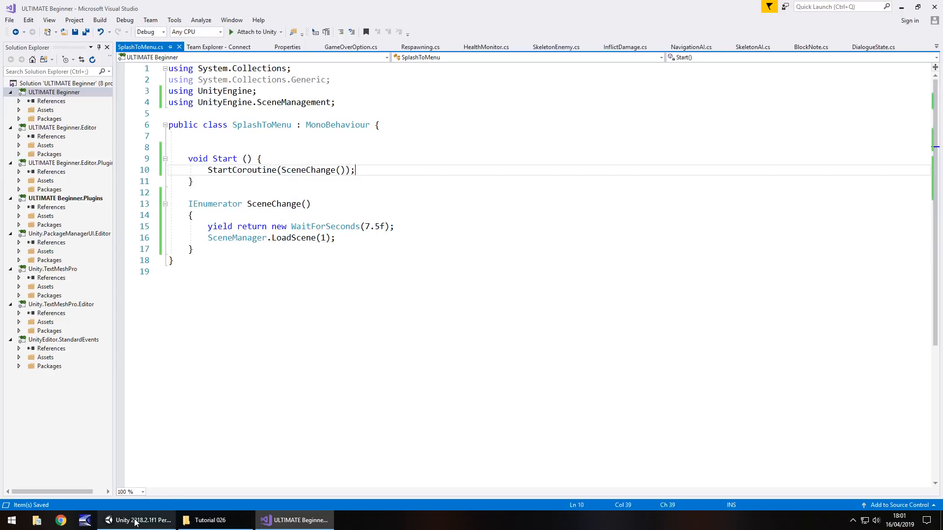
Drag SplashToMenu from Assets/Script/Menu onto Main Camera, then enter Play mode.
left_click(137, 520)
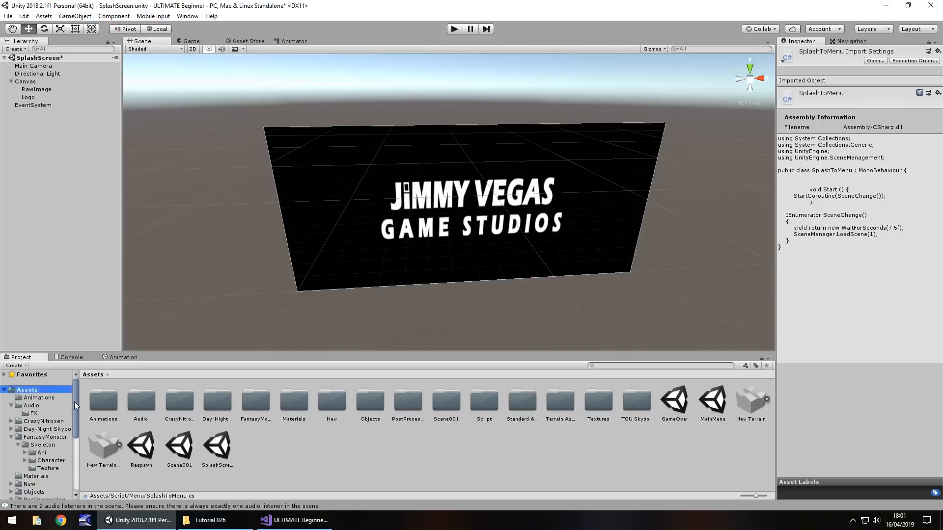
scroll("down", 3)
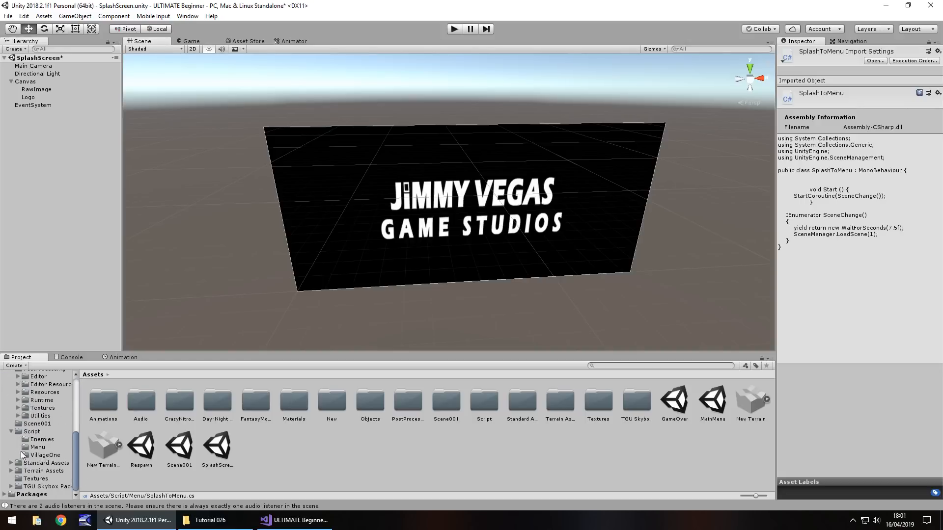
left_click(37, 447)
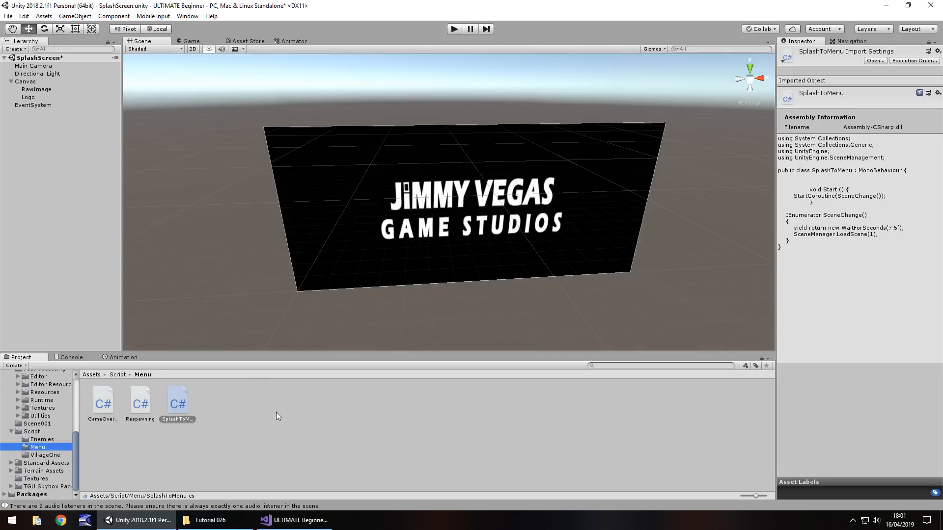
left_click(33, 65)
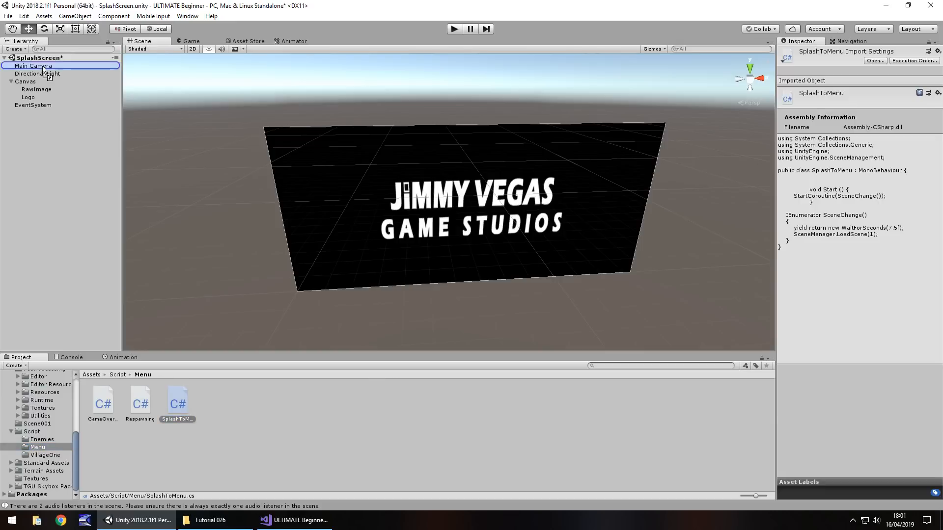
left_click(32, 65)
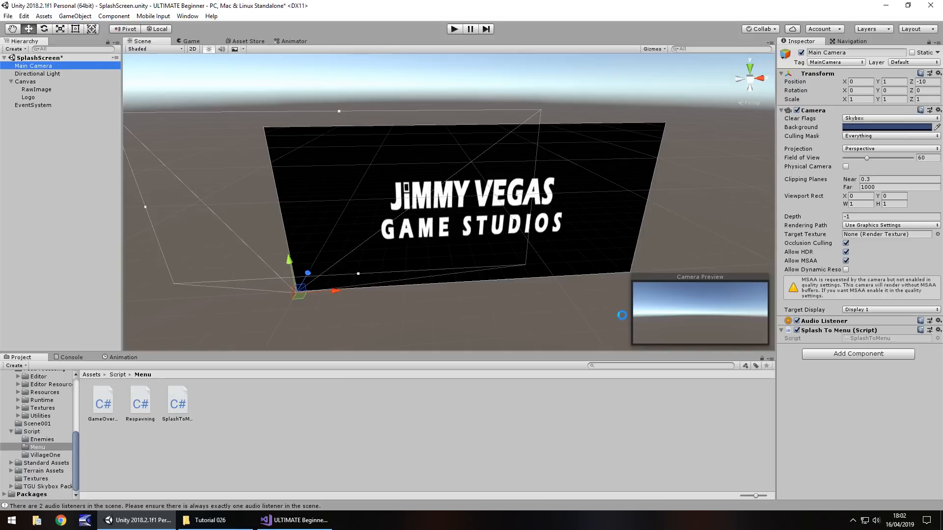
left_click(455, 28)
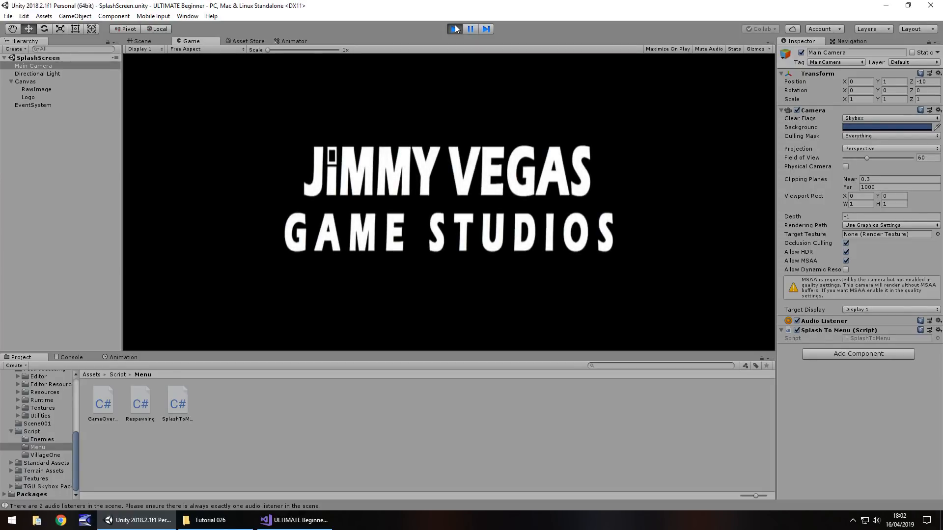
Stop the test run, change the WaitForSeconds delay to 9.5f, and return to Unity.
left_click(454, 28)
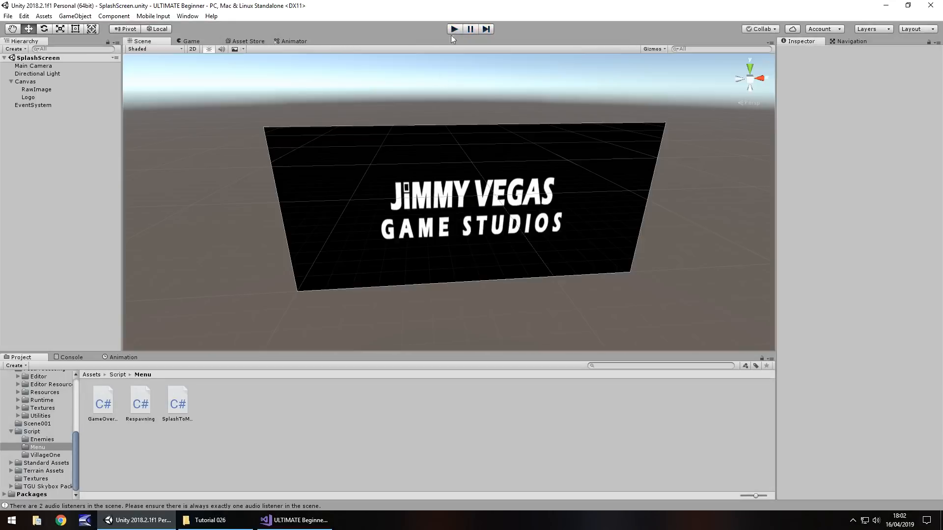
mouse_move(295, 520)
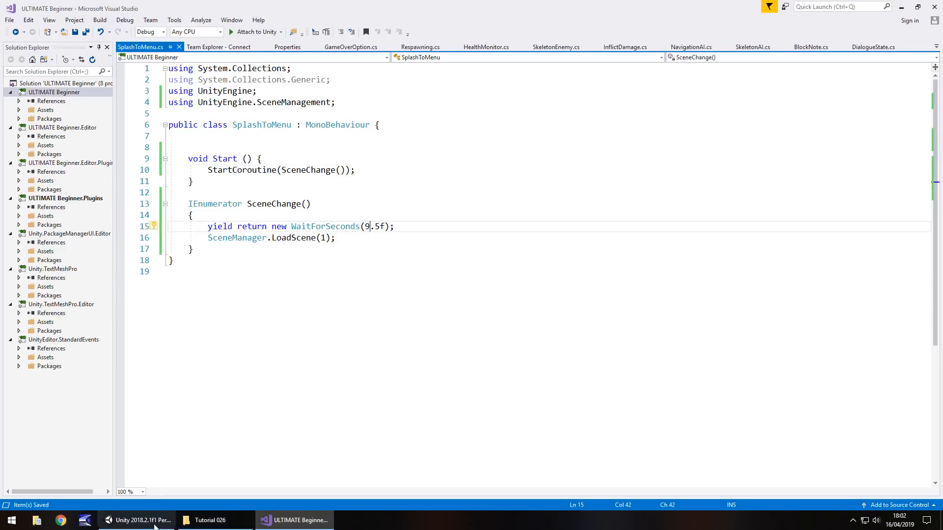
left_click(108, 520)
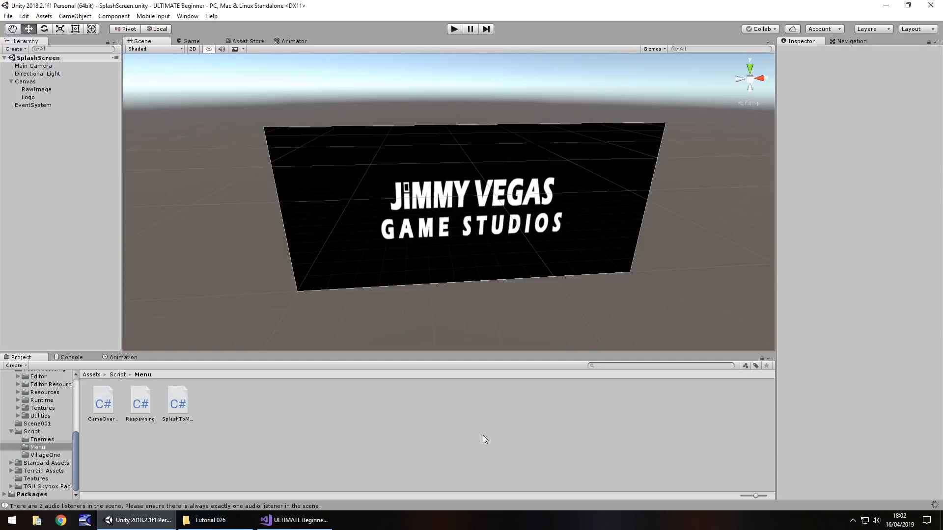
mouse_move(455, 400)
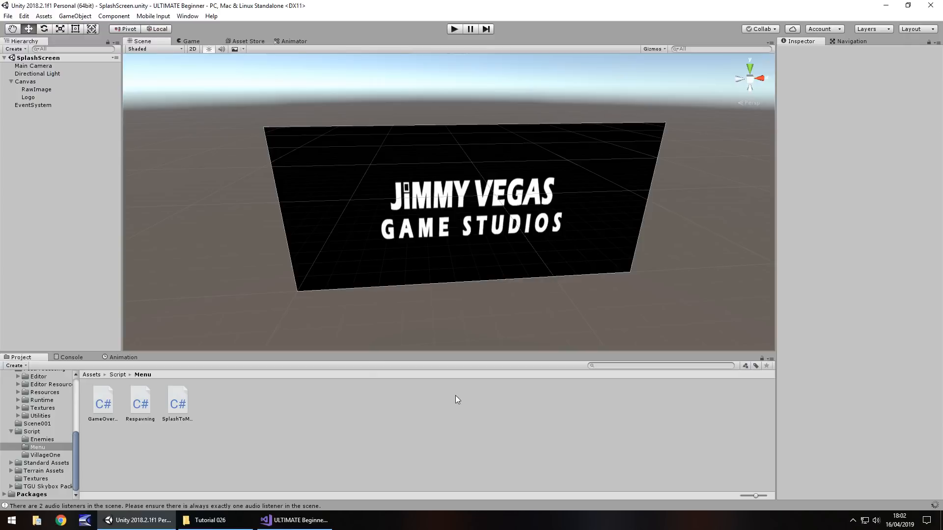
mouse_move(442, 36)
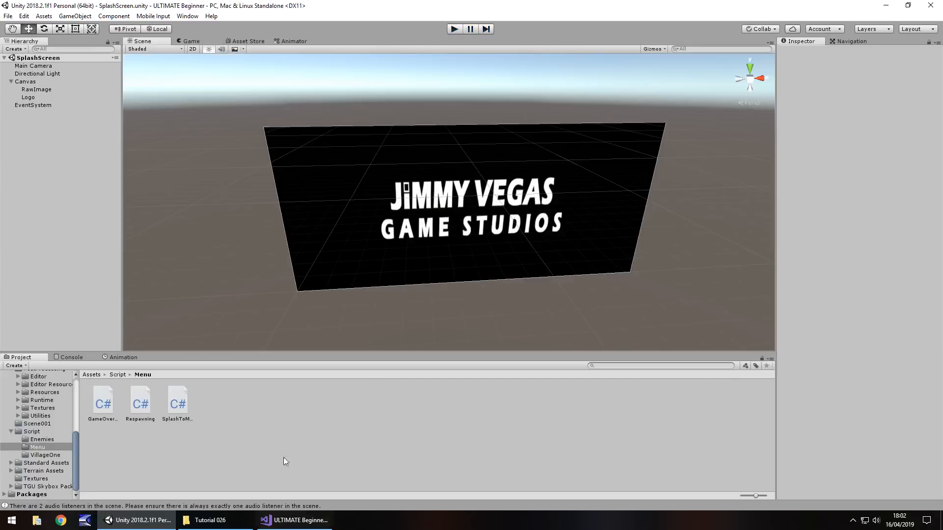
mouse_move(289, 459)
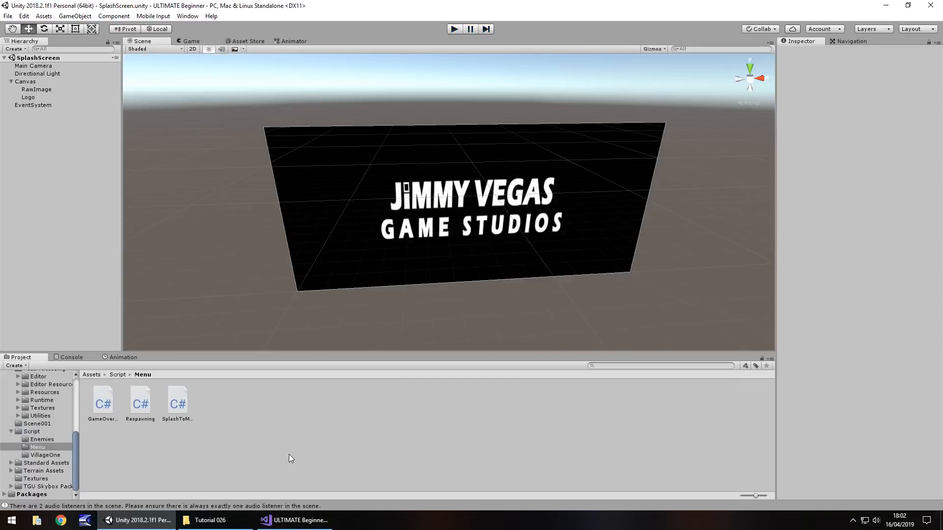